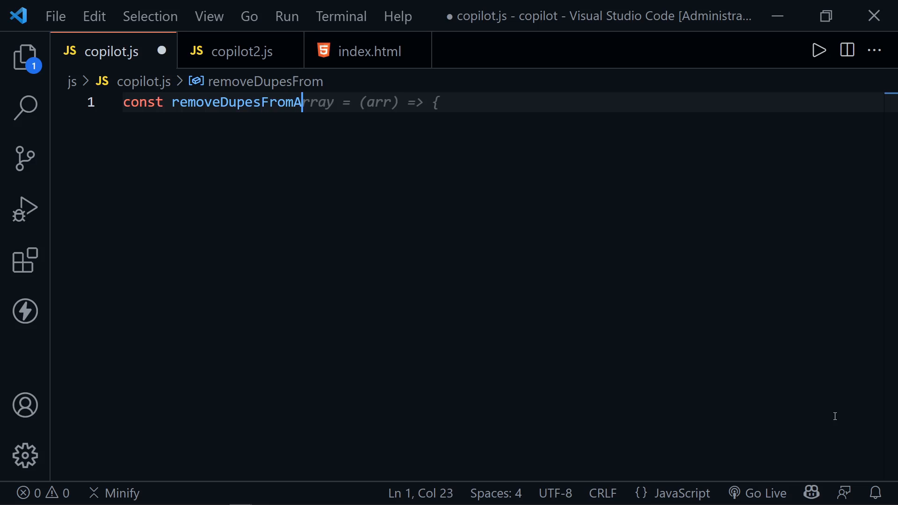
# Start the removeDupesFromArray declaration and accept Copilot's suggested filter body.
pyautogui.write('rray')
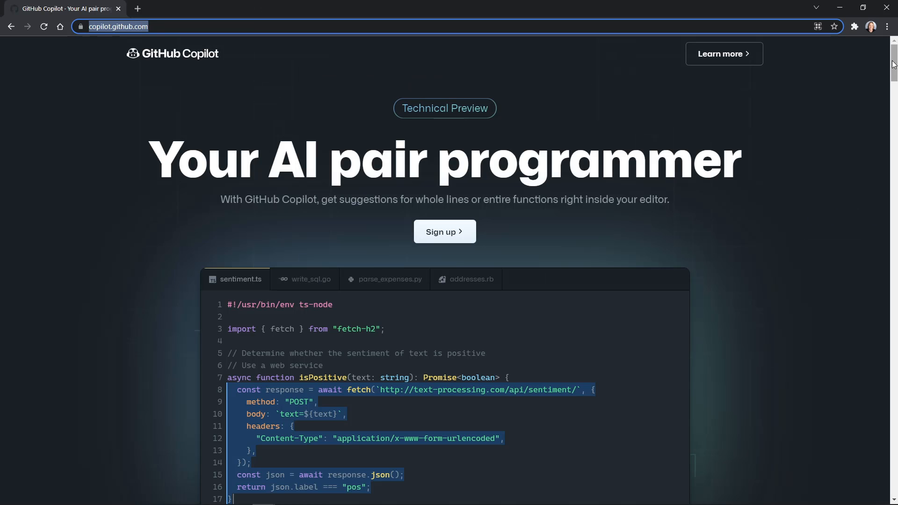
# Scroll the Copilot landing page down to 'Code confidently in unfamiliar territory'.
pyautogui.scroll(-3)
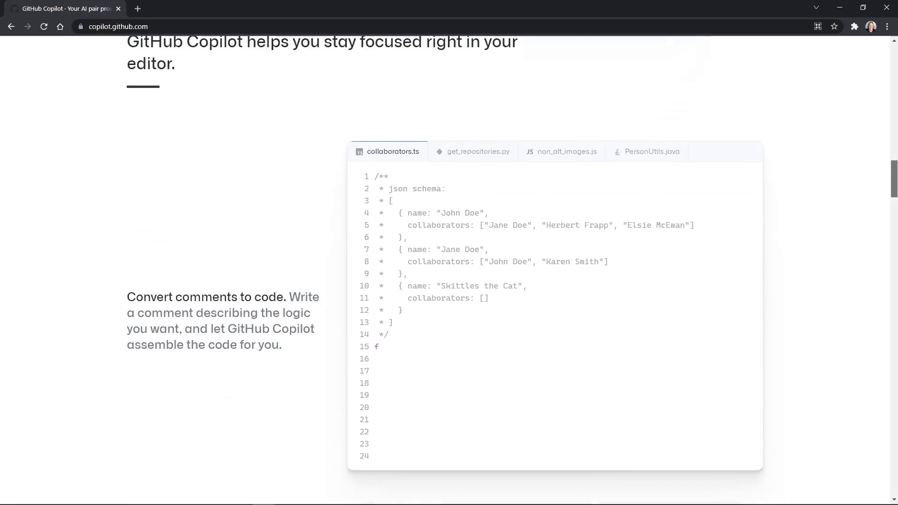
pyautogui.scroll(-3)
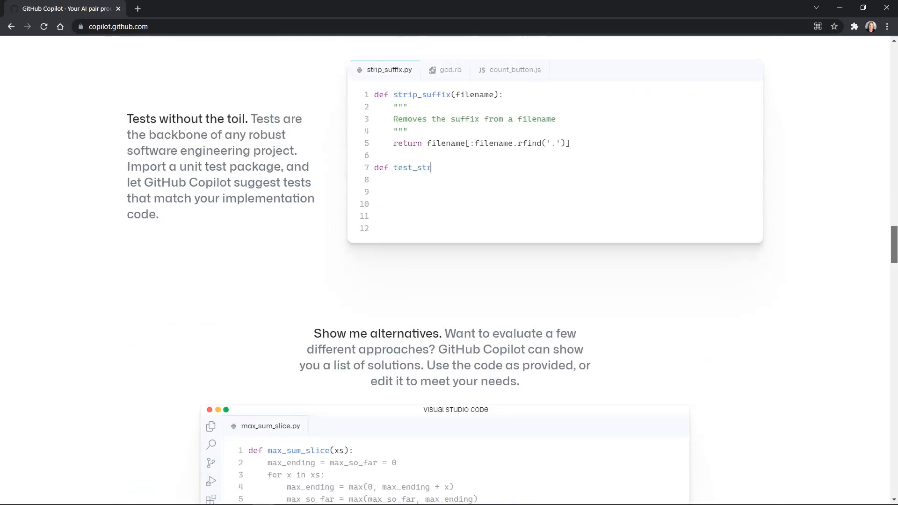
pyautogui.scroll(-3)
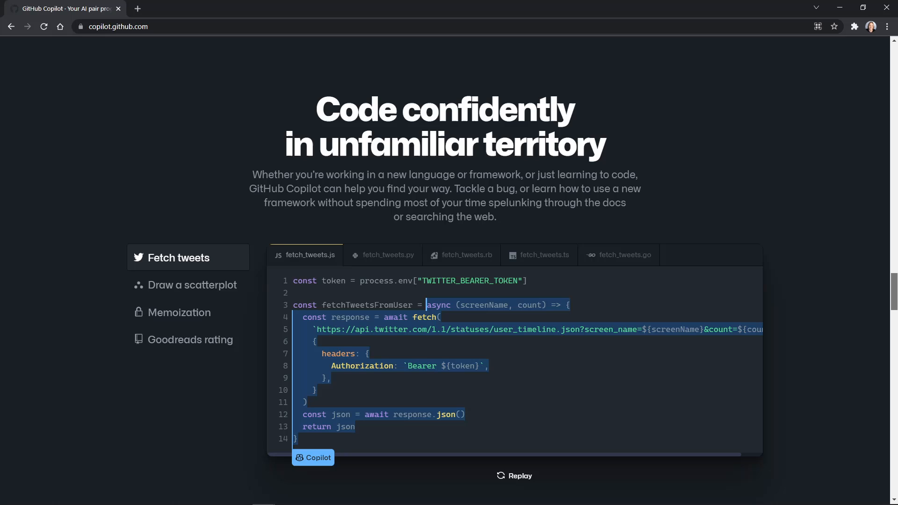
pyautogui.scroll(-3)
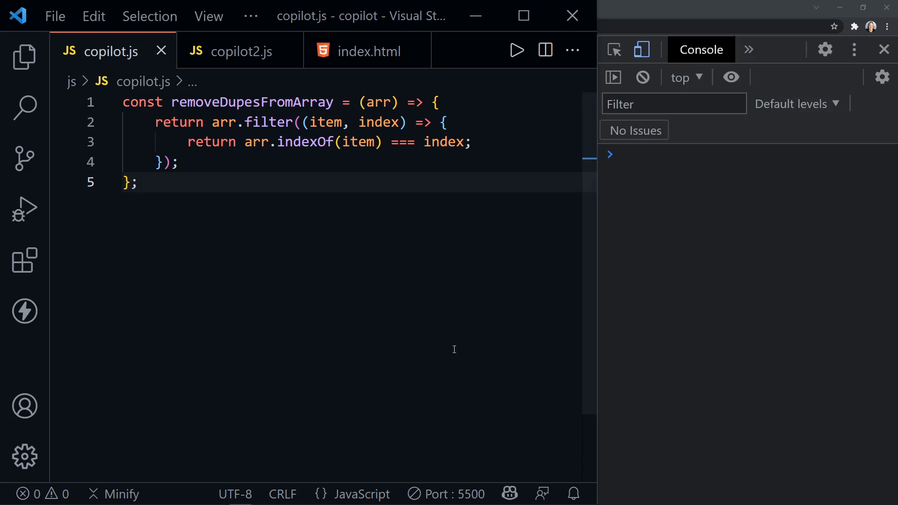
pyautogui.moveTo(442, 364)
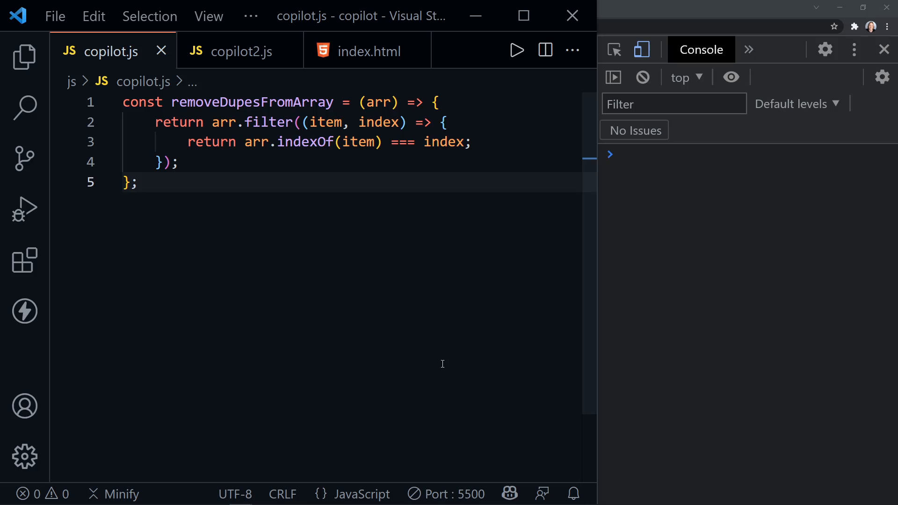
pyautogui.moveTo(723, 274)
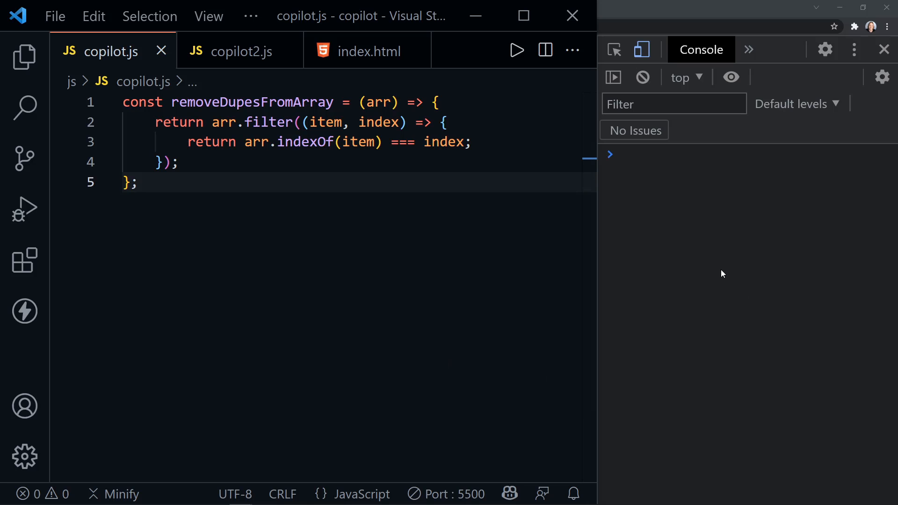
pyautogui.moveTo(611, 314)
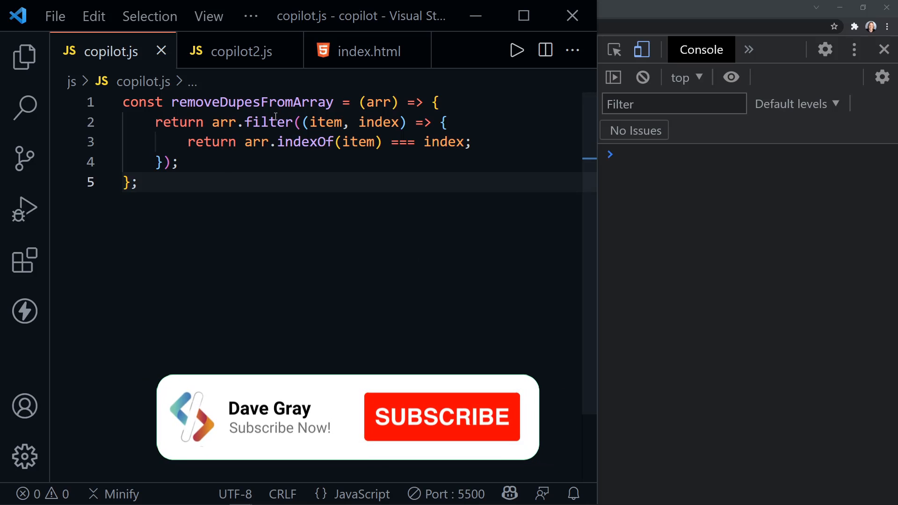
pyautogui.moveTo(280, 155)
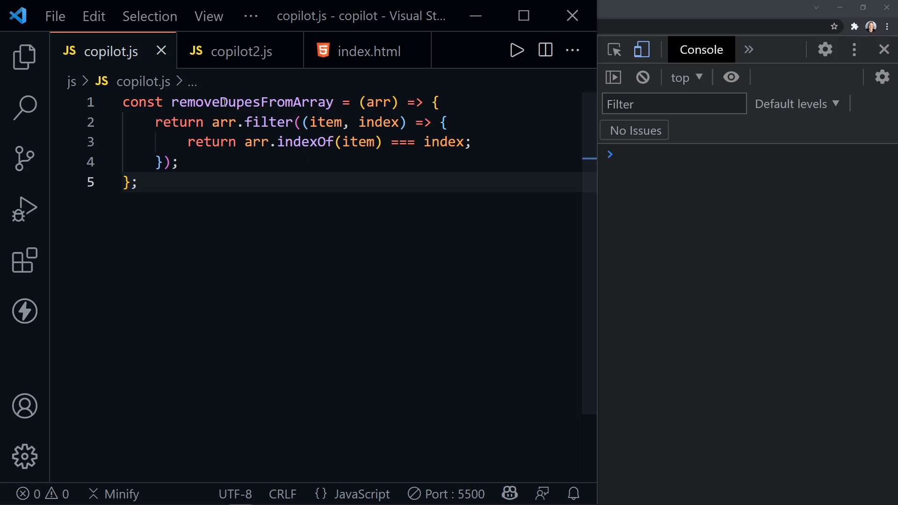
# Select removeDupesFromArray, view Copilot's disable options, and fold the function at line 1.
pyautogui.doubleClick(252, 102)
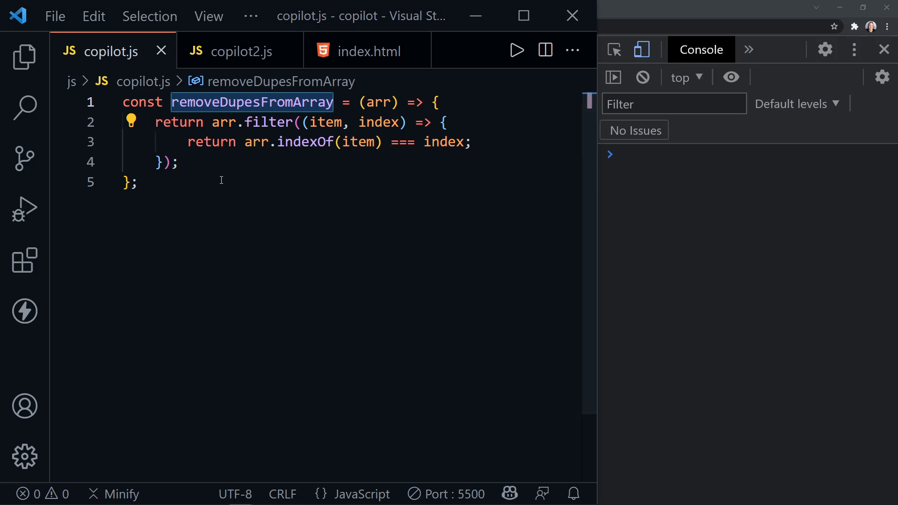
pyautogui.click(136, 183)
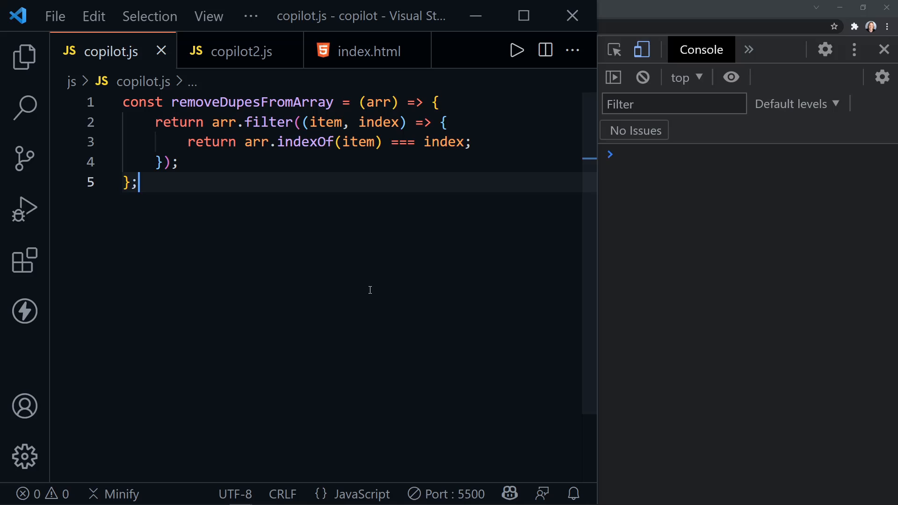
pyautogui.moveTo(321, 220)
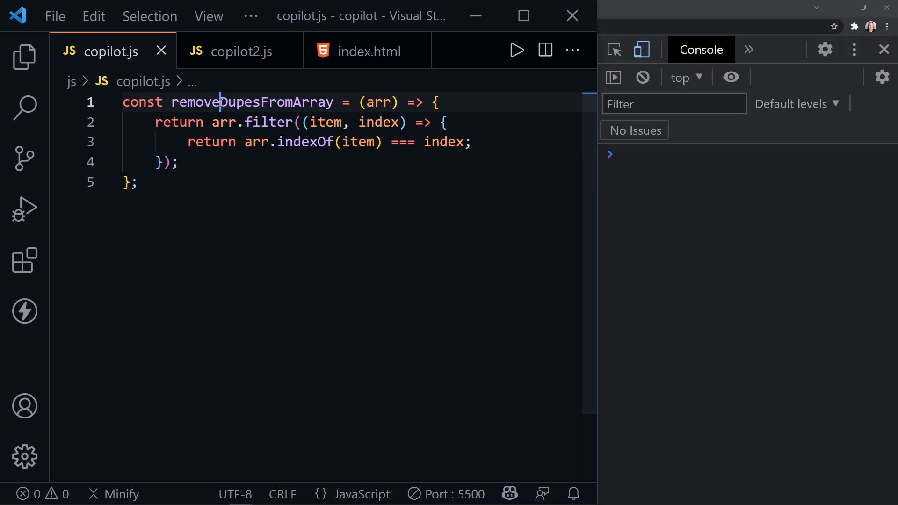
pyautogui.doubleClick(254, 102)
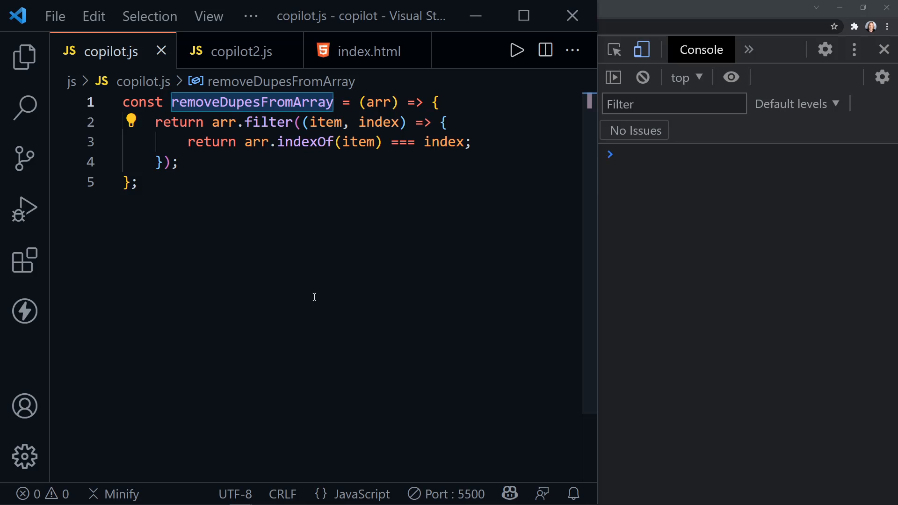
pyautogui.moveTo(510, 493)
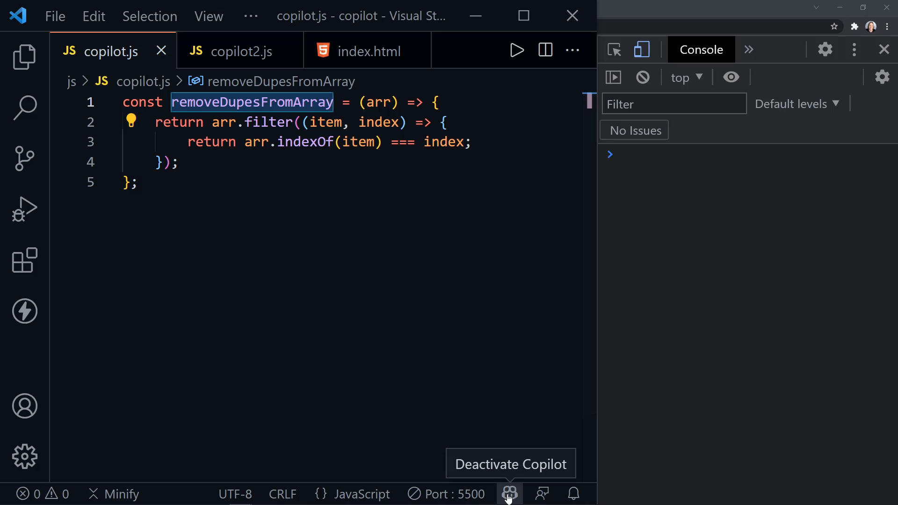
pyautogui.click(509, 494)
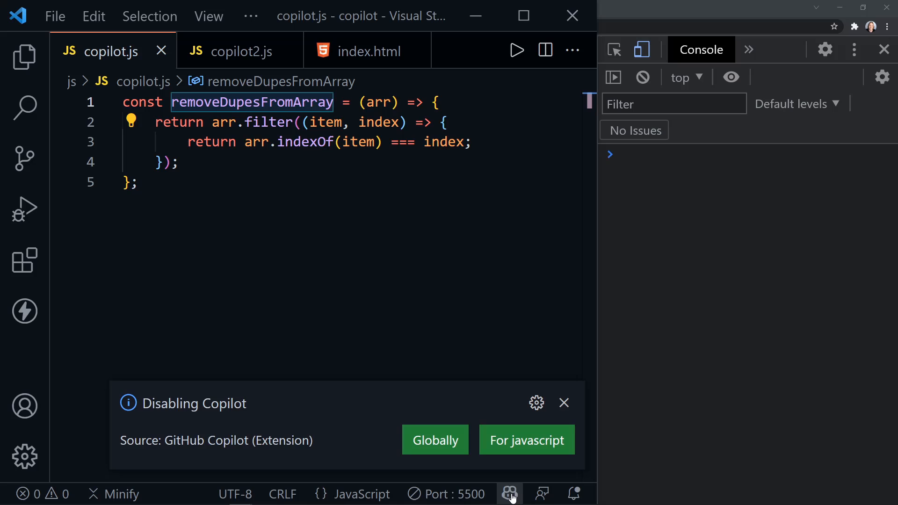
pyautogui.moveTo(289, 418)
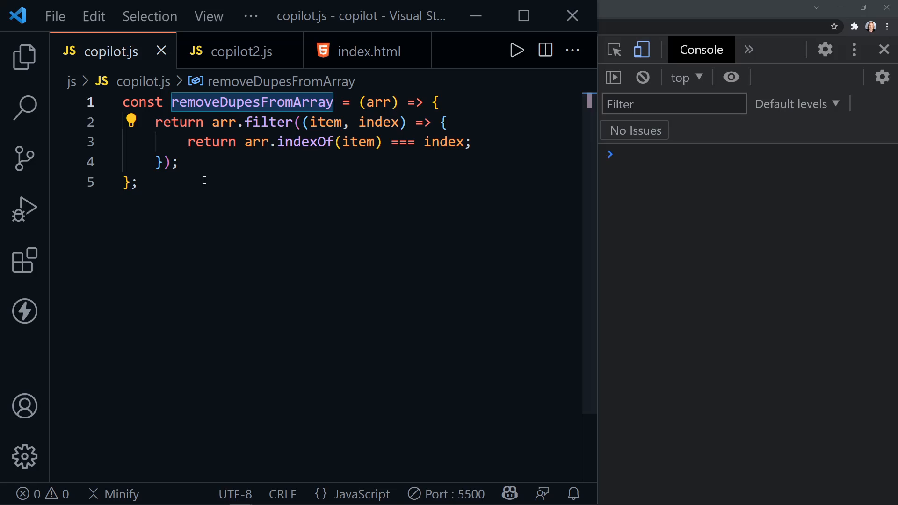
pyautogui.click(111, 102)
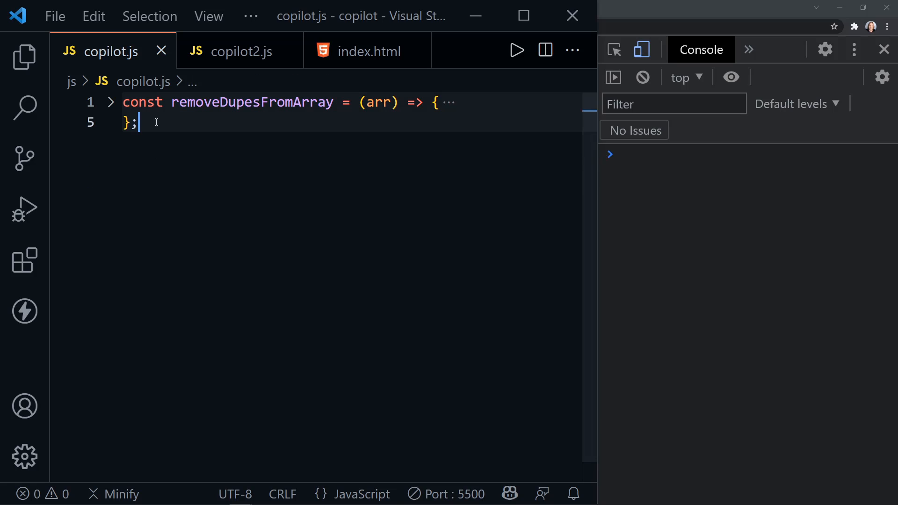
# Unfold the function, declare myArray = [1, 2, 3, 4, 2, 3], and log removeDupesFromArray(myArray).
pyautogui.click(111, 102)
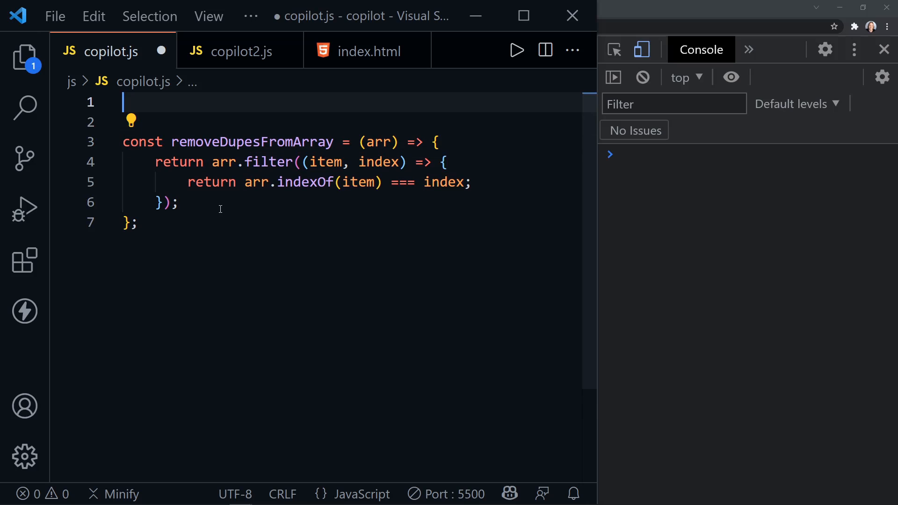
pyautogui.write('const')
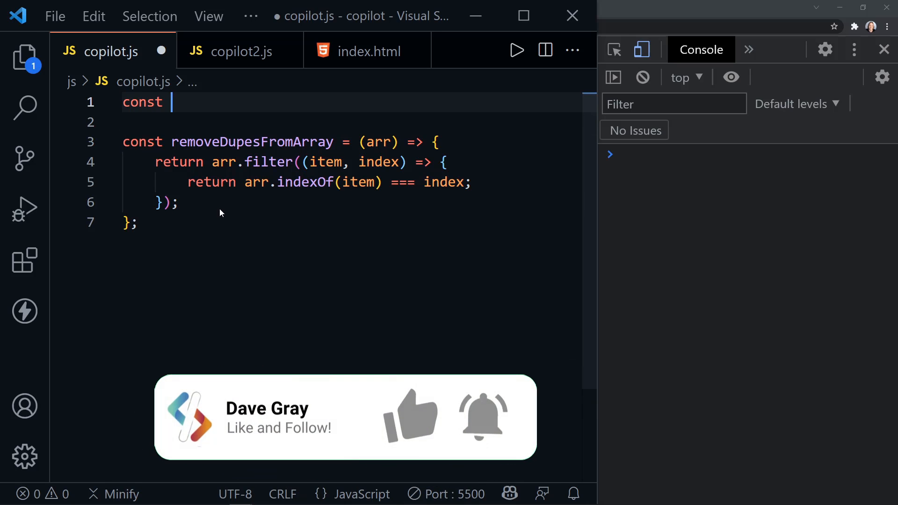
pyautogui.write('myArray = [1, 2, 3, 4, 5, 6, 7, 8, 9, 10];')
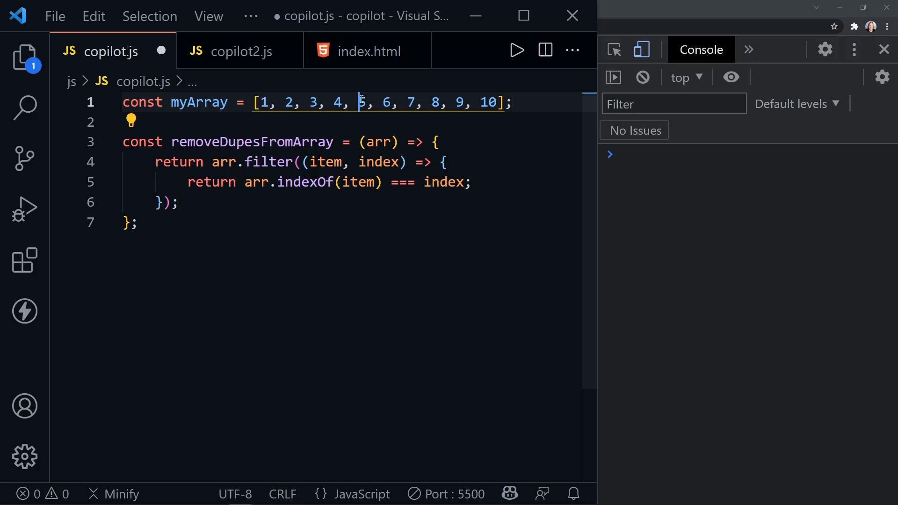
pyautogui.moveTo(359, 103); pyautogui.dragTo(500, 102)
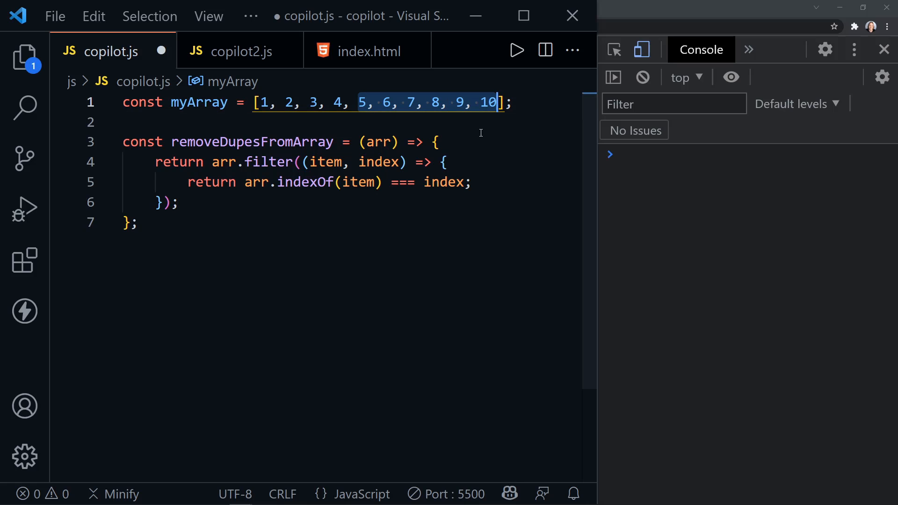
pyautogui.write('m')
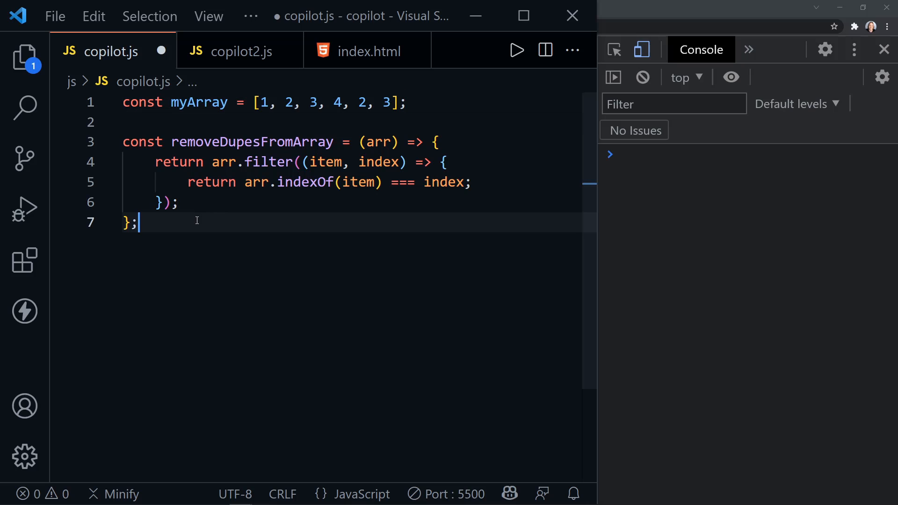
pyautogui.write('conso')
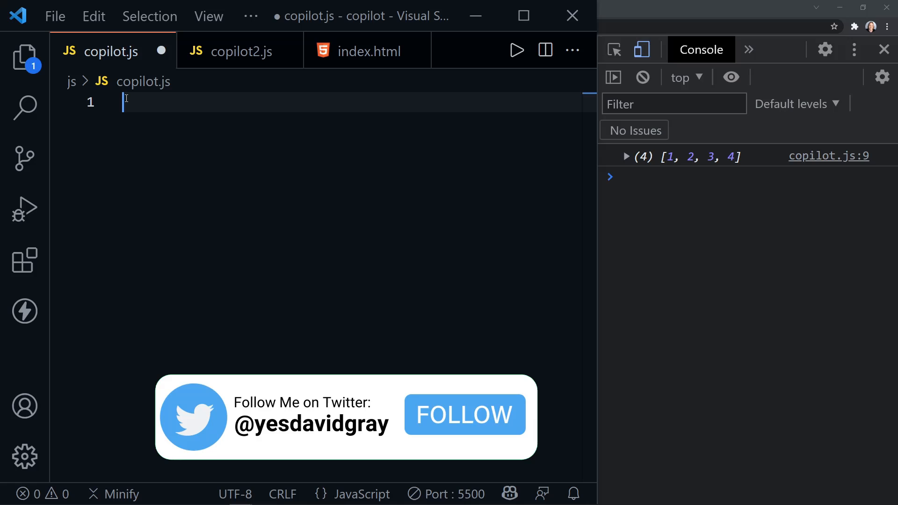
# Type const getOccurrences = (str, substr) => { and let Copilot suggest a counting loop.
pyautogui.write('const getOccu')
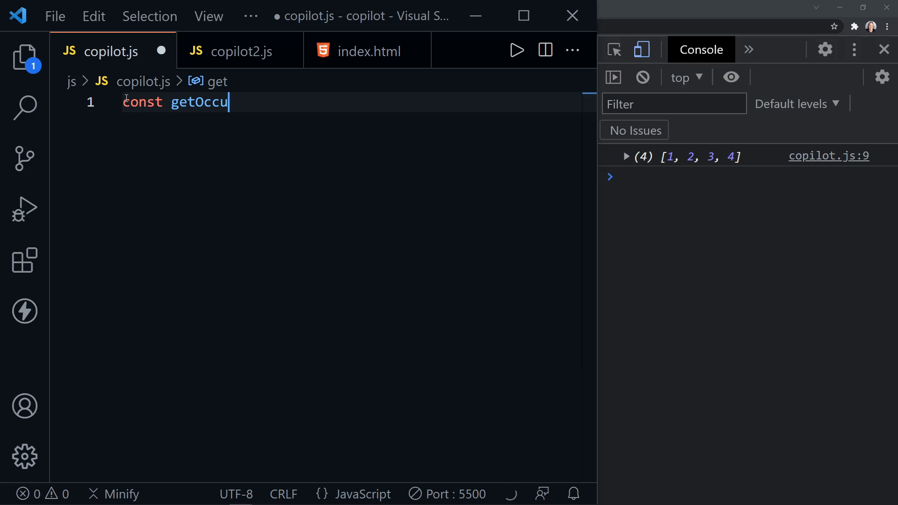
pyautogui.write('rrences = (str, substr) => {')
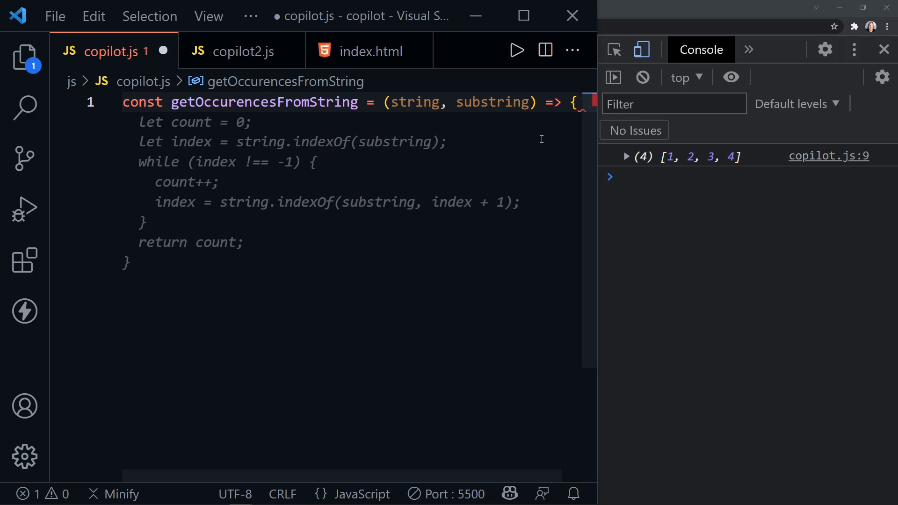
pyautogui.moveTo(265, 235)
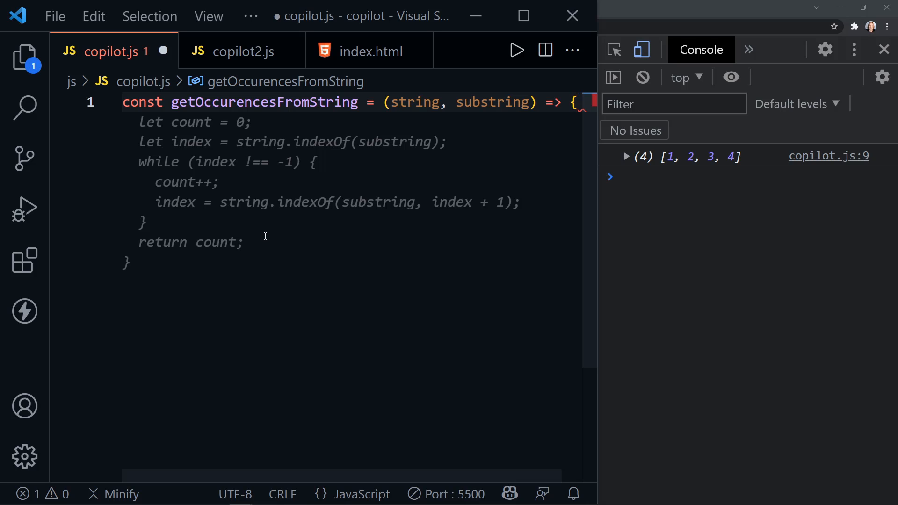
pyautogui.moveTo(256, 258)
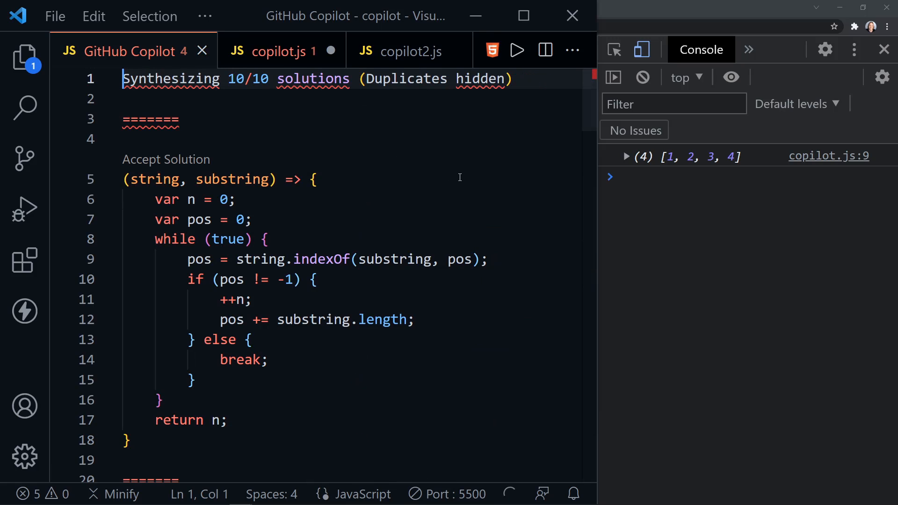
pyautogui.moveTo(414, 216)
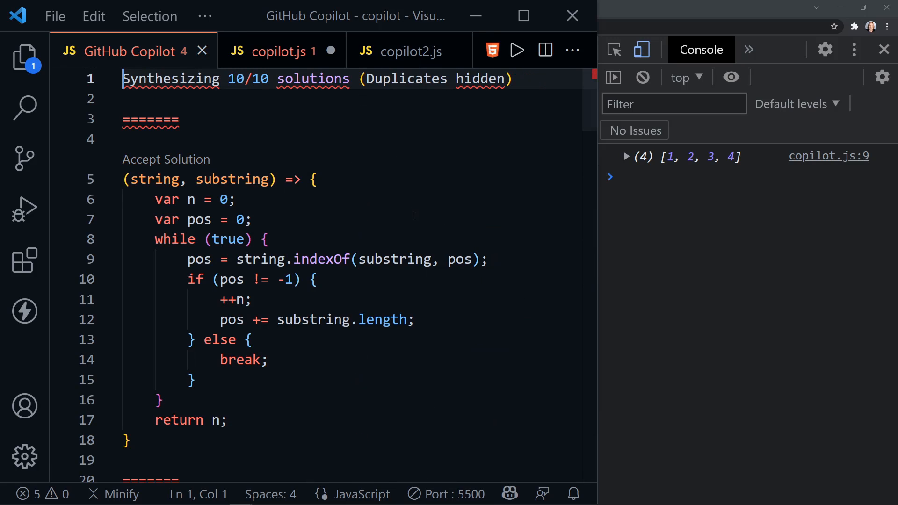
# Scroll through Copilot's alternative substring-counting solutions, then close the panel.
pyautogui.scroll(-3)
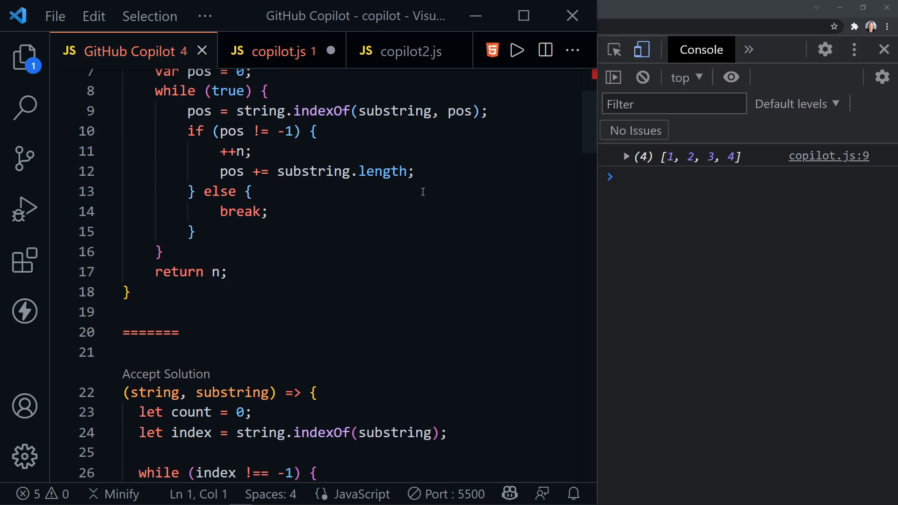
pyautogui.scroll(-3)
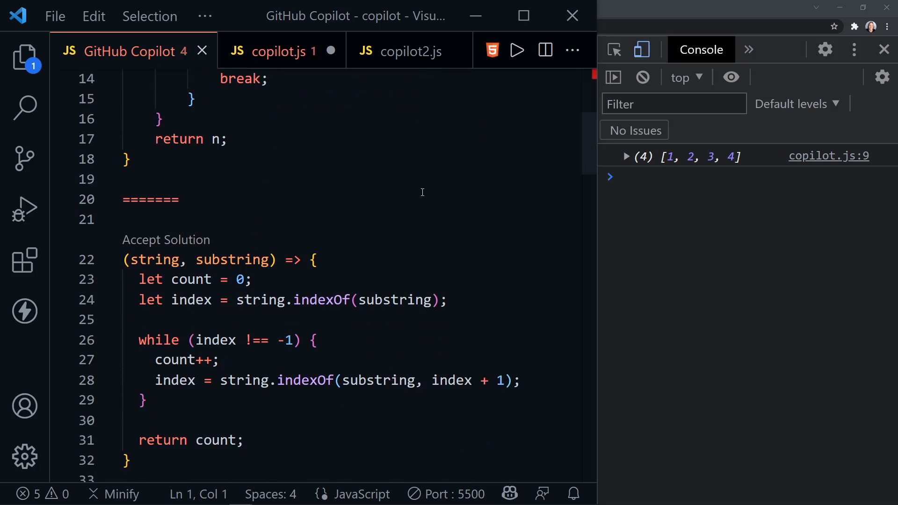
pyautogui.scroll(-3)
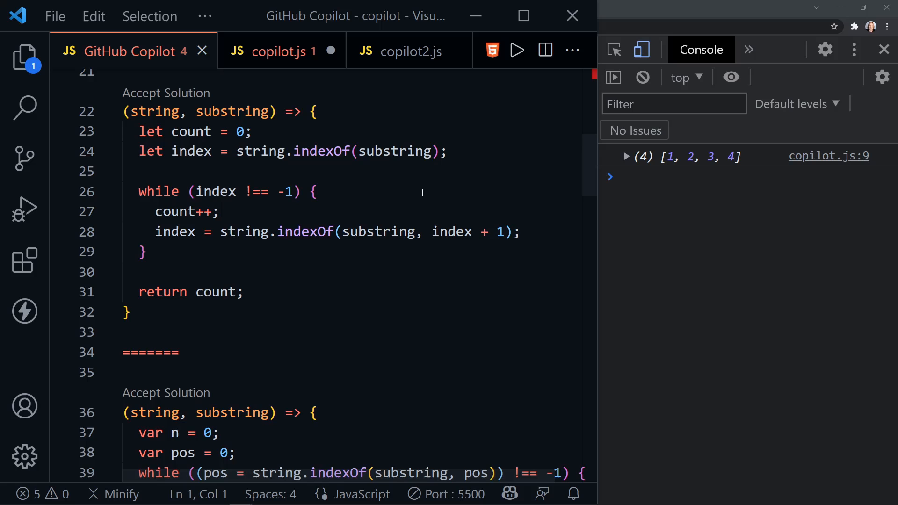
pyautogui.scroll(-3)
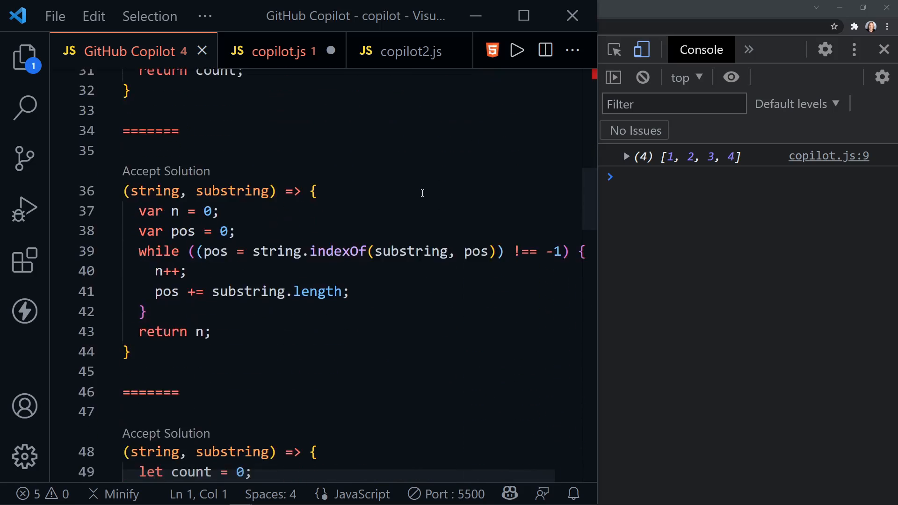
pyautogui.scroll(-3)
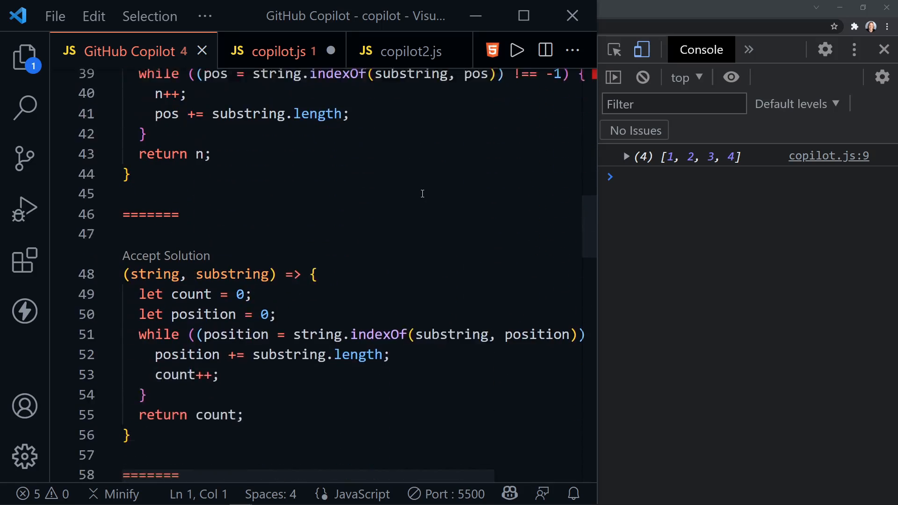
pyautogui.scroll(-3)
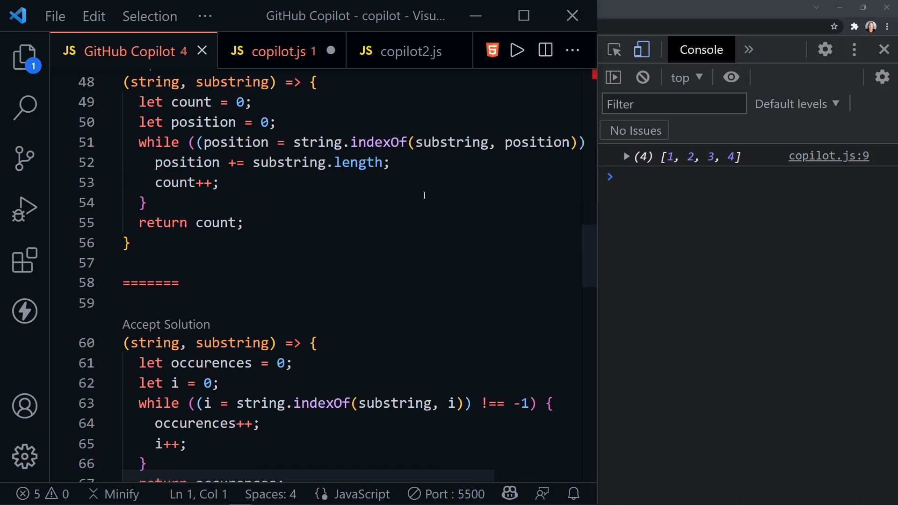
pyautogui.scroll(-3)
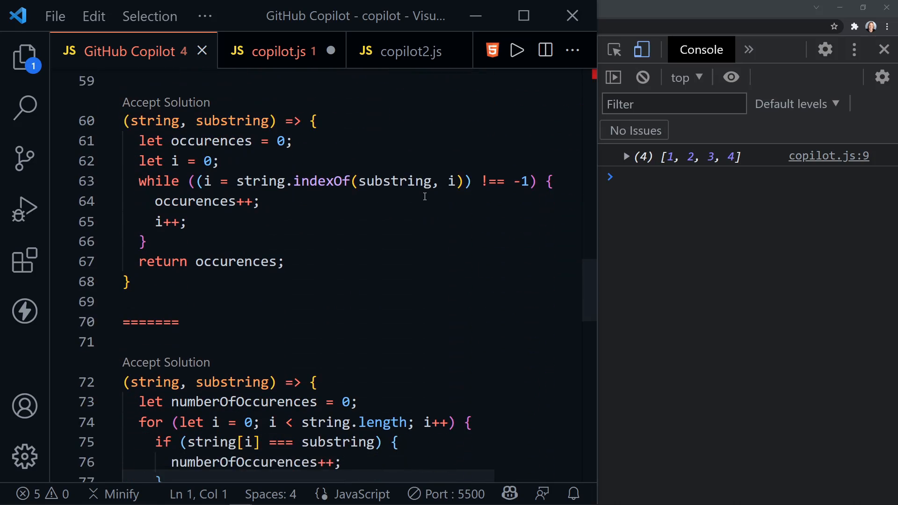
pyautogui.scroll(-3)
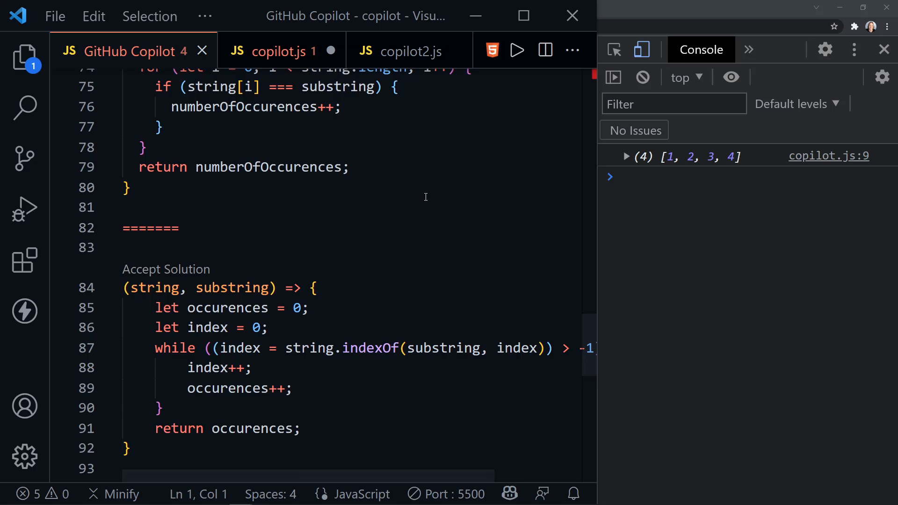
pyautogui.scroll(-3)
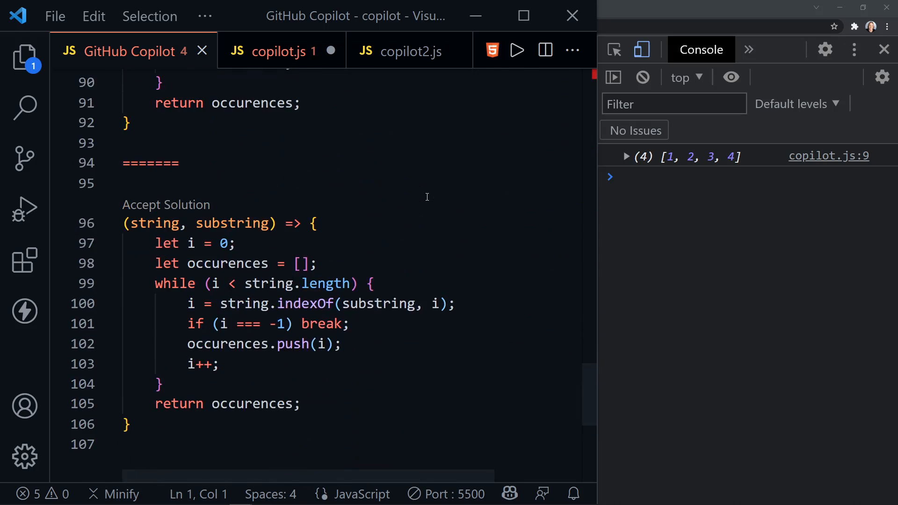
pyautogui.click(272, 50)
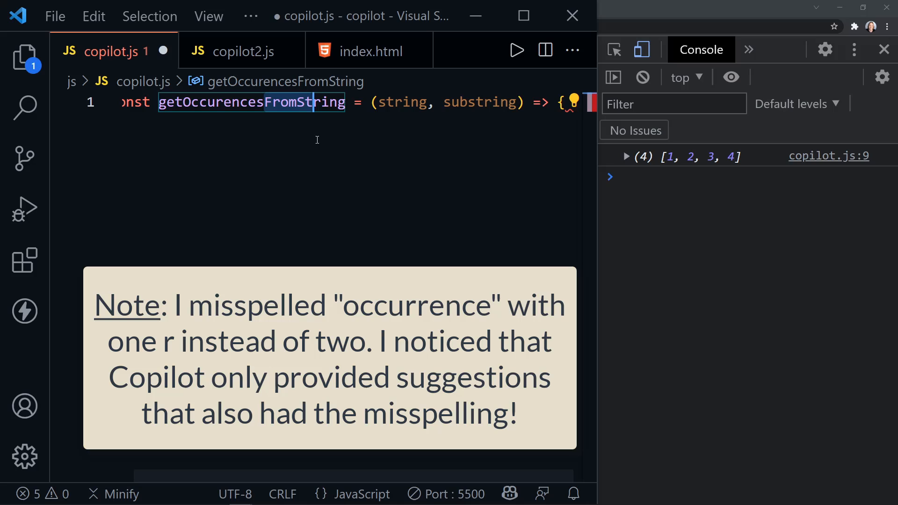
# Rename the function to getOccurences taking str and substr, dismissing Copilot's ghost text.
pyautogui.click(264, 103)
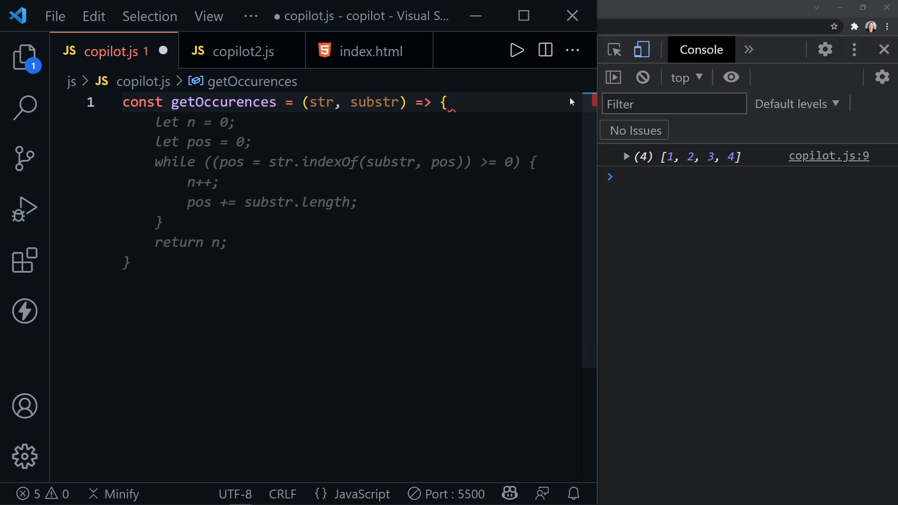
pyautogui.write('count')
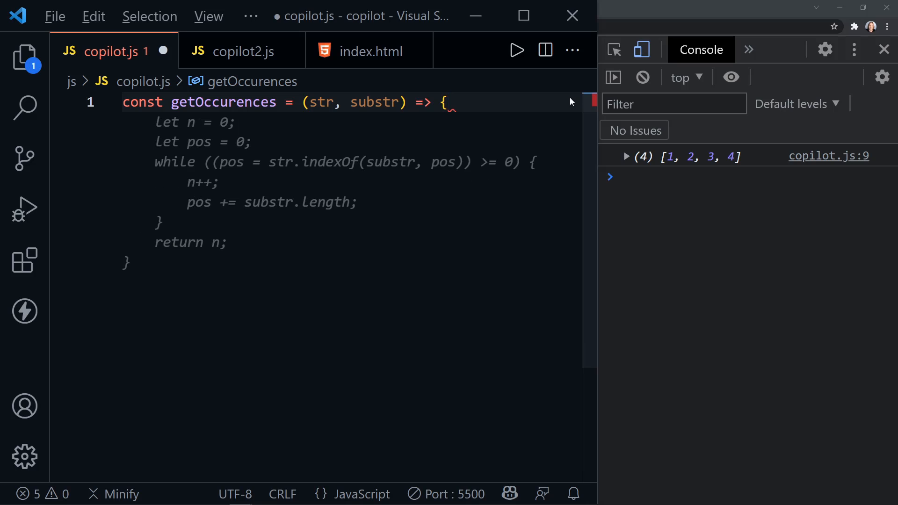
pyautogui.write('count')
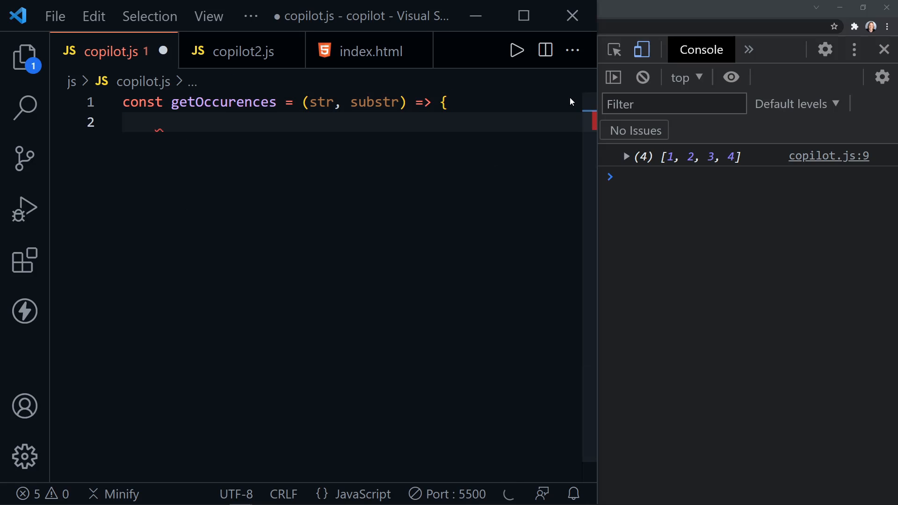
# Return (str.match(new RegExp(substr, "g")) || []).length and close the function with };.
pyautogui.write('return (str.match(new RegExp(substr, "g")) || []).length;')
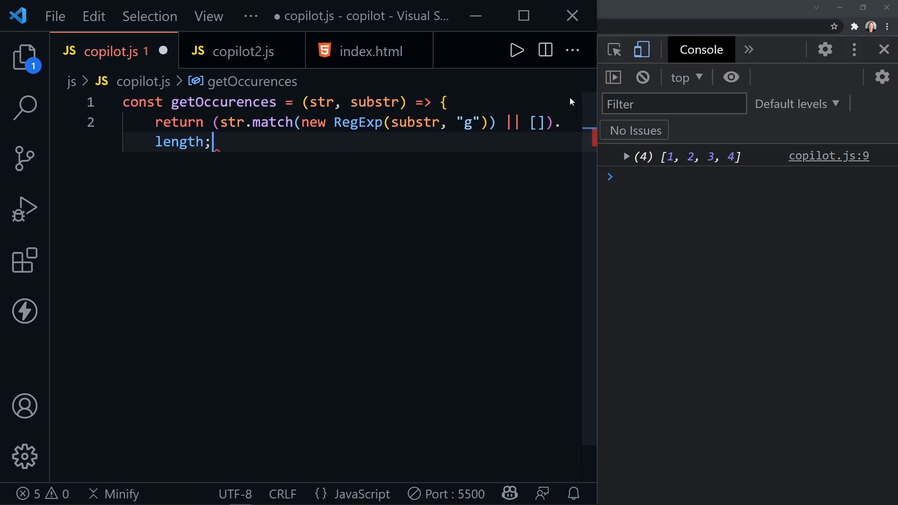
pyautogui.moveTo(287, 137)
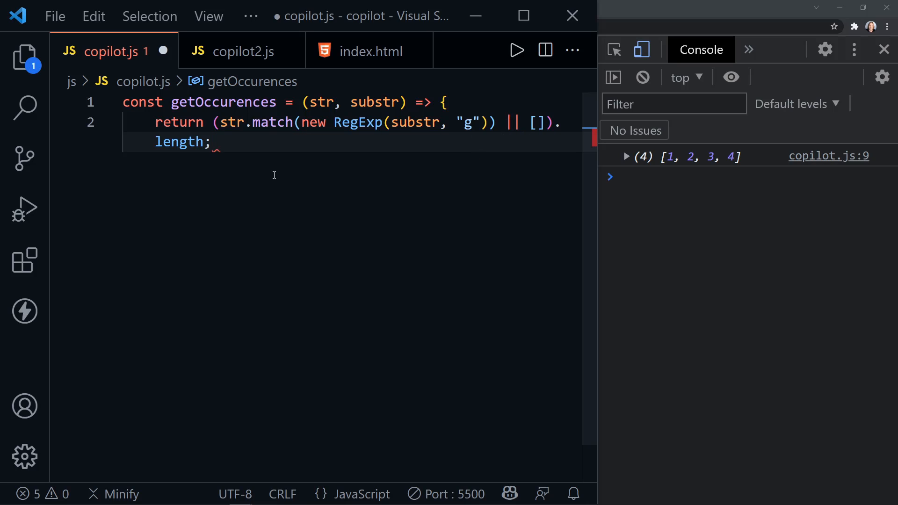
pyautogui.write('};')
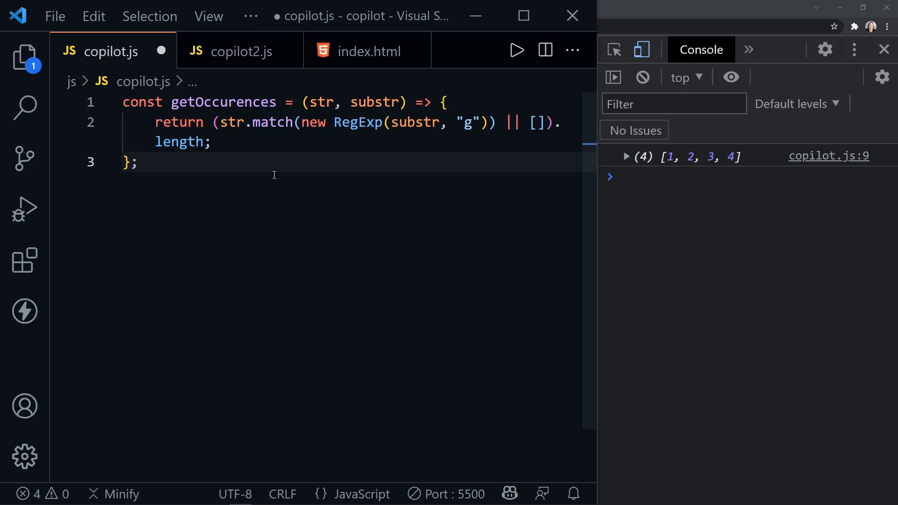
pyautogui.press('Enter')
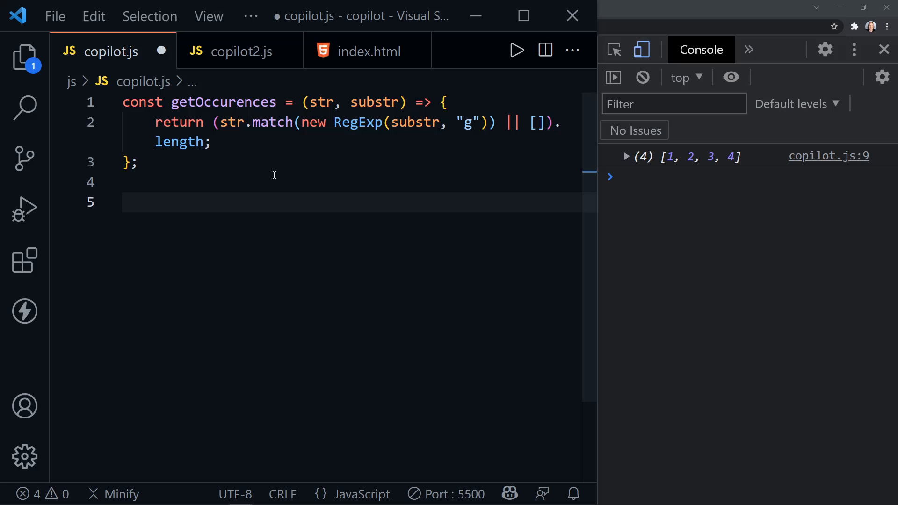
# Declare myString as a test sentence containing "Dave" three times.
pyautogui.write('const')
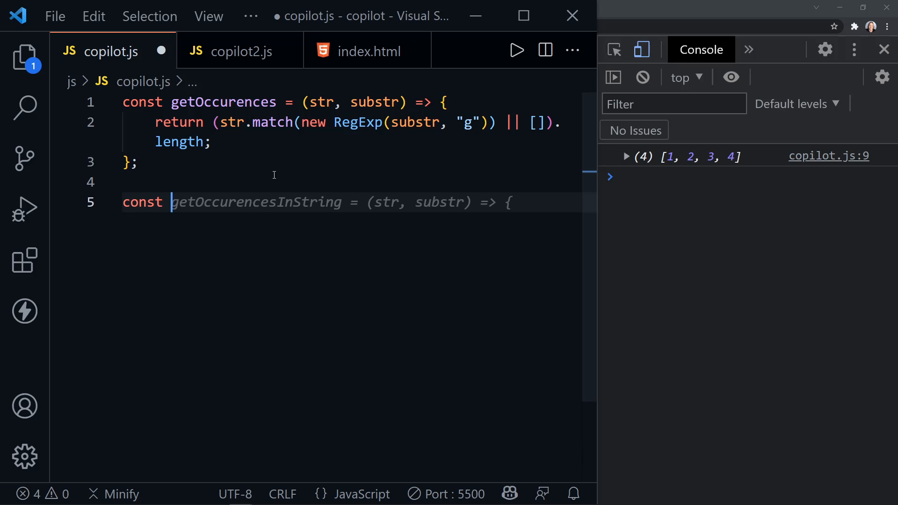
pyautogui.write('mySt')
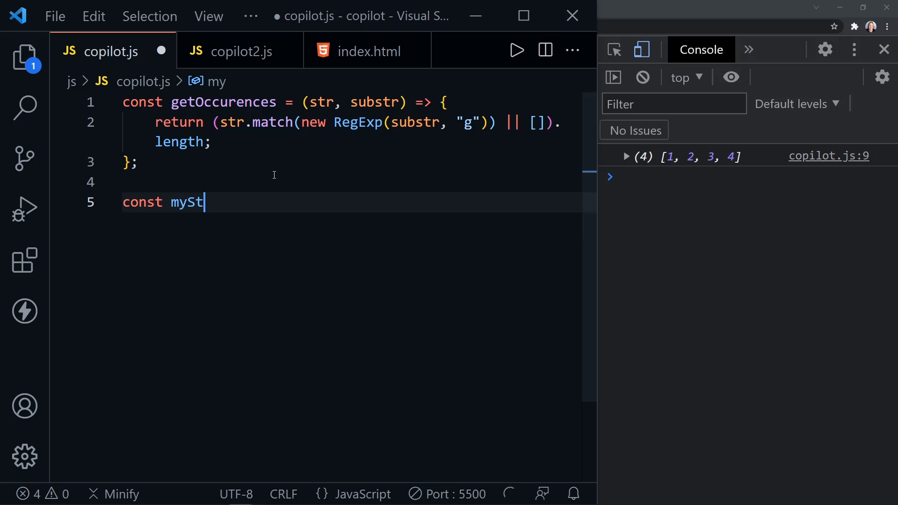
pyautogui.write('ring = "Hello, World!";')
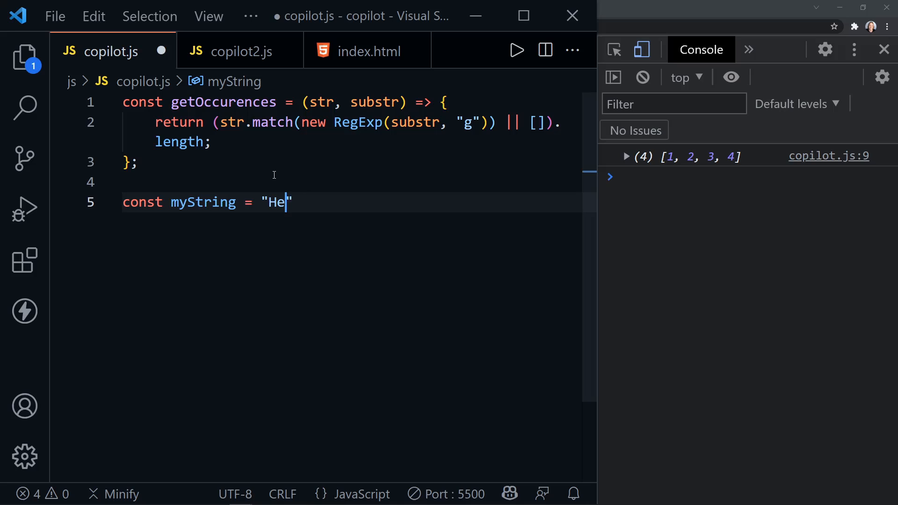
pyautogui.write('llo Dave')
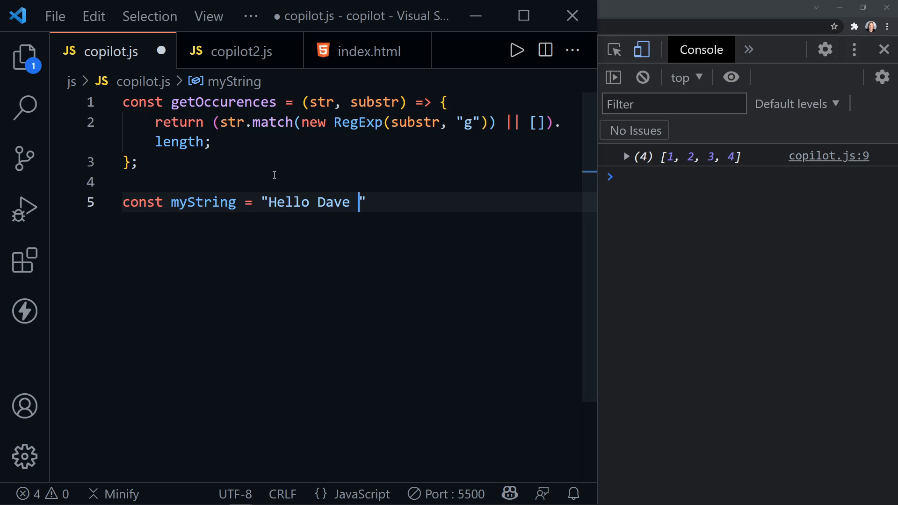
pyautogui.write("I'm Dave")
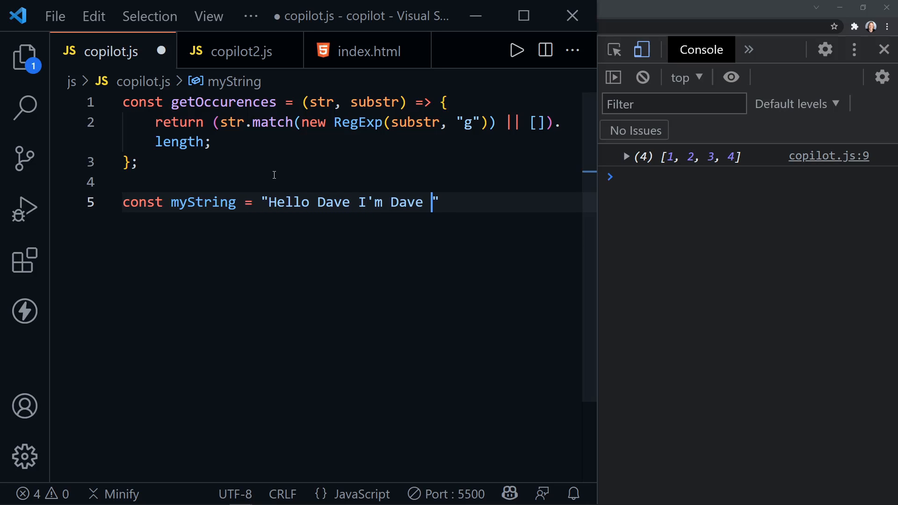
pyautogui.write('from the plane')
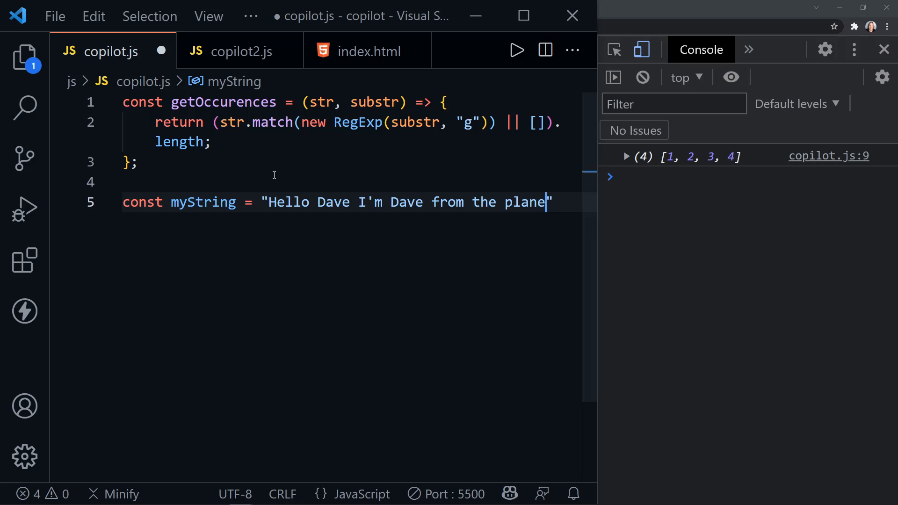
pyautogui.write('t Dave";')
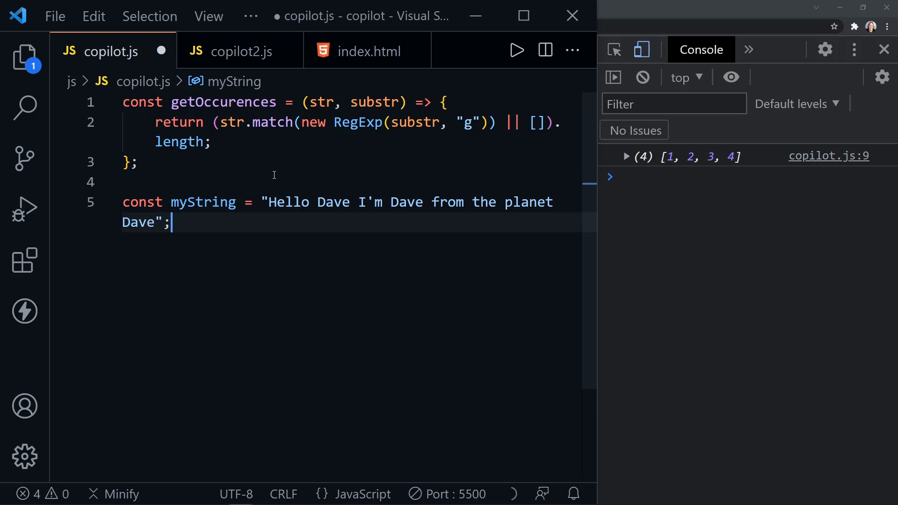
# Add mySubstring, log getOccurences(myString, mySubstring), and confirm the console prints 3.
pyautogui.press('Backspace')
pyautogui.write('const mySubstring = "Dave";')
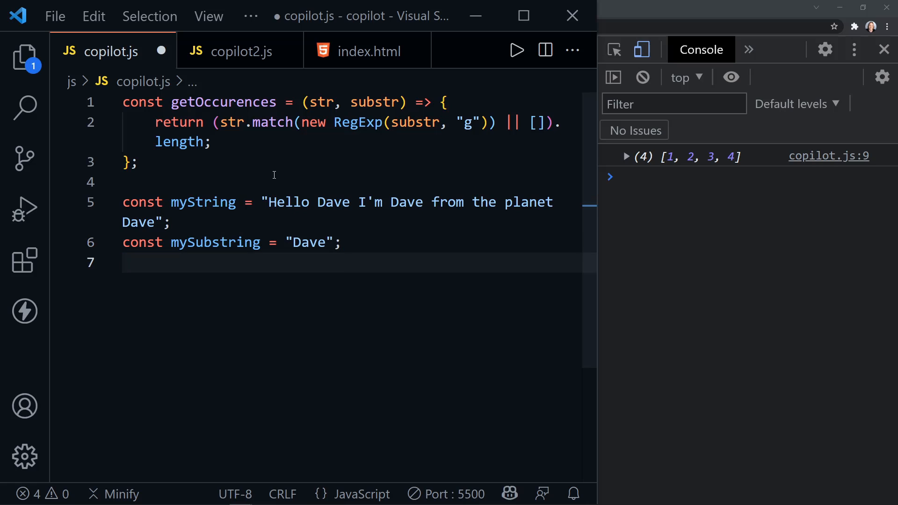
pyautogui.write('c')
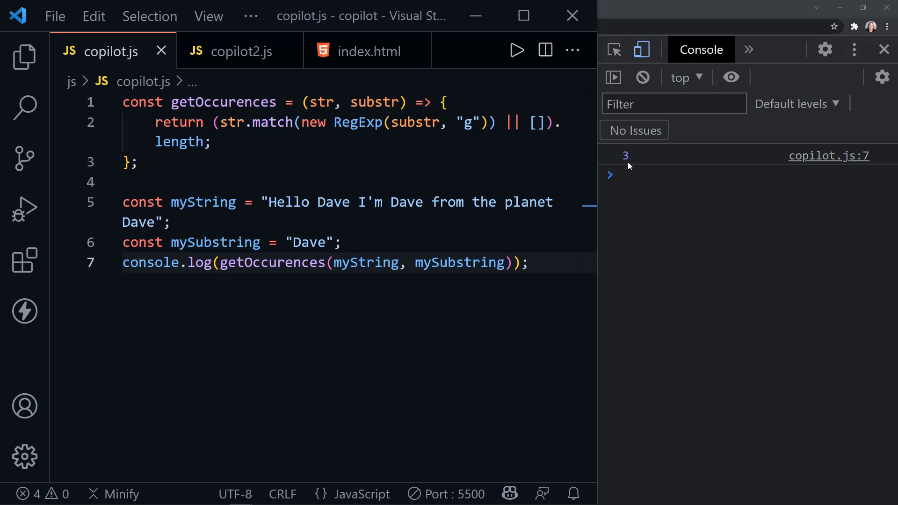
pyautogui.doubleClick(334, 202)
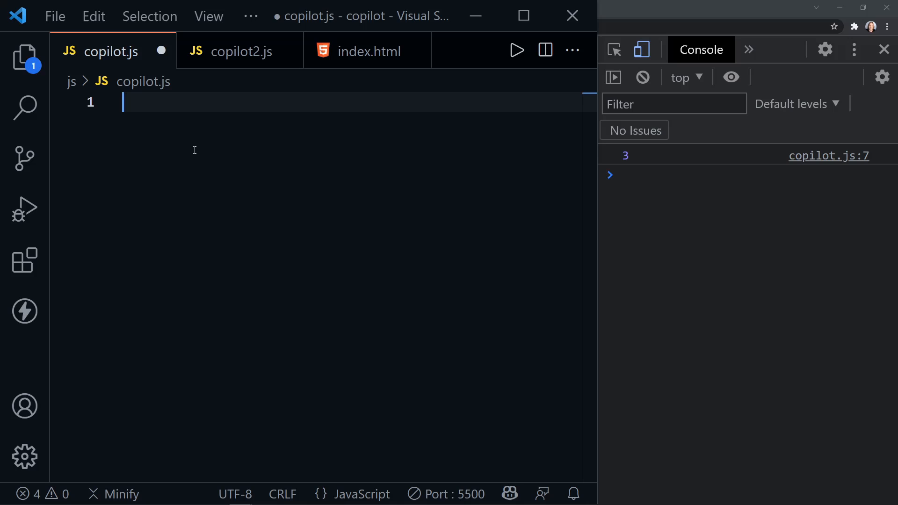
# Start const isPalindrome = (str) => { and scroll through Copilot's palindrome solutions.
pyautogui.write('const isPla')
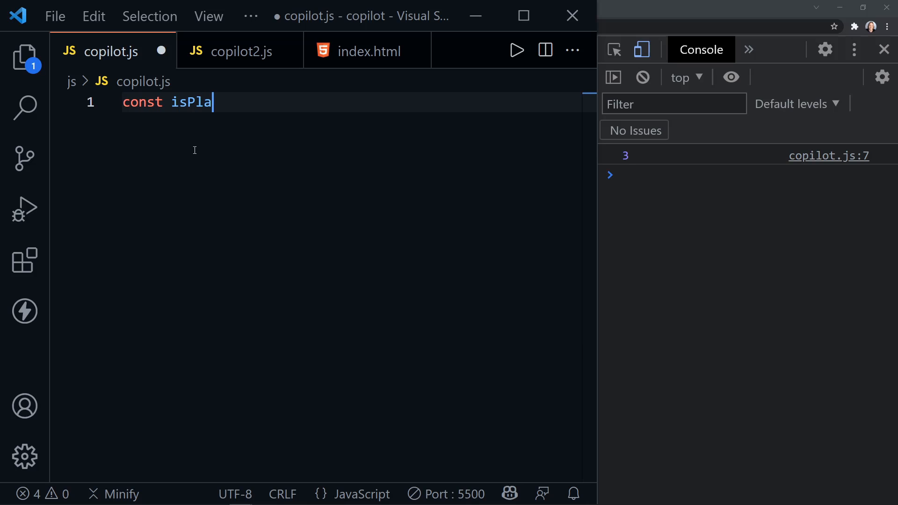
pyautogui.write('ndrome = (str) => {')
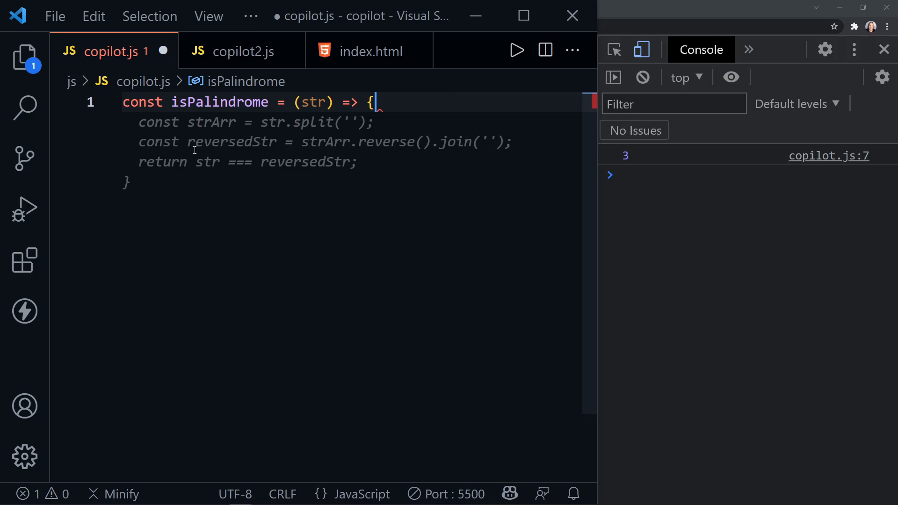
pyautogui.moveTo(195, 163)
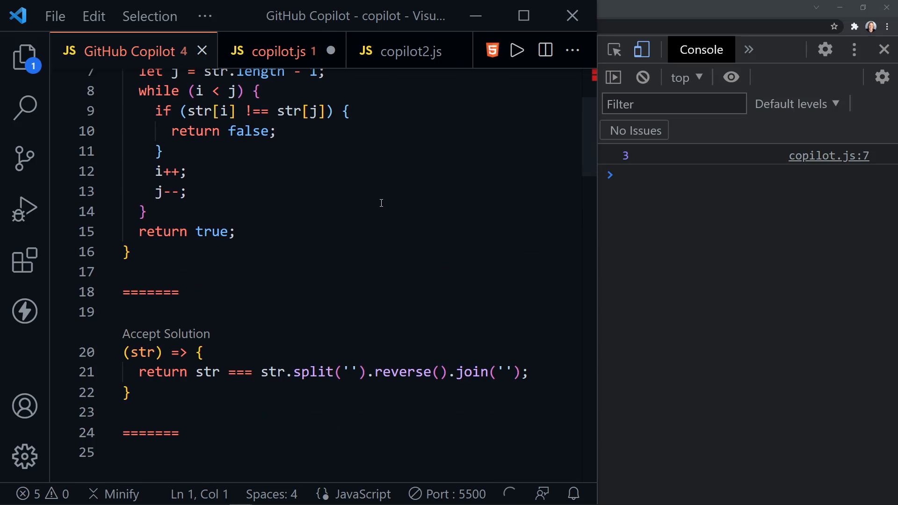
pyautogui.scroll(-3)
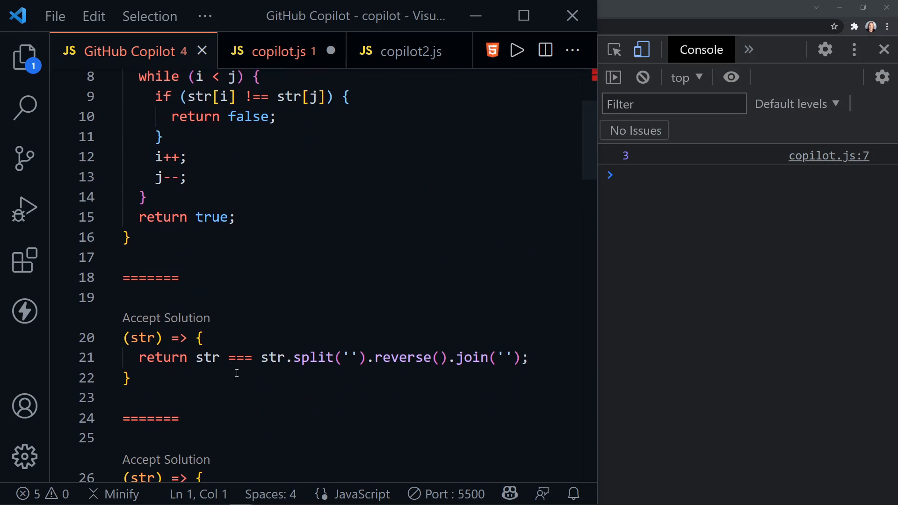
pyautogui.moveTo(311, 381)
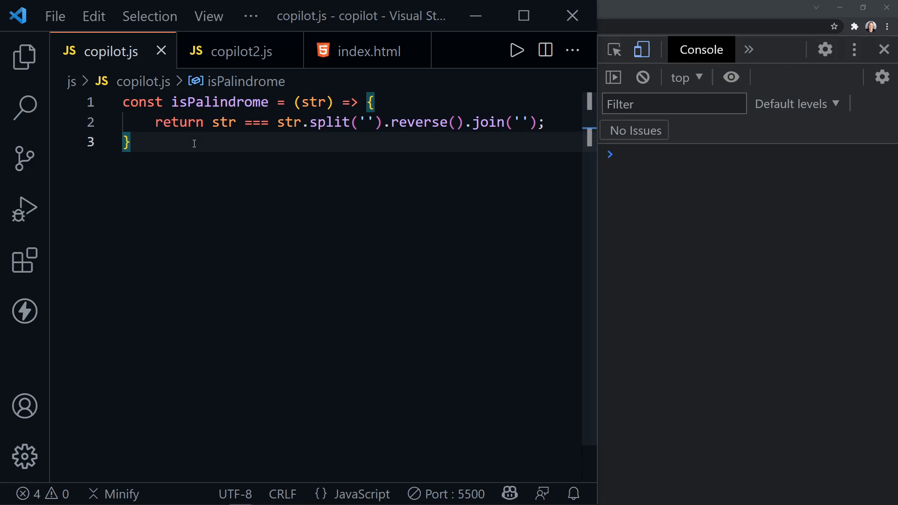
# Change the second palindrome test from 'madam' to 'tacoCat' and check the console output.
pyautogui.write('conso')
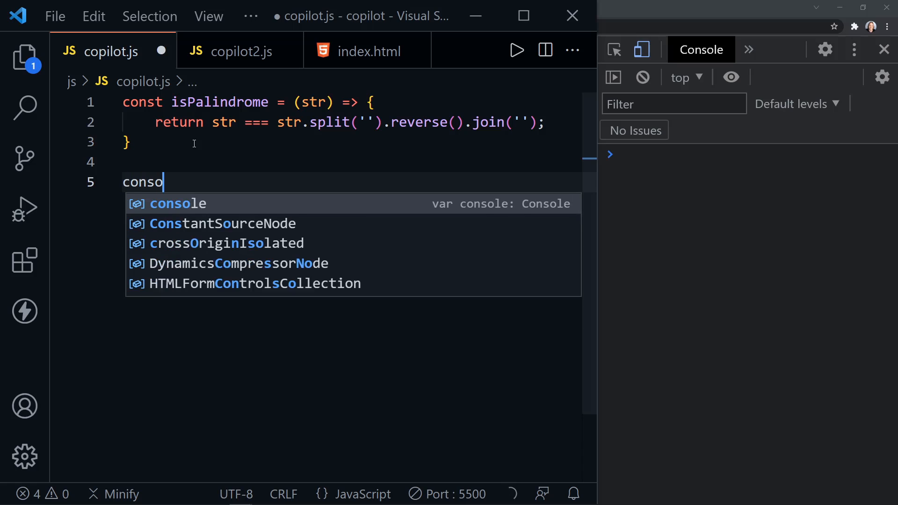
pyautogui.write("le.log(isPalindrome('madam'));")
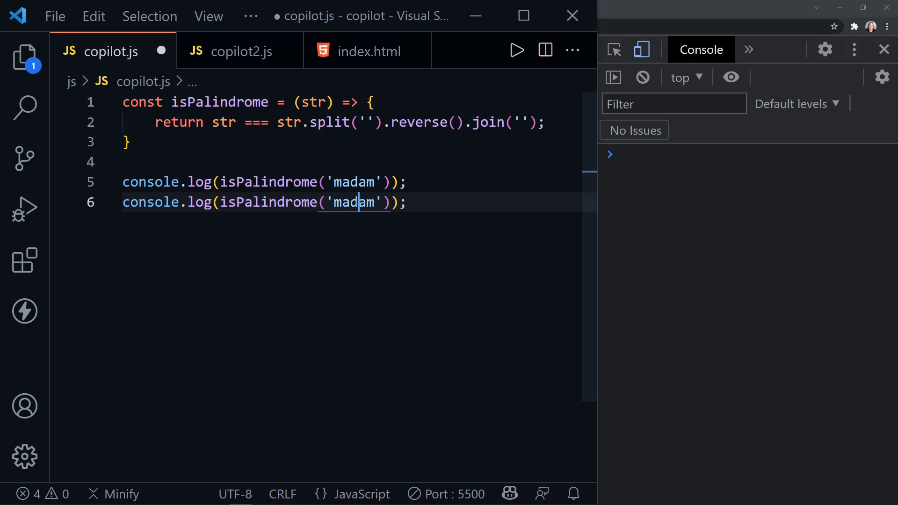
pyautogui.write('taco')
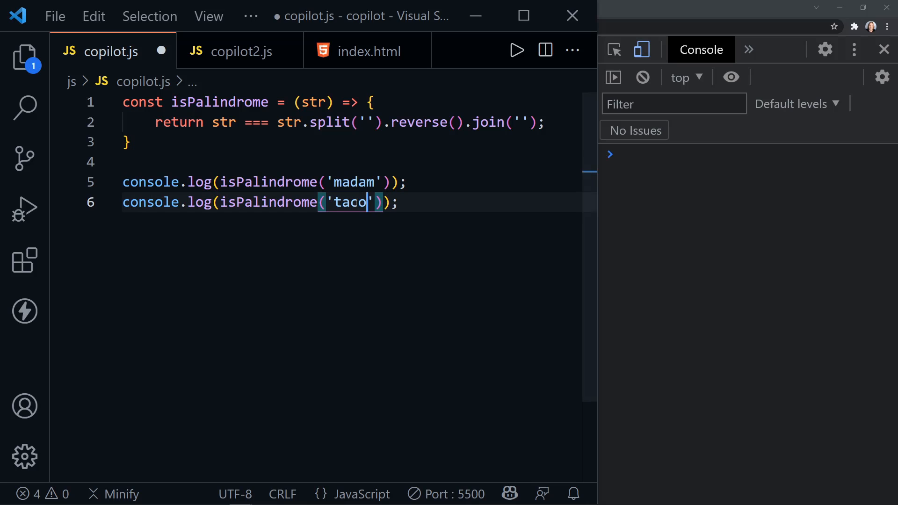
pyautogui.write('Cat')
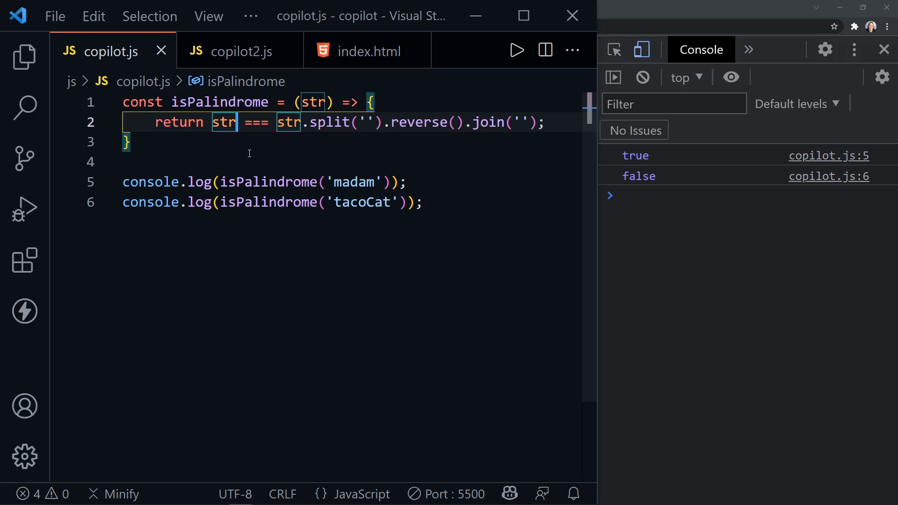
pyautogui.moveTo(260, 166)
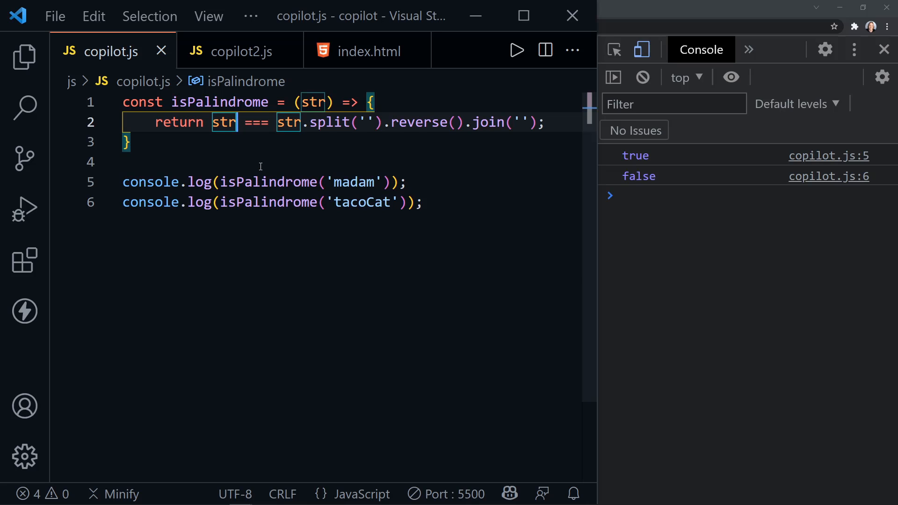
# Lowercase both sides of the isPalindrome comparison and add a third test with 'Walt'.
pyautogui.write('.toUppe')
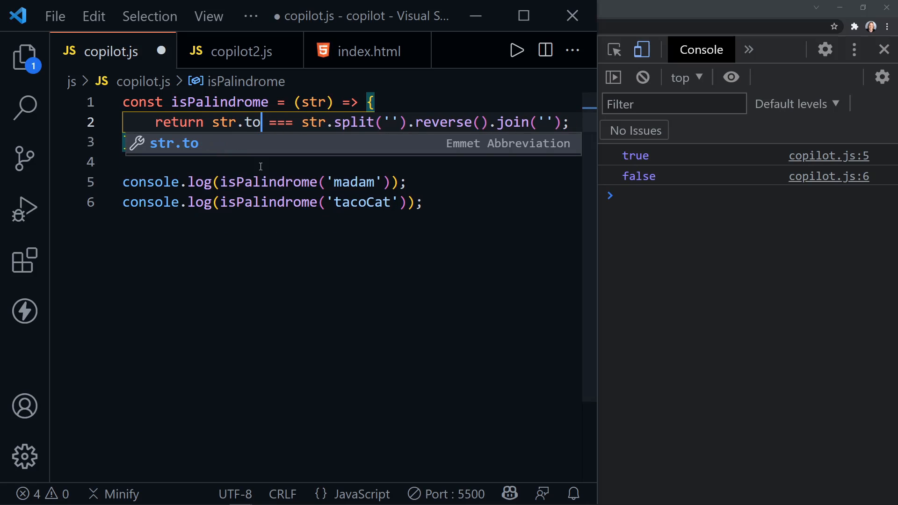
pyautogui.write('LowerCase(')
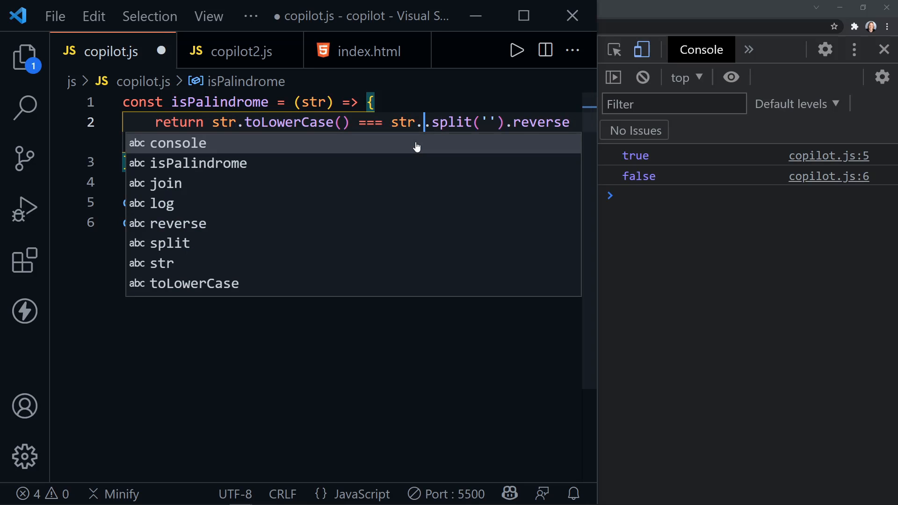
pyautogui.write('toLower')
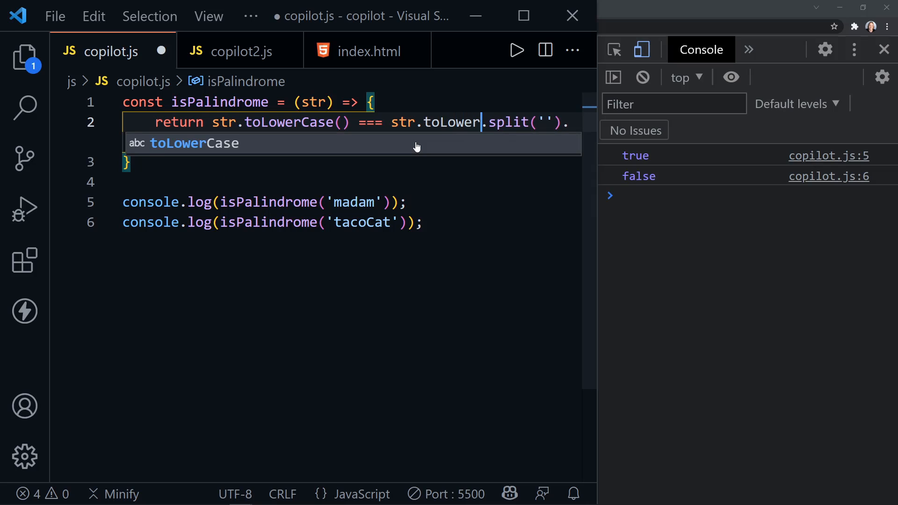
pyautogui.press('Tab')
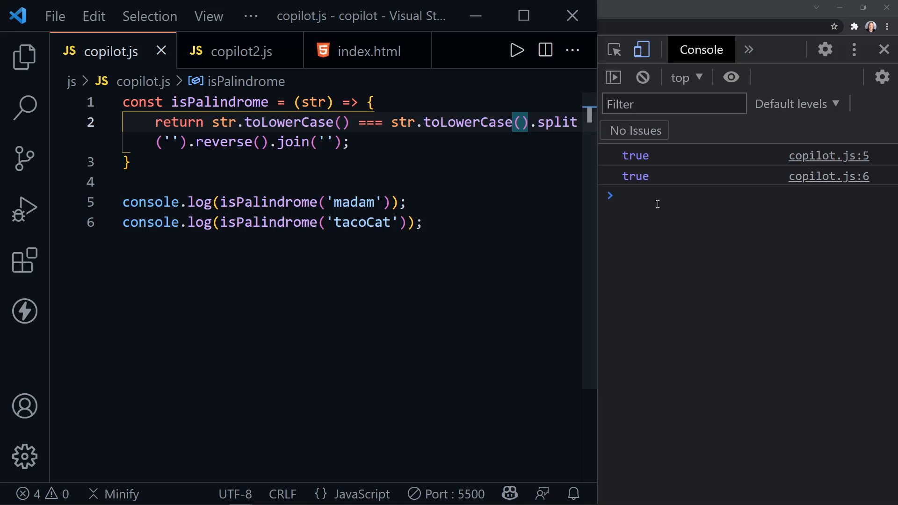
pyautogui.click(424, 222)
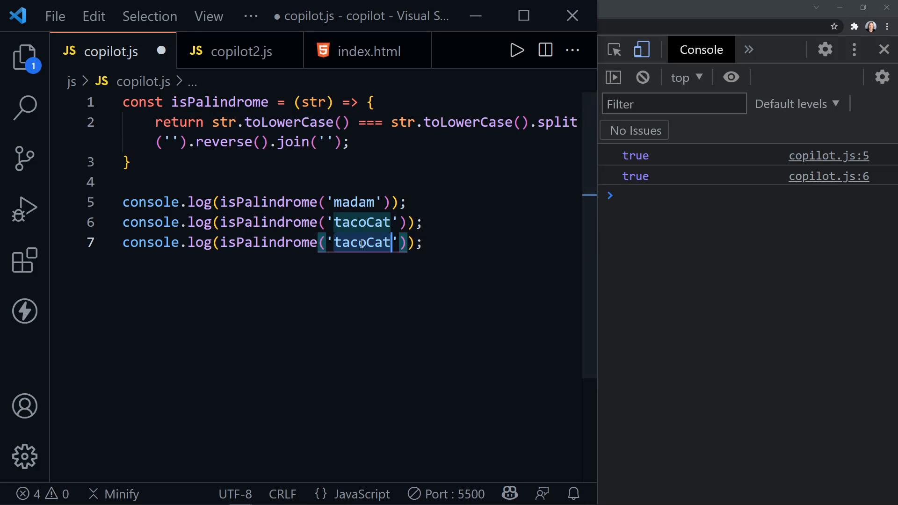
pyautogui.write('Walt')
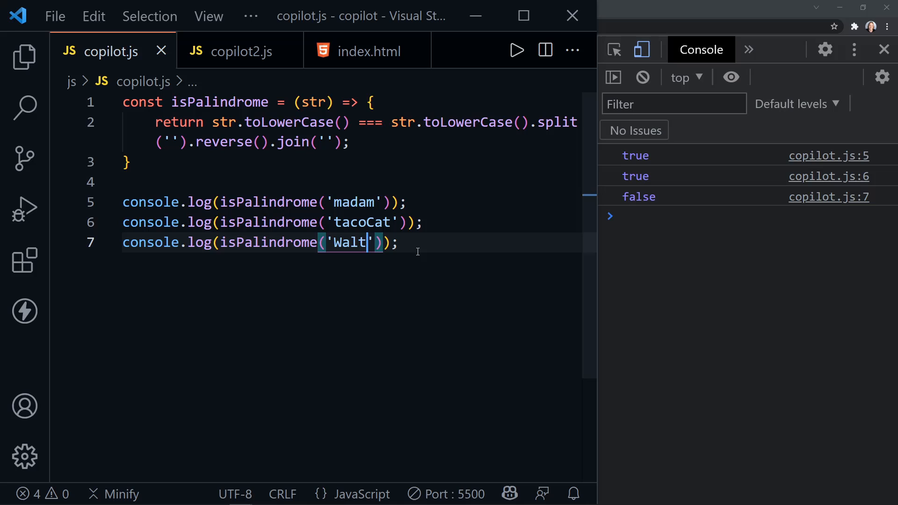
pyautogui.moveTo(255, 178)
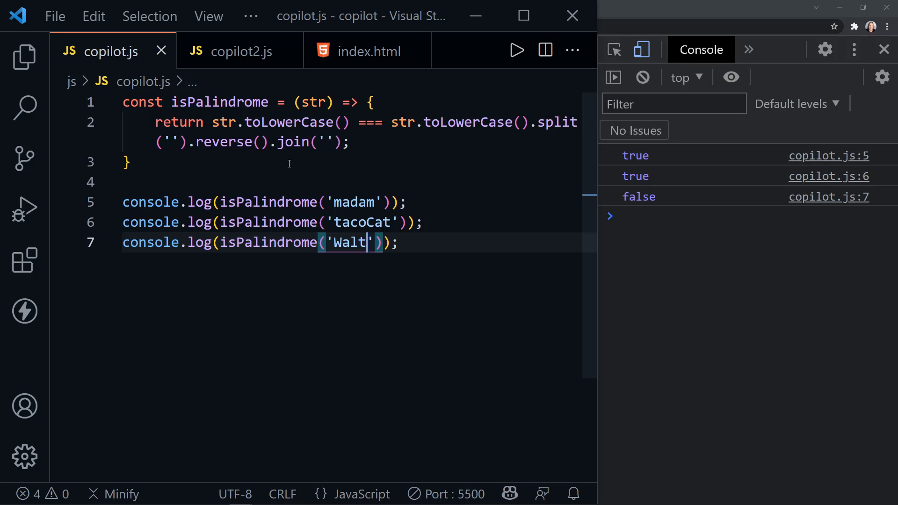
pyautogui.moveTo(470, 209)
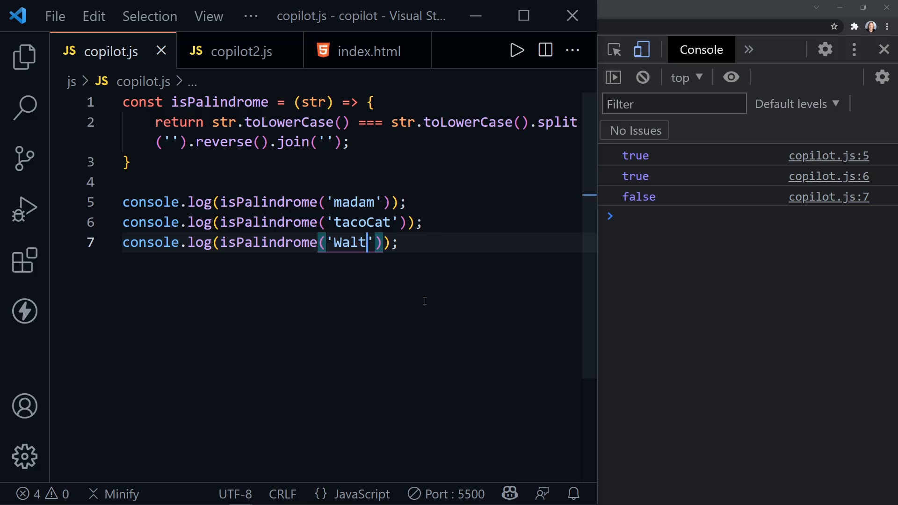
pyautogui.moveTo(424, 299)
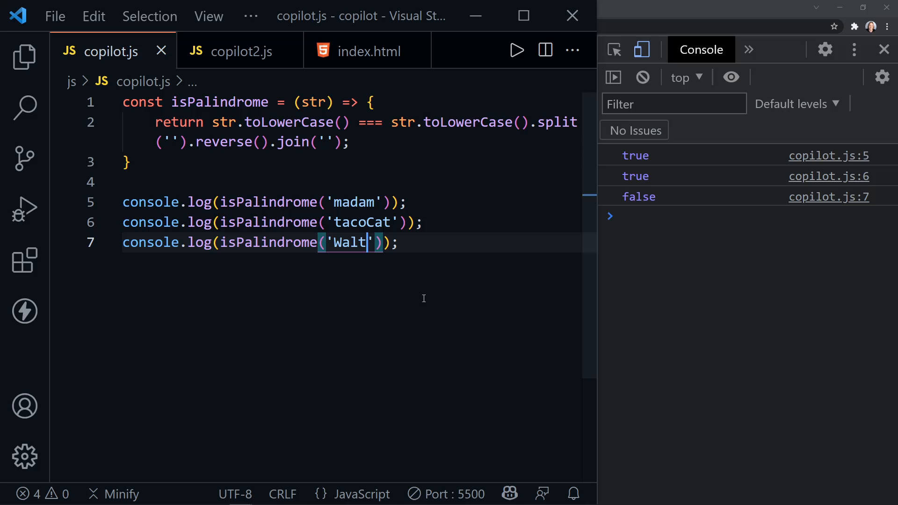
pyautogui.moveTo(425, 294)
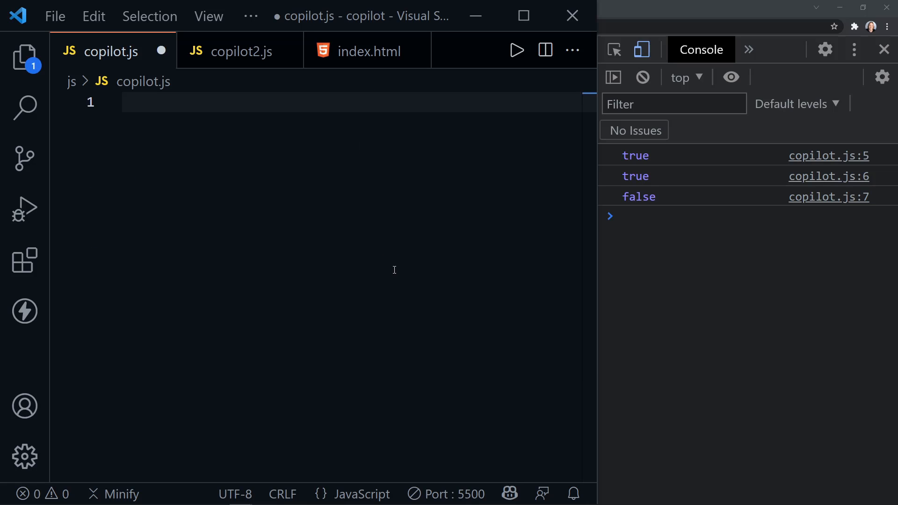
pyautogui.moveTo(281, 212)
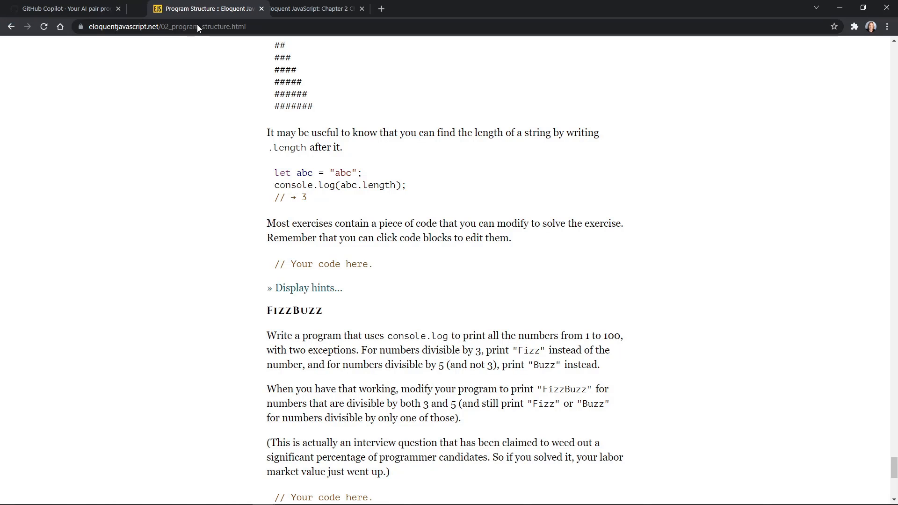
# Select the Looping a triangle exercise text on the Eloquent JavaScript chapter page.
pyautogui.click(361, 8)
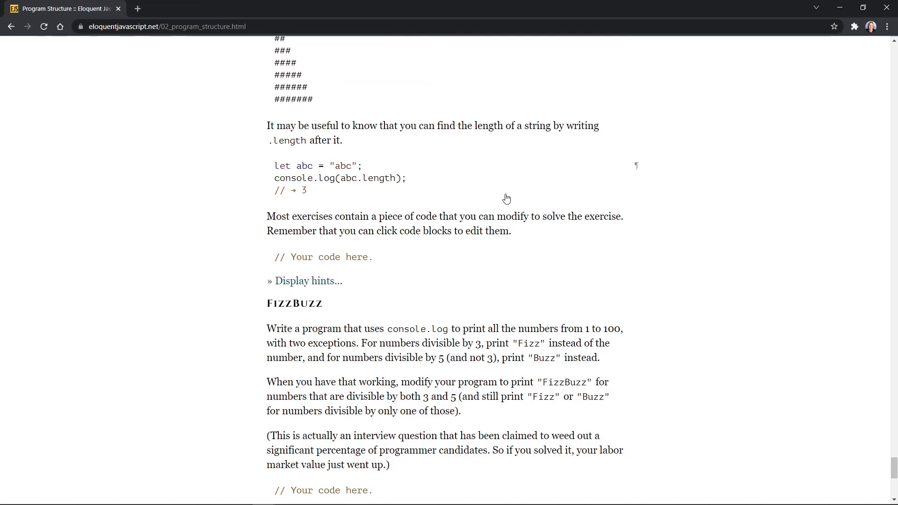
pyautogui.scroll(3)
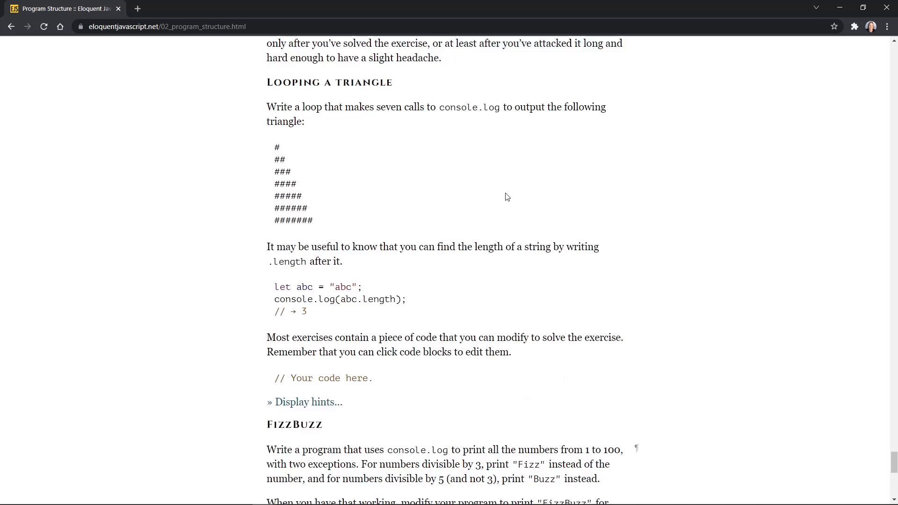
pyautogui.scroll(3)
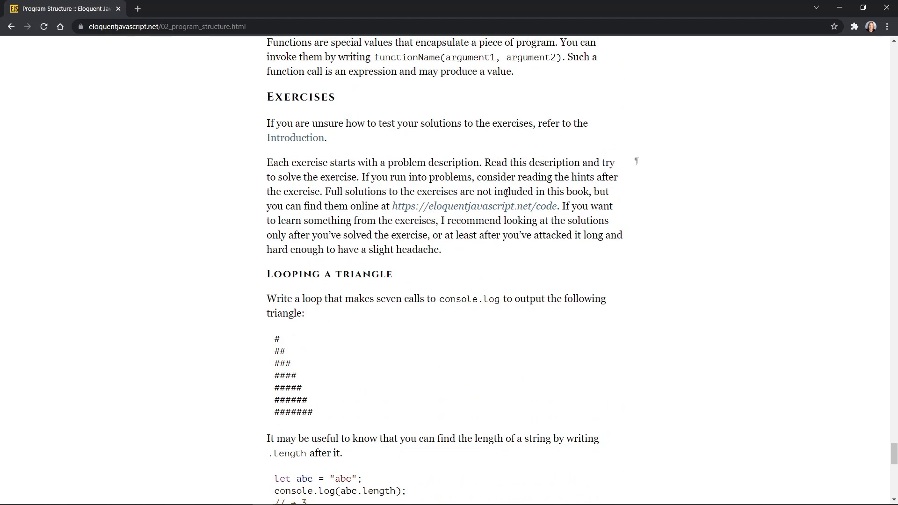
pyautogui.scroll(-3)
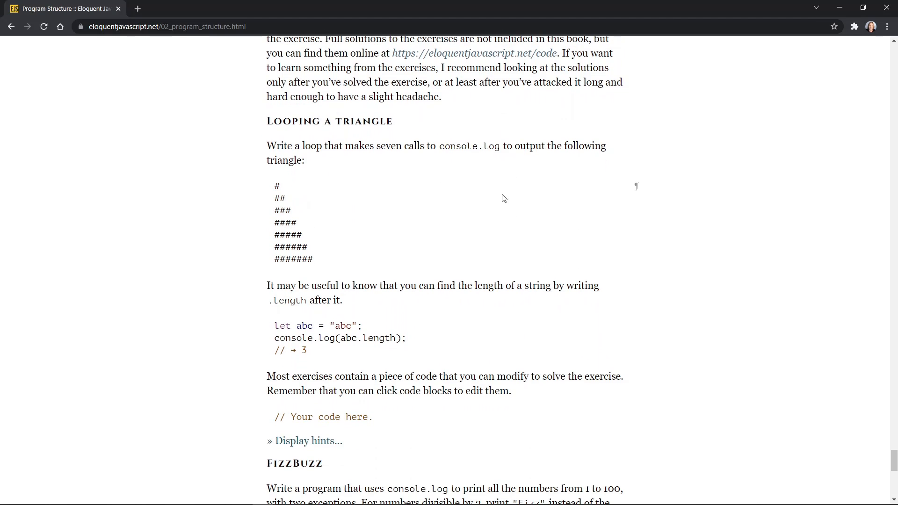
pyautogui.click(167, 26)
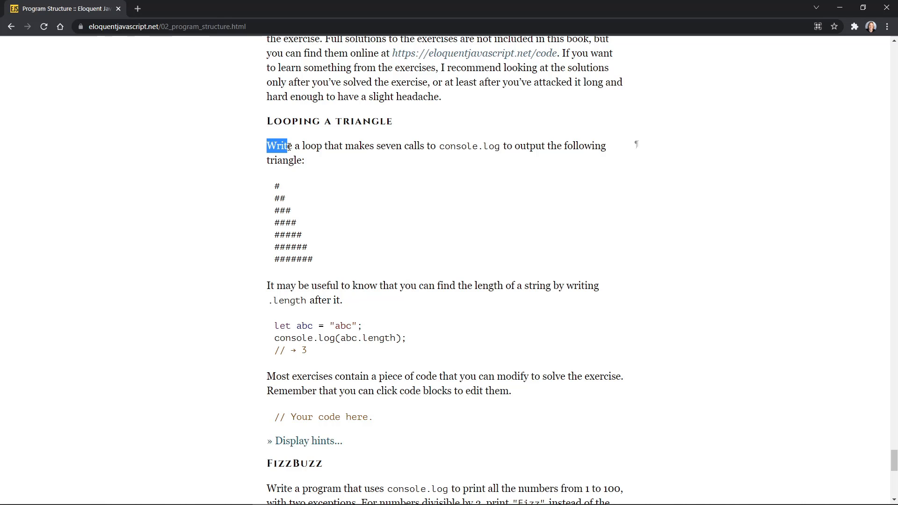
pyautogui.moveTo(266, 146); pyautogui.dragTo(324, 161)
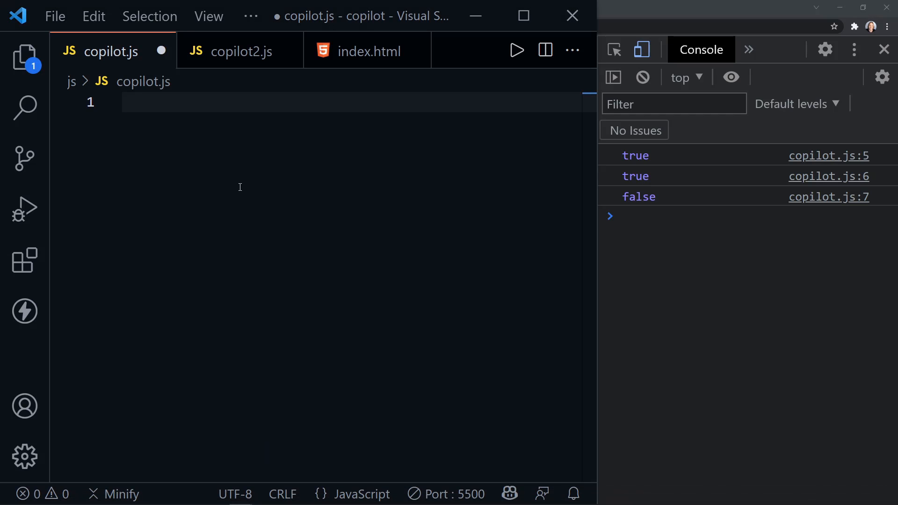
# Paste the triangle exercise as a /* */ comment and start the loop with let i = 0.
pyautogui.write('/*')
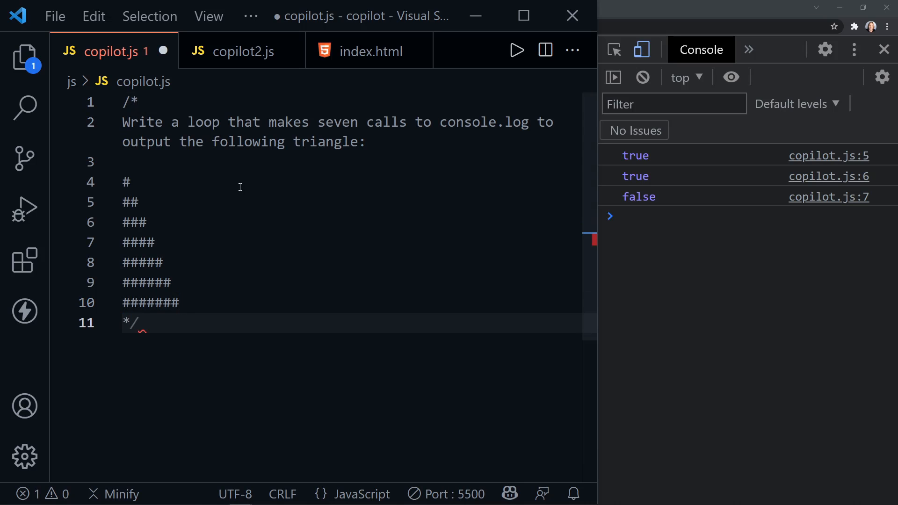
pyautogui.press('Enter')
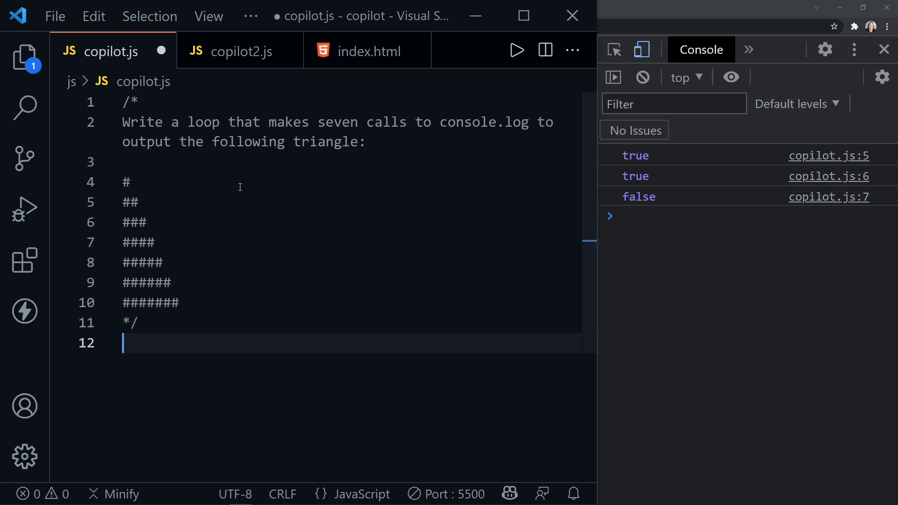
pyautogui.write('let i = 0;')
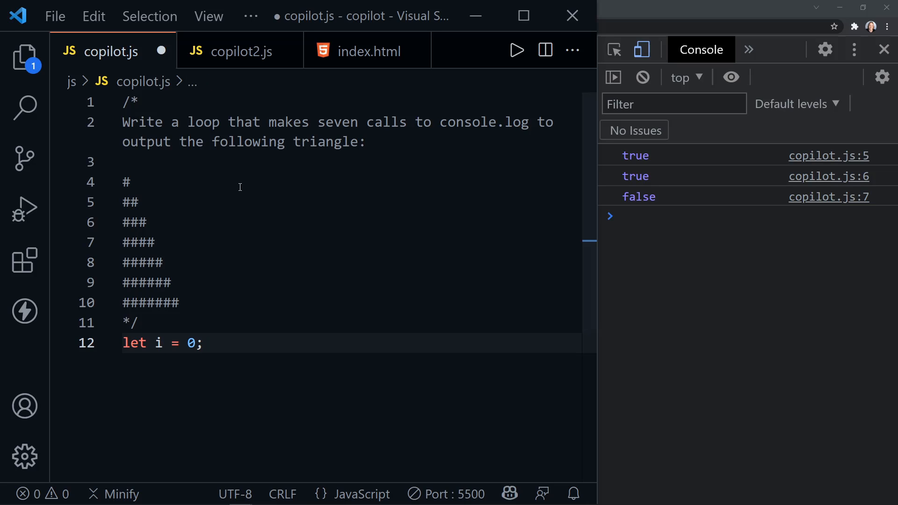
pyautogui.press('Enter')
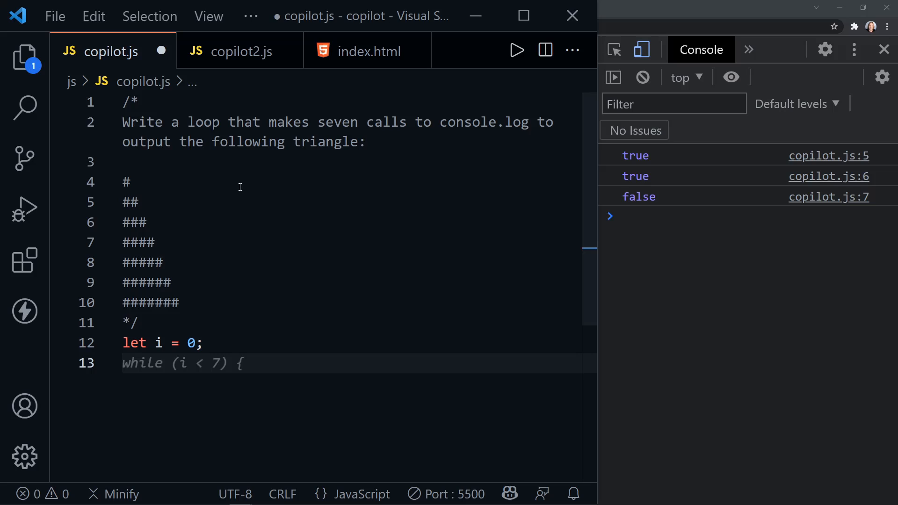
pyautogui.moveTo(247, 265)
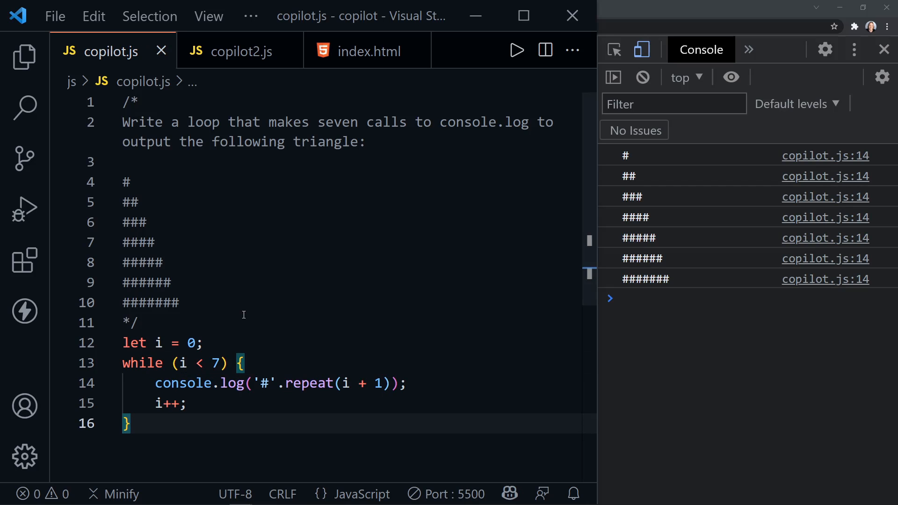
pyautogui.moveTo(647, 294)
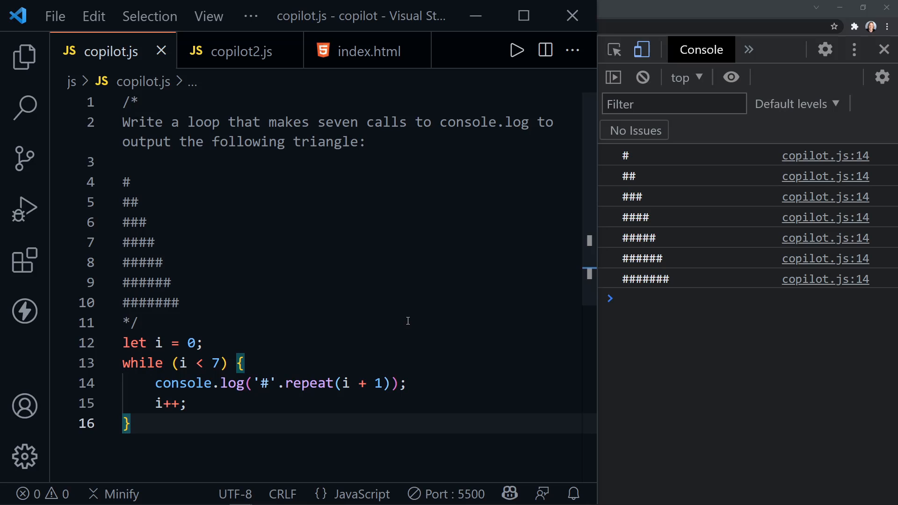
pyautogui.moveTo(387, 294)
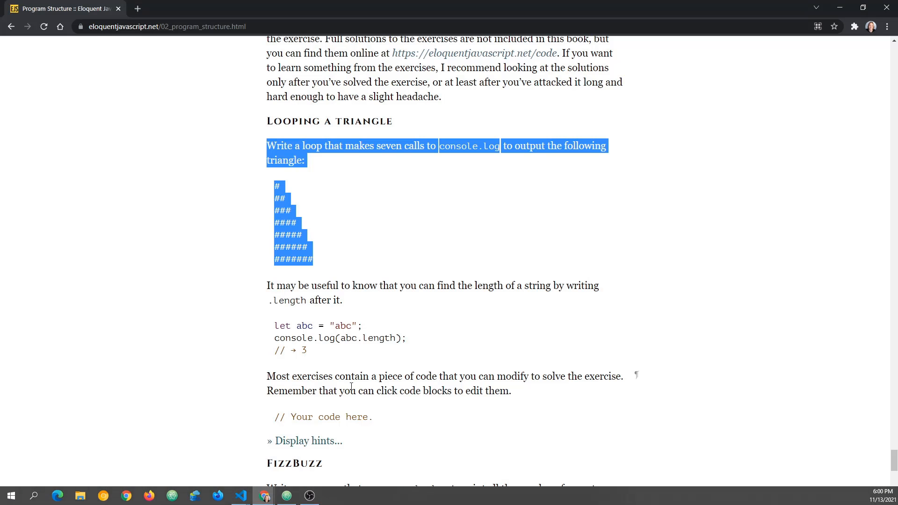
# Select the FizzBuzz exercise description in Chrome and return to the copilot.js editor.
pyautogui.scroll(-3)
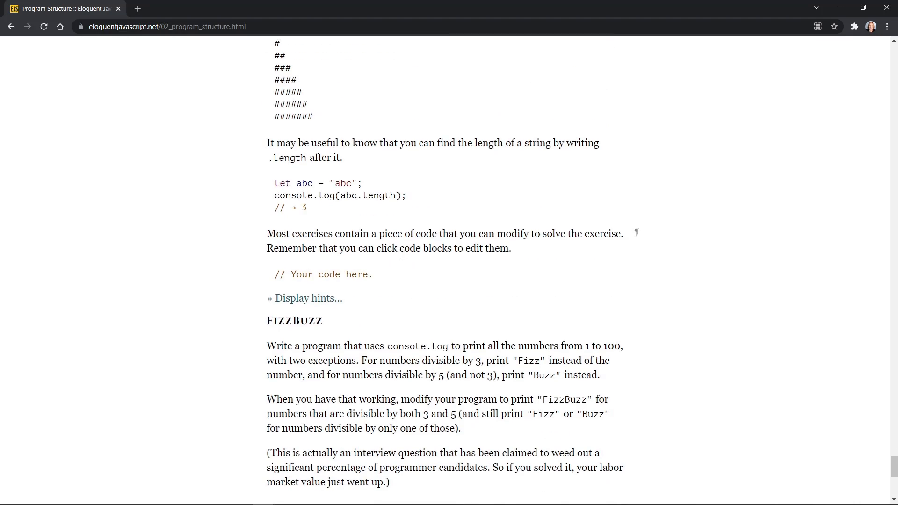
pyautogui.scroll(-3)
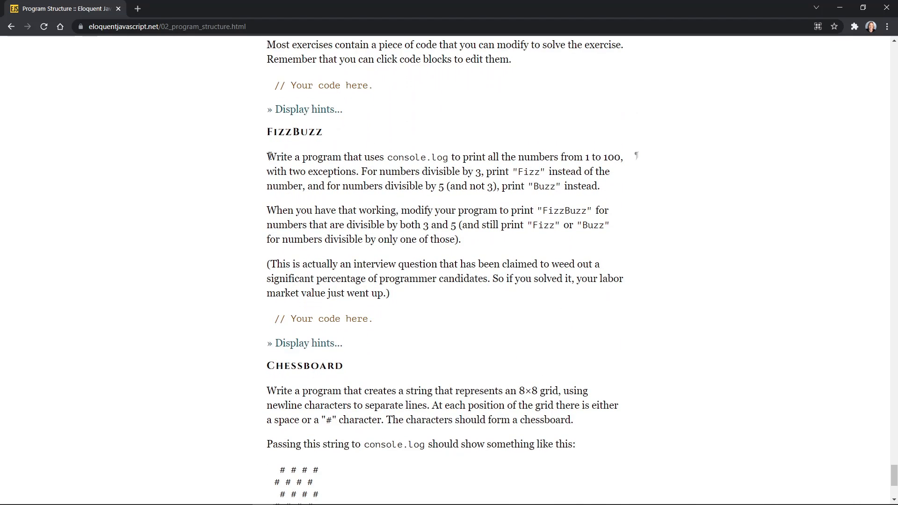
pyautogui.moveTo(267, 158); pyautogui.dragTo(452, 225)
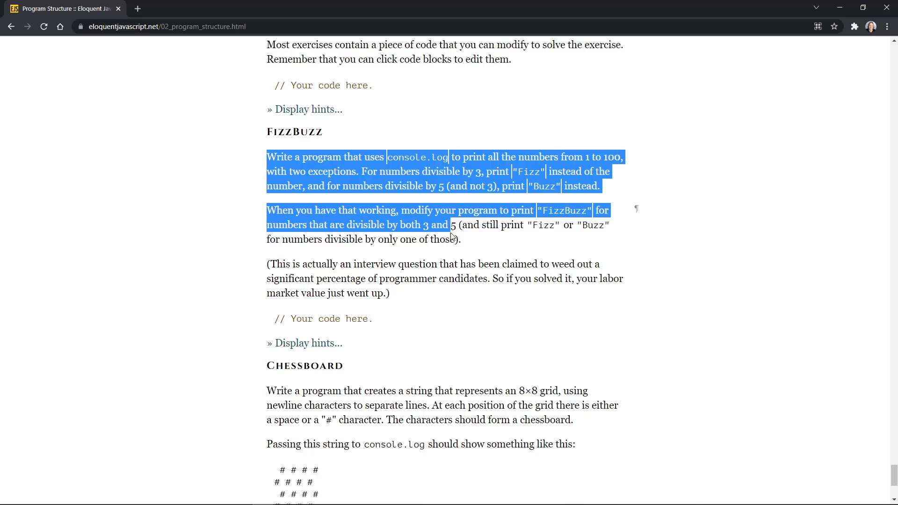
pyautogui.moveTo(452, 224); pyautogui.dragTo(460, 240)
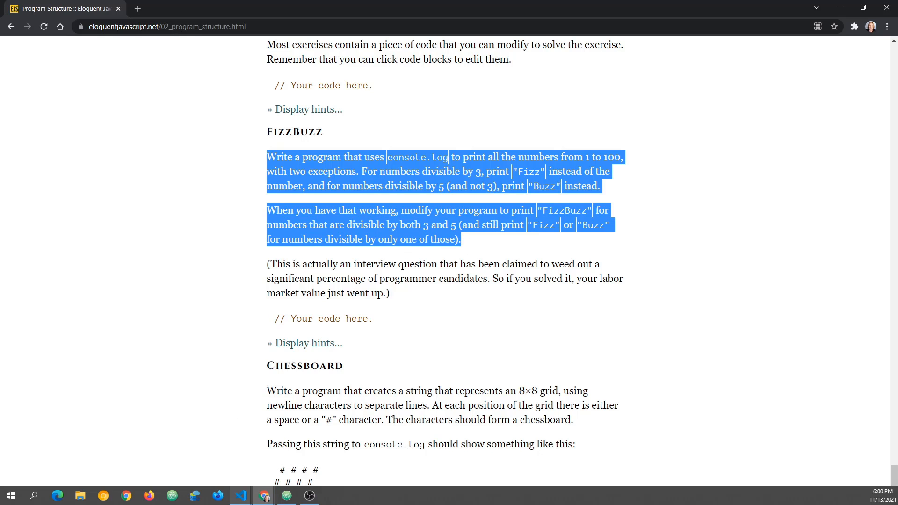
pyautogui.moveTo(264, 496)
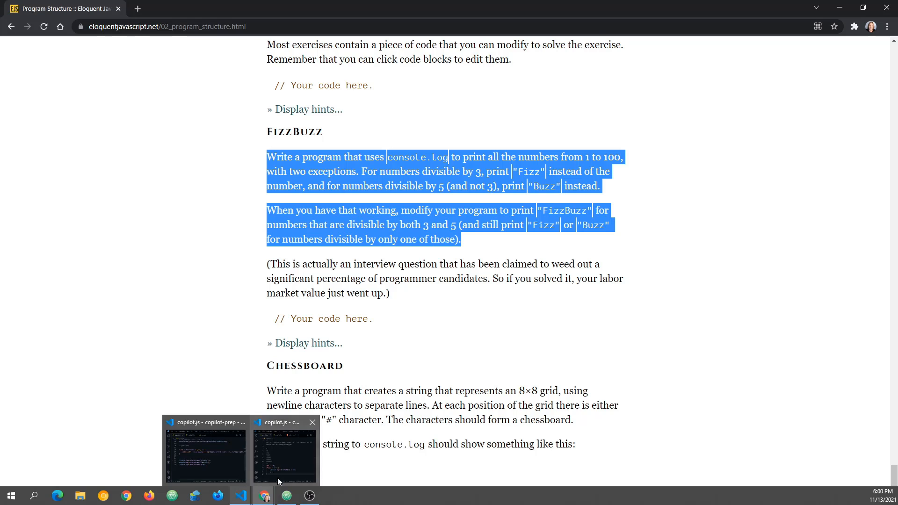
pyautogui.click(285, 449)
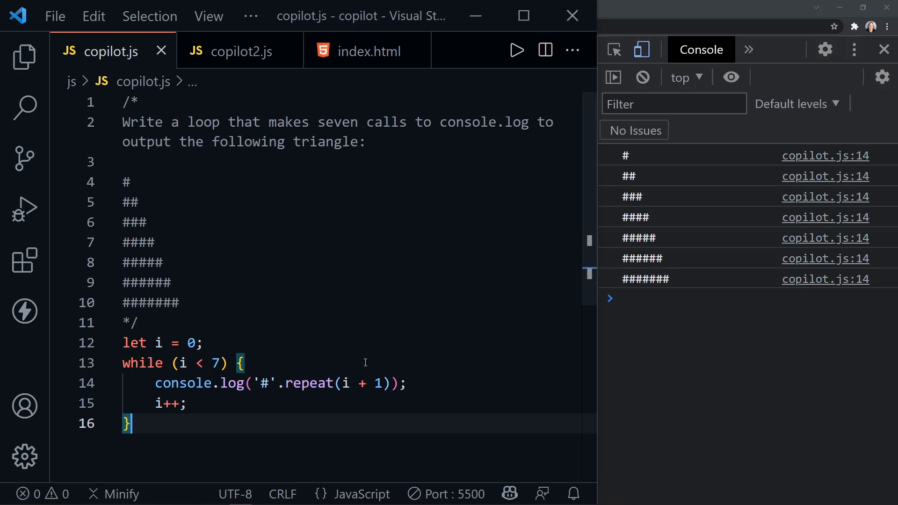
# Replace copilot.js with the FizzBuzz exercise comment and Copilot's suggested for-loop solution.
pyautogui.press('Ctrl+a')
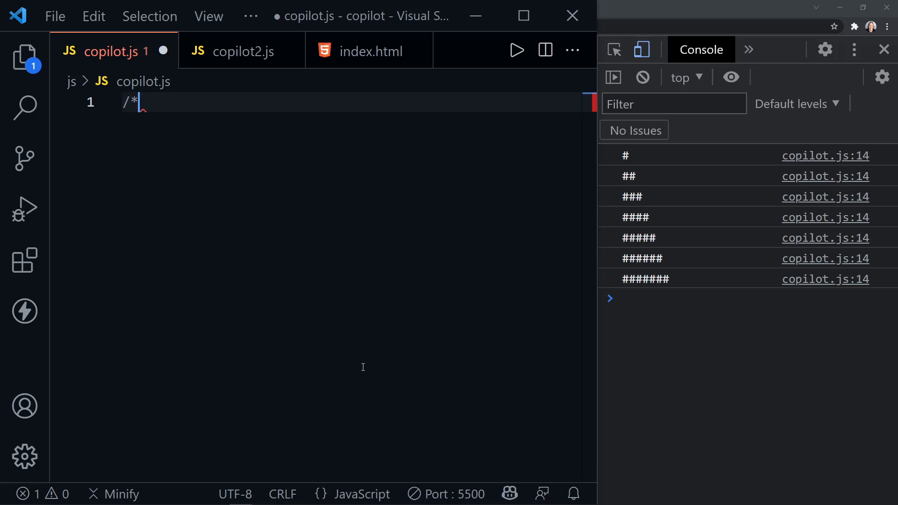
pyautogui.write('Write a program that uses console.log to print all the numbers from 1 to 100, with two exceptions. For numbers divisible by 3, print "Fizz" instead of the number, and for numbers divisible by 5 (and not 3), print "Buzz" instead.')
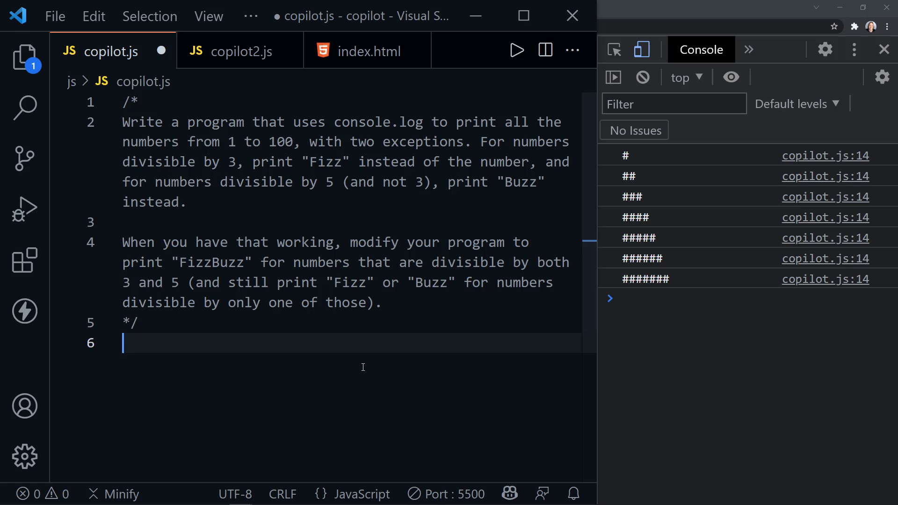
pyautogui.write('for (var i = 1; i <= 100; i++) {')
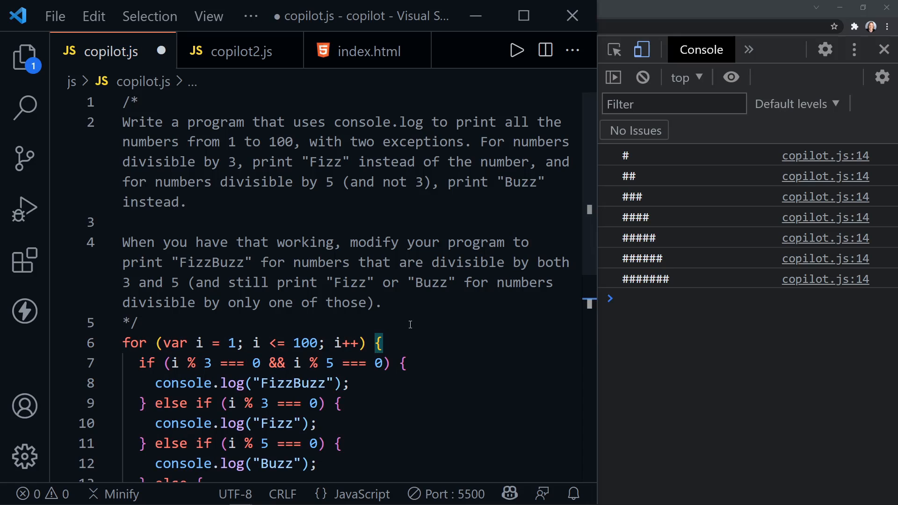
pyautogui.scroll(-3)
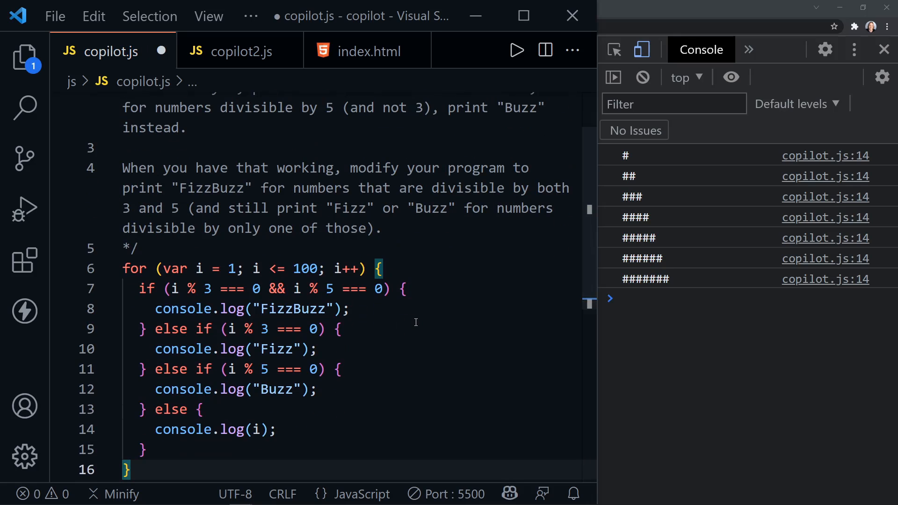
pyautogui.scroll(-3)
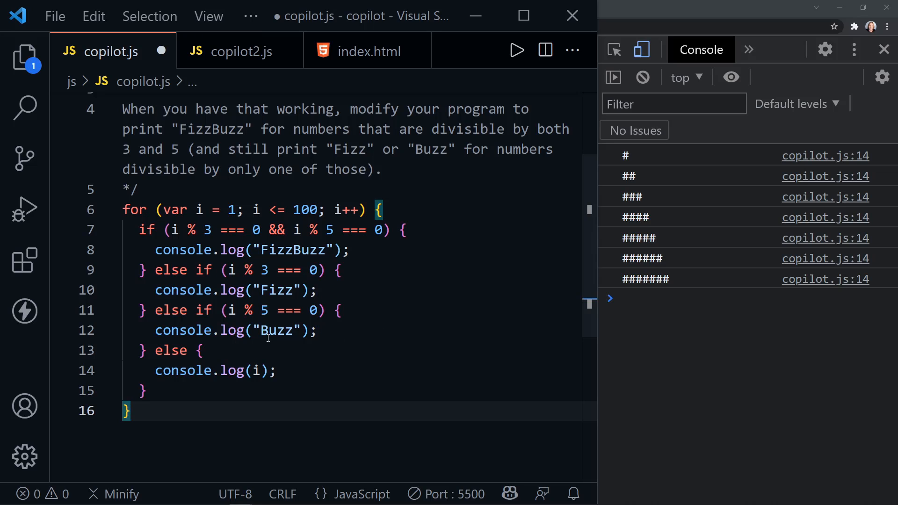
pyautogui.moveTo(311, 354)
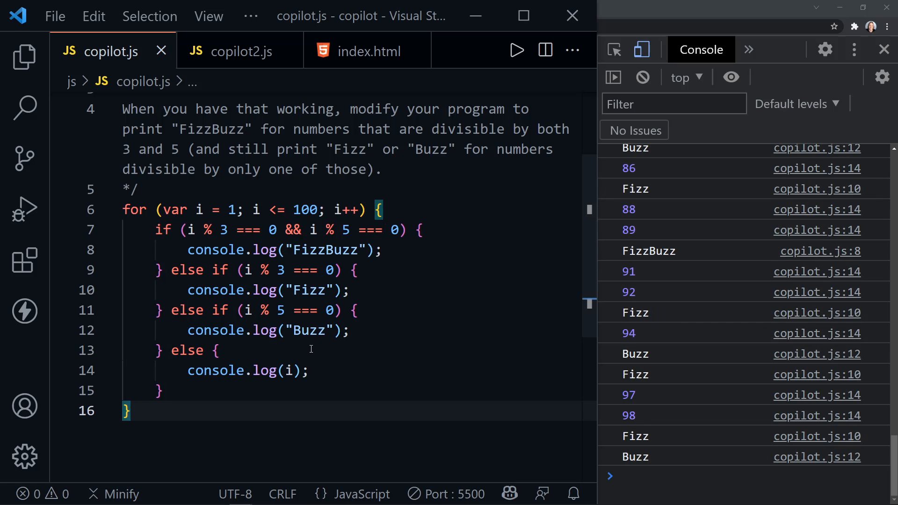
pyautogui.moveTo(674, 416)
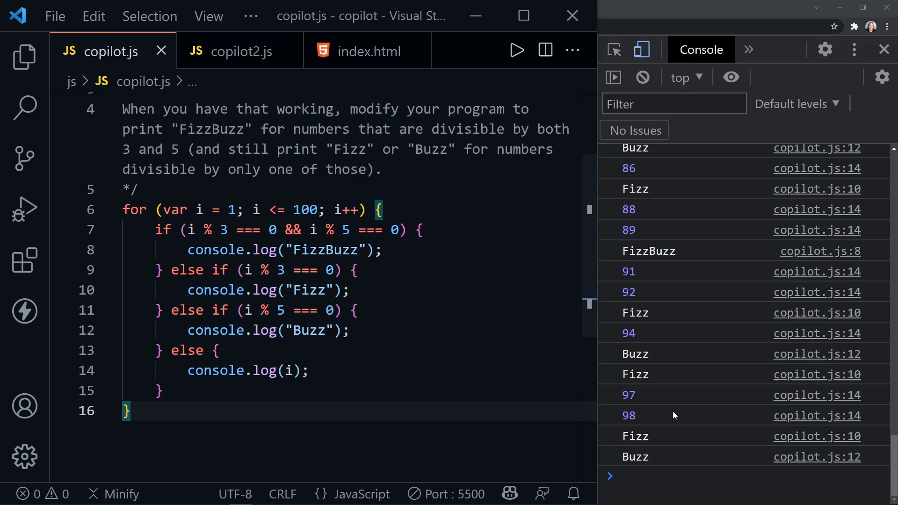
pyautogui.moveTo(640, 461)
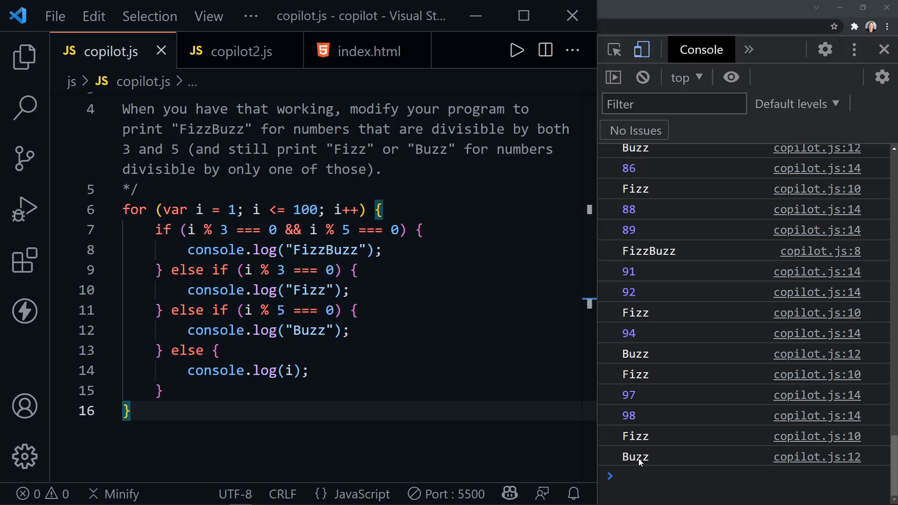
pyautogui.moveTo(639, 439)
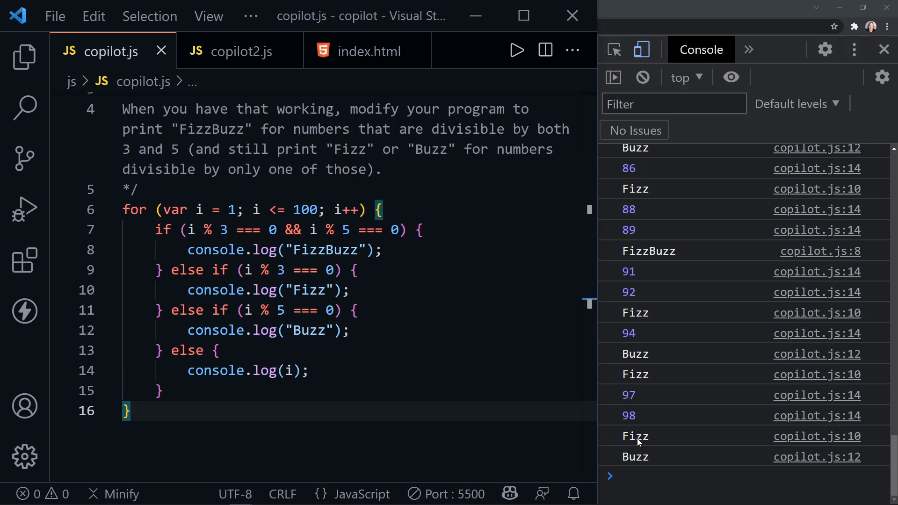
pyautogui.moveTo(638, 265)
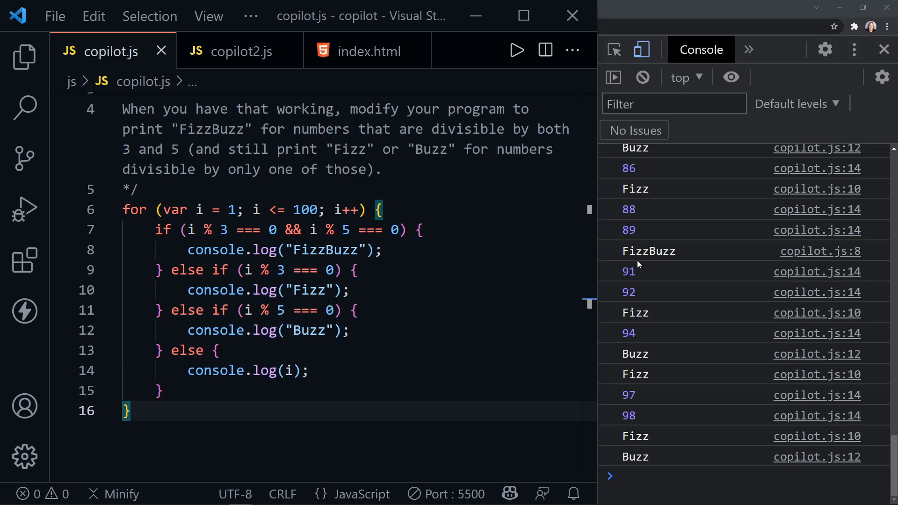
pyautogui.moveTo(642, 259)
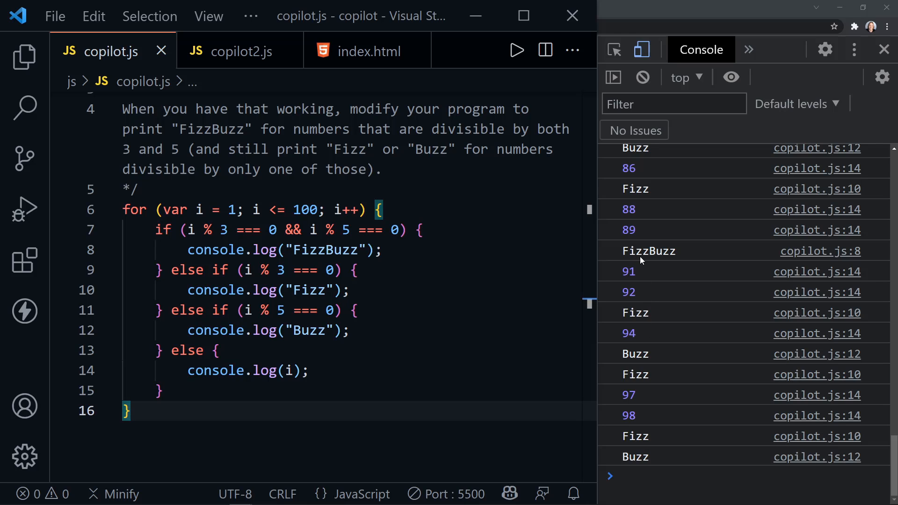
pyautogui.moveTo(649, 362)
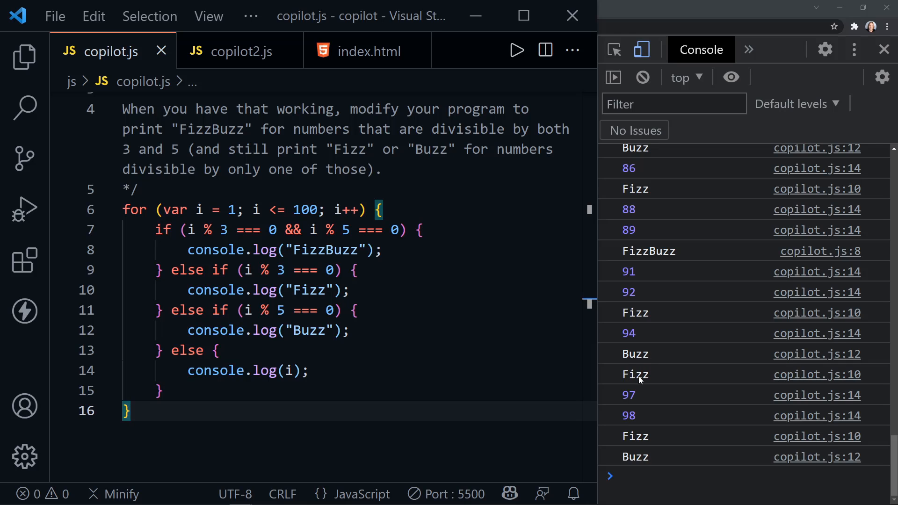
pyautogui.moveTo(628, 379)
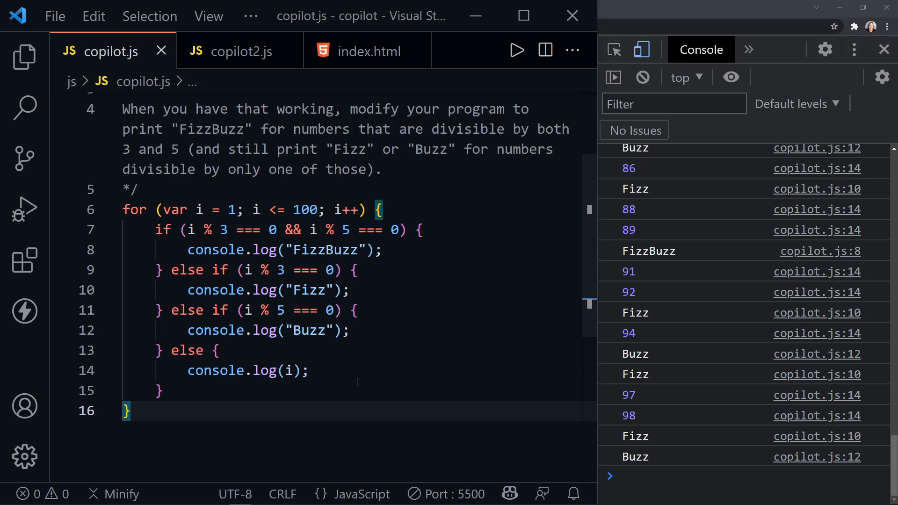
pyautogui.moveTo(336, 389)
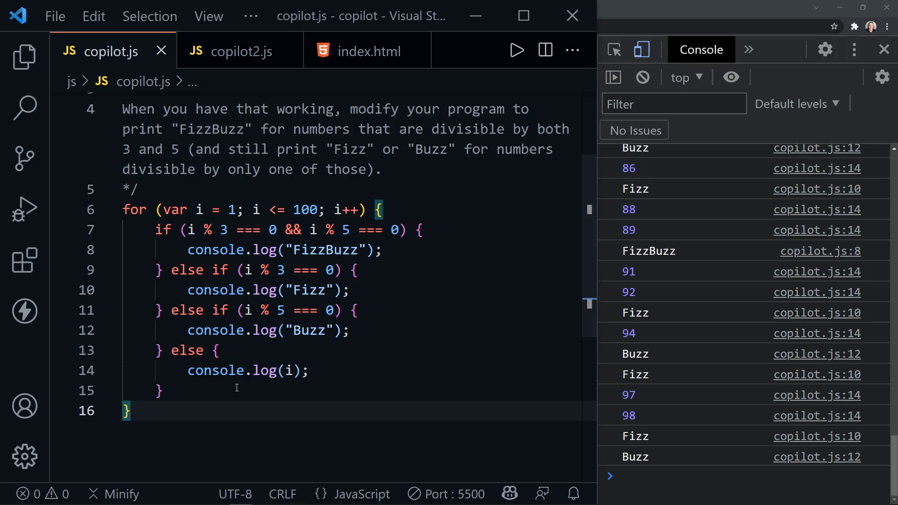
pyautogui.moveTo(271, 371)
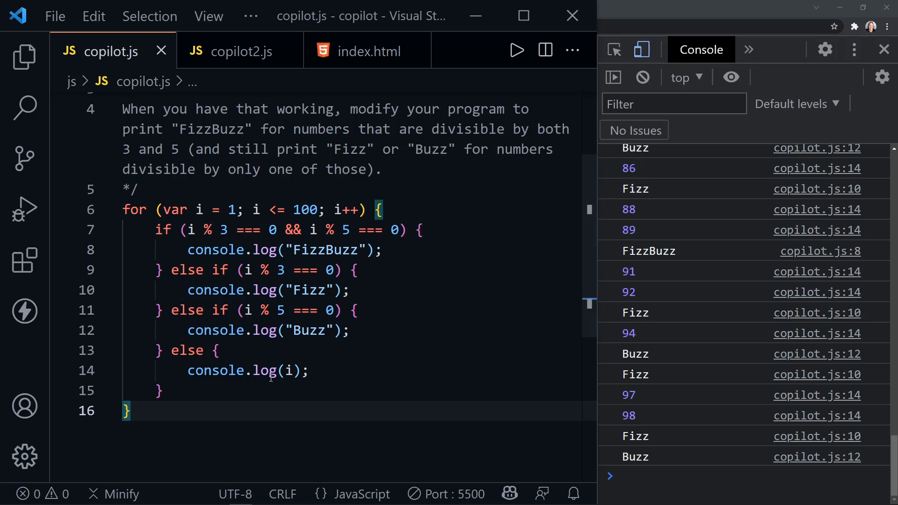
pyautogui.moveTo(257, 400)
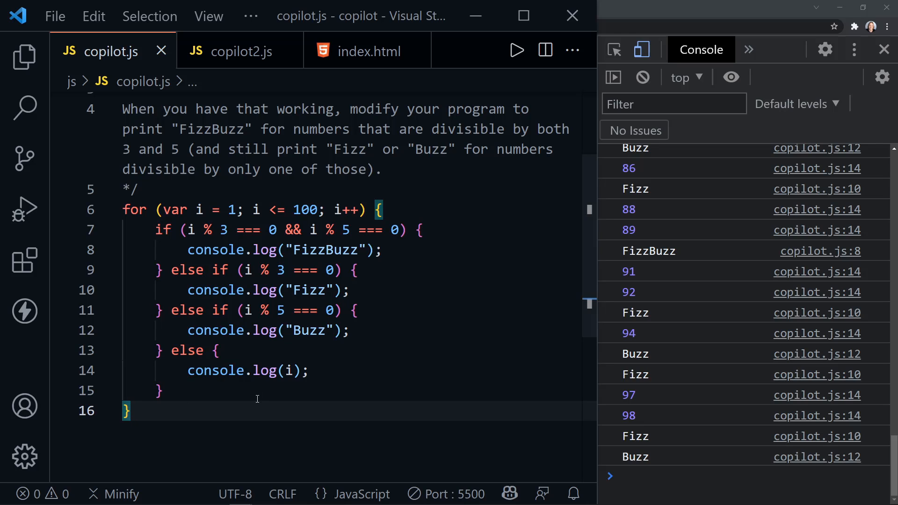
pyautogui.moveTo(290, 270)
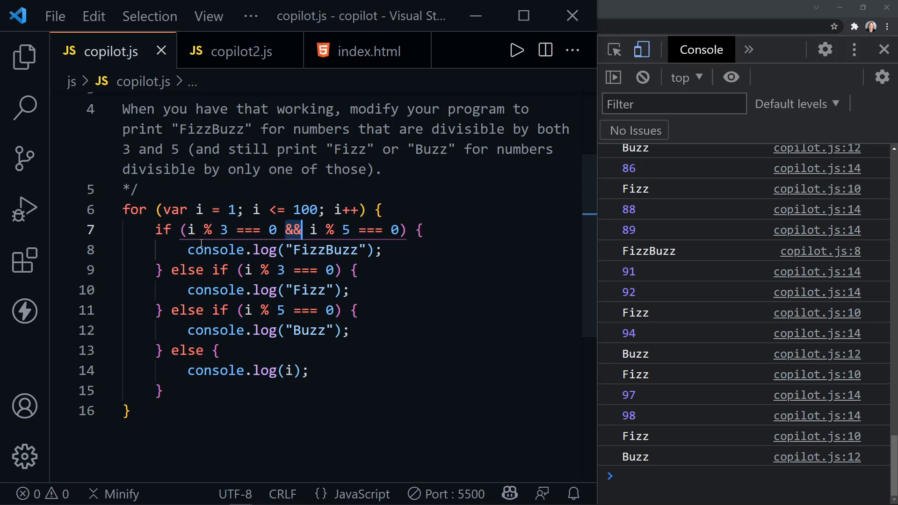
pyautogui.moveTo(331, 257)
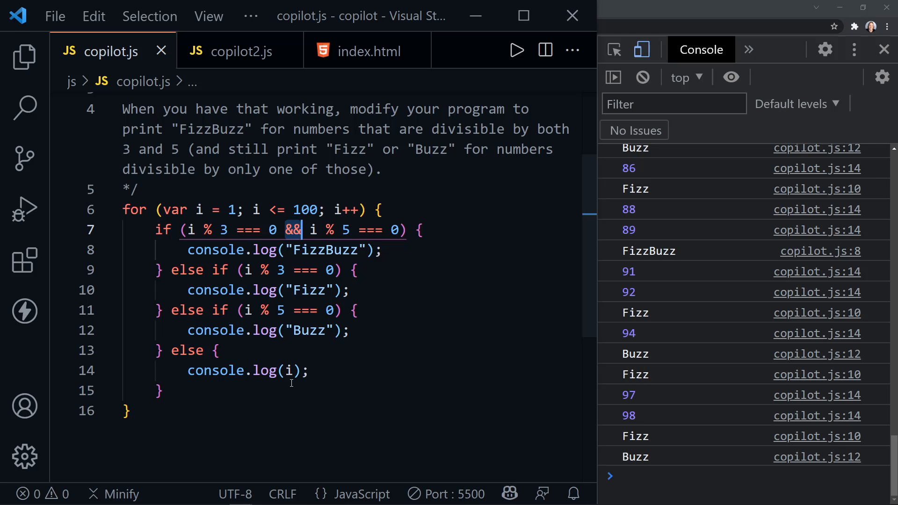
pyautogui.moveTo(212, 244)
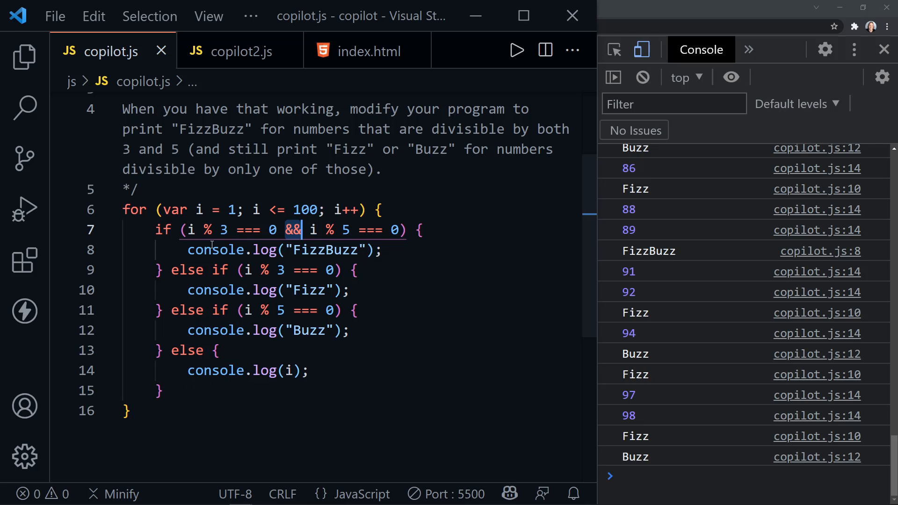
# Replace var with let in the FizzBuzz for statement and save copilot.js.
pyautogui.doubleClick(174, 210)
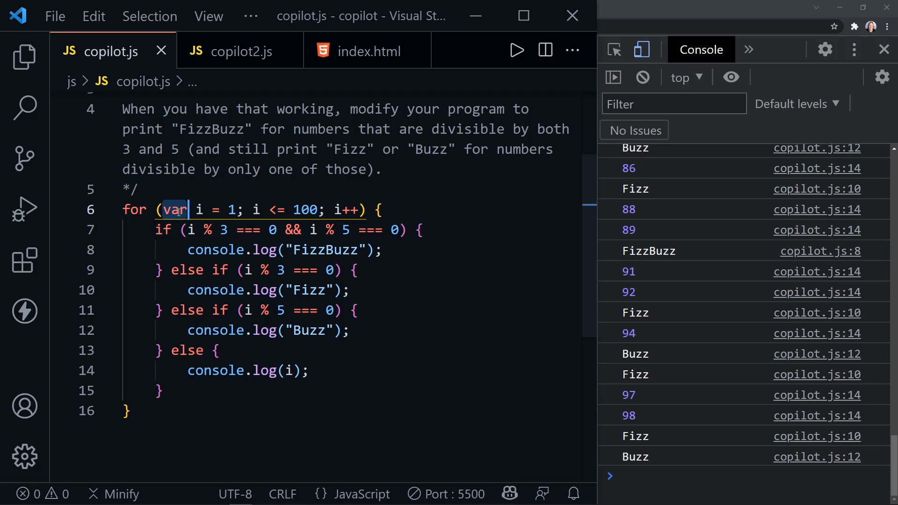
pyautogui.write('let')
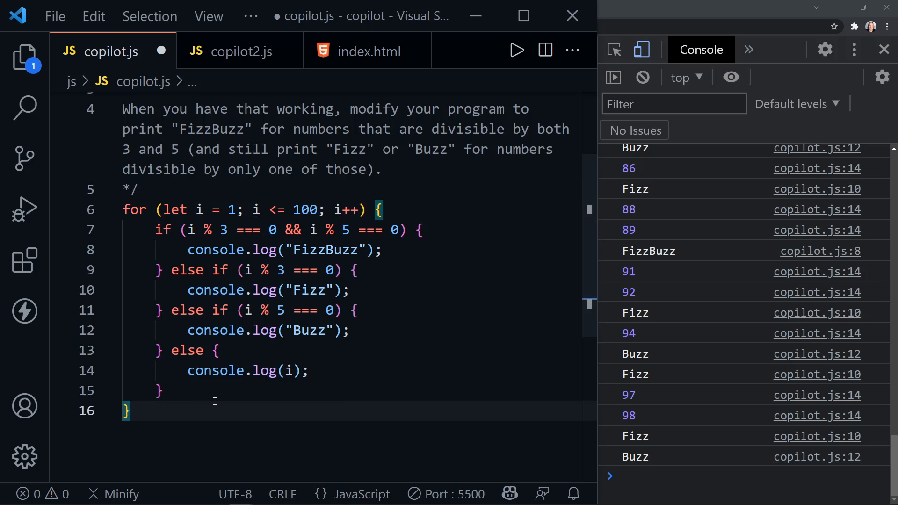
pyautogui.press('Ctrl+s')
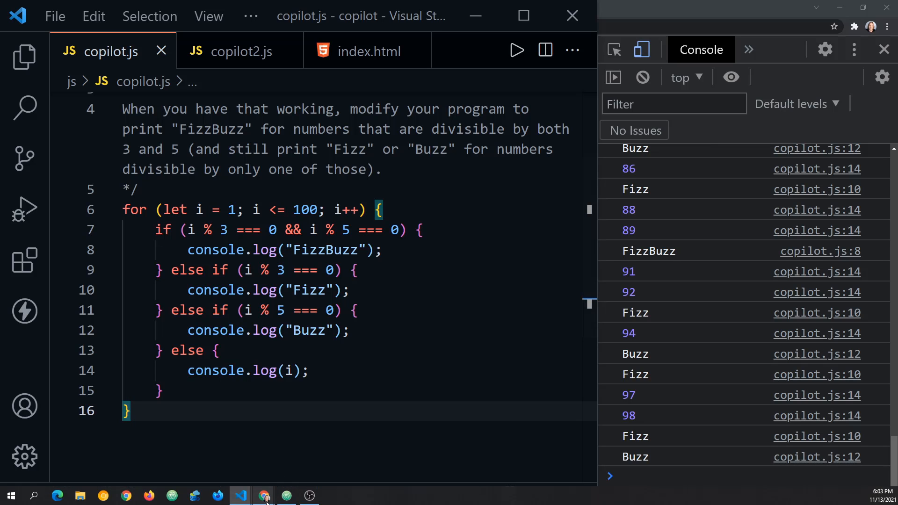
# Select the Chessboard exercise description and sample grid on the Eloquent JavaScript page.
pyautogui.click(264, 496)
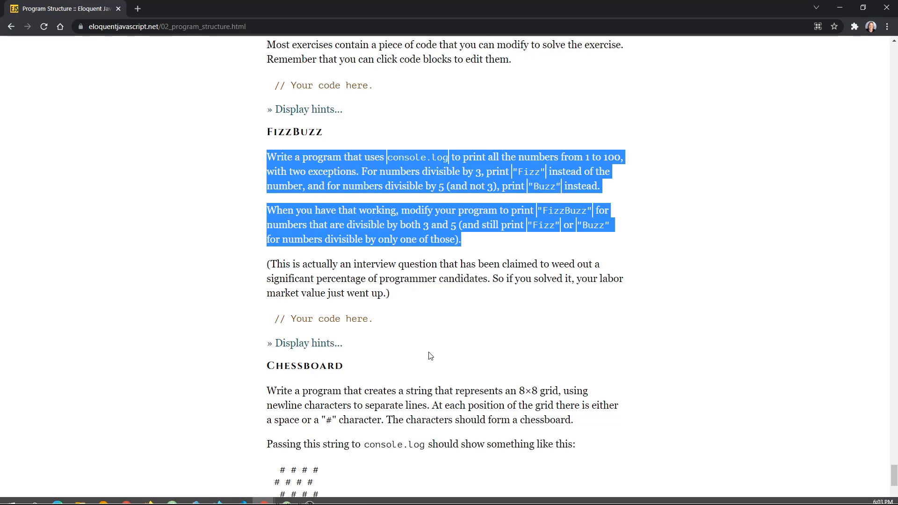
pyautogui.scroll(-3)
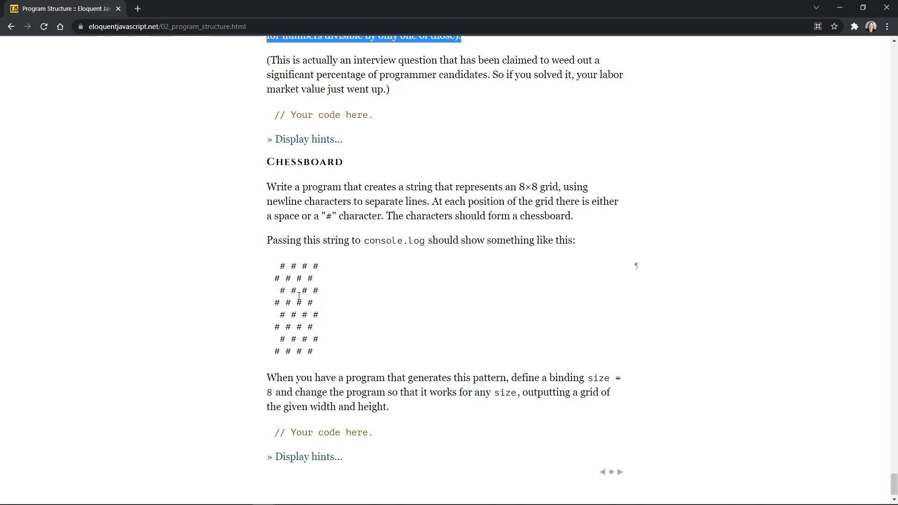
pyautogui.moveTo(266, 187); pyautogui.dragTo(322, 216)
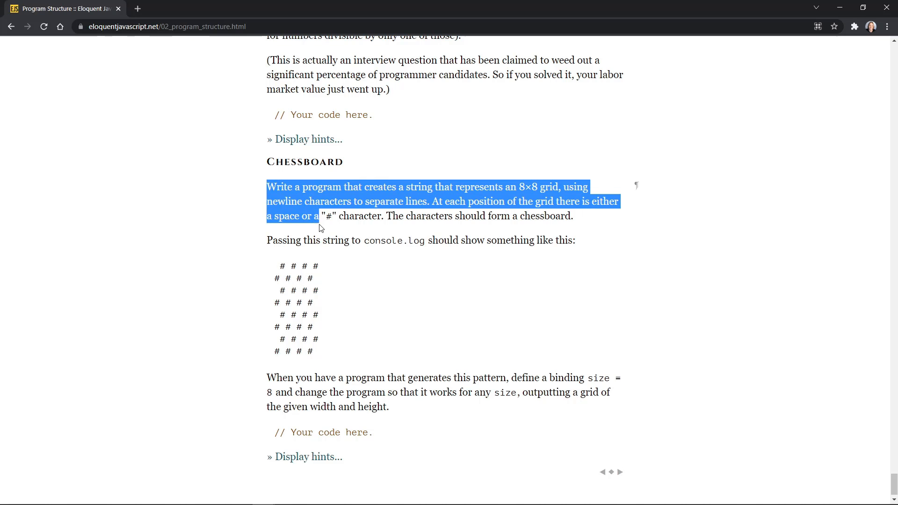
pyautogui.moveTo(321, 228); pyautogui.dragTo(326, 350)
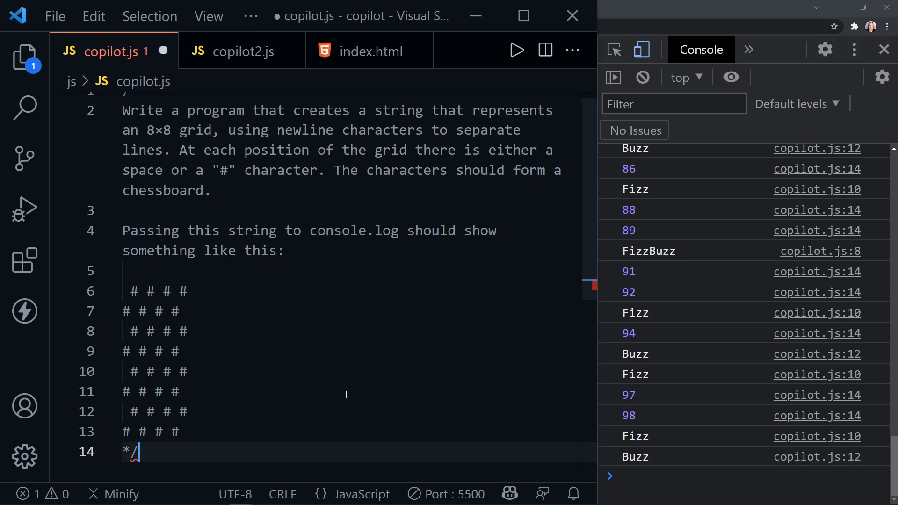
# Declare const size = 8; below the Chessboard exercise comment.
pyautogui.press('Enter')
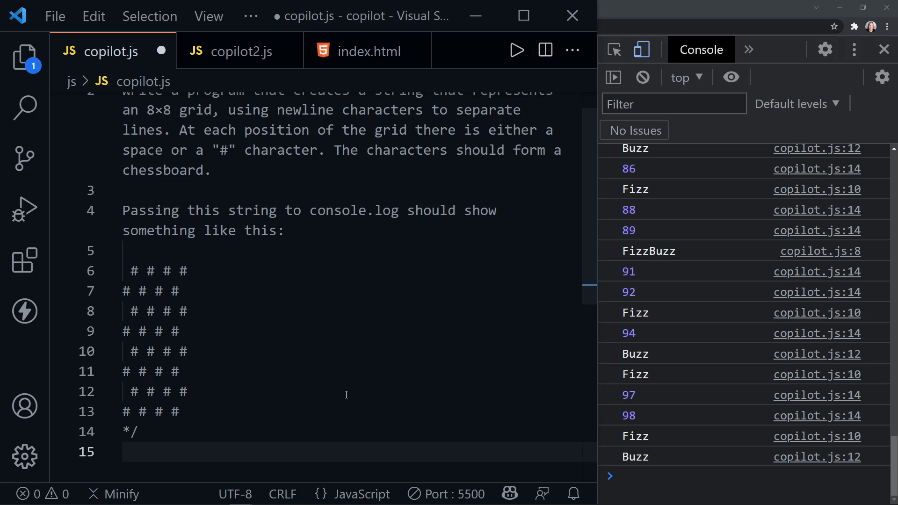
pyautogui.write('const size = 8;')
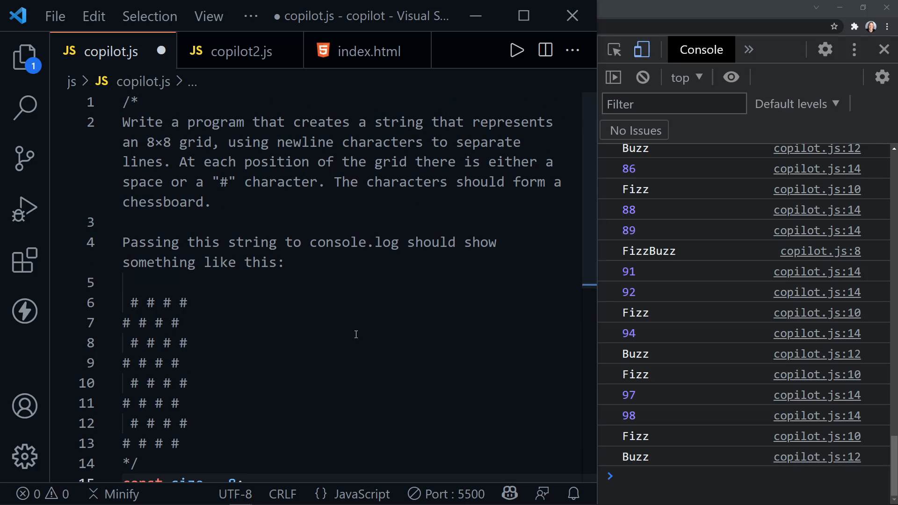
pyautogui.moveTo(281, 131)
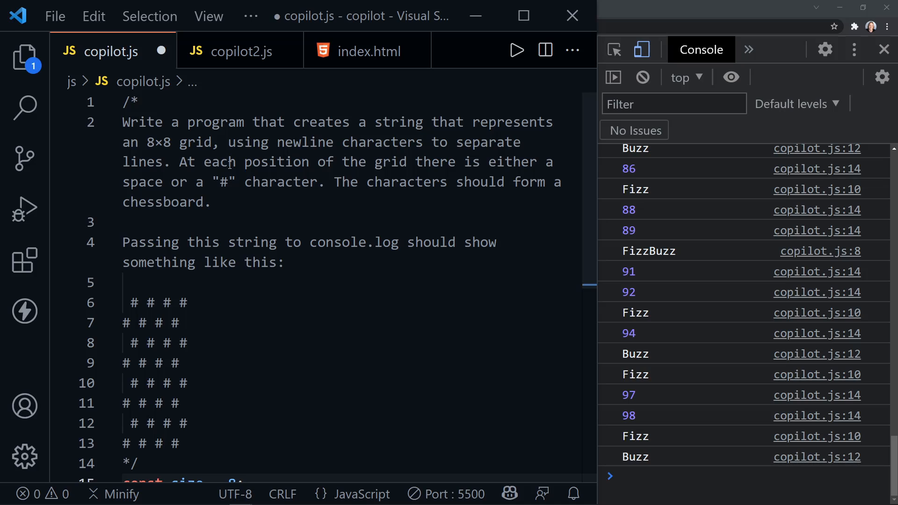
pyautogui.moveTo(376, 176)
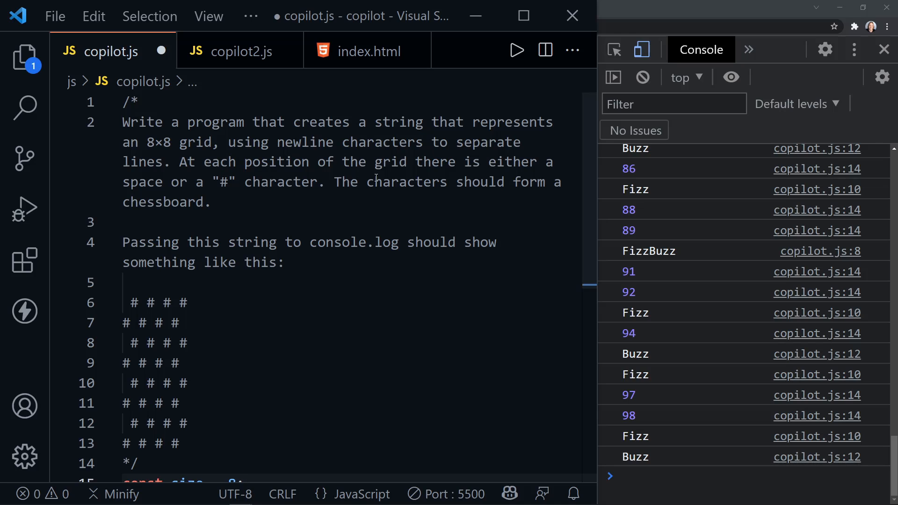
pyautogui.moveTo(223, 186)
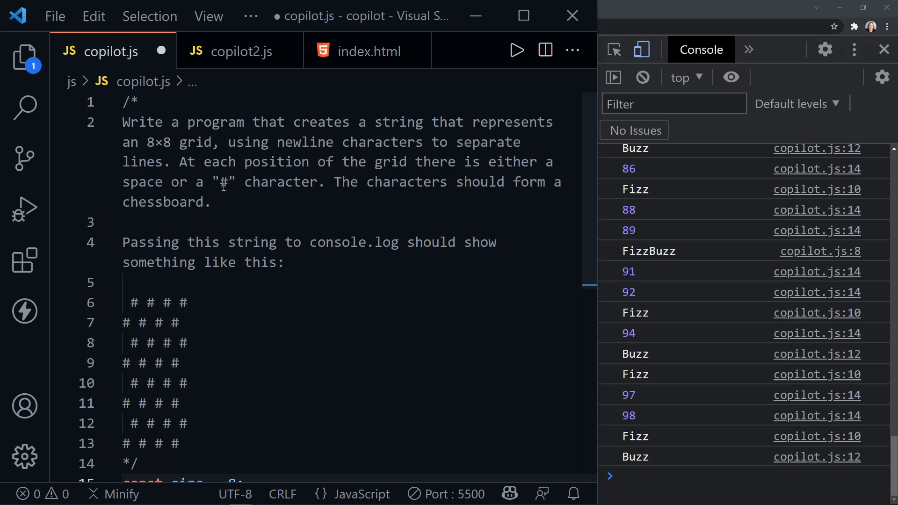
pyautogui.moveTo(382, 224)
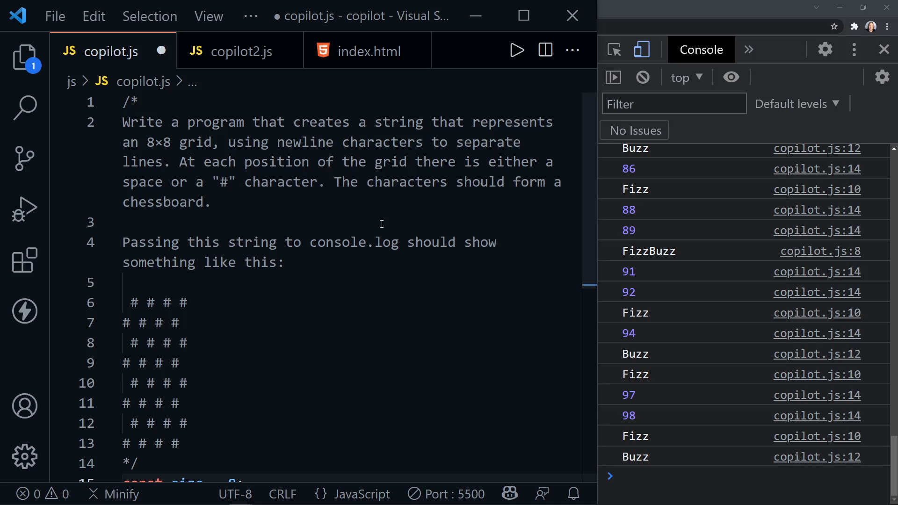
pyautogui.moveTo(382, 215)
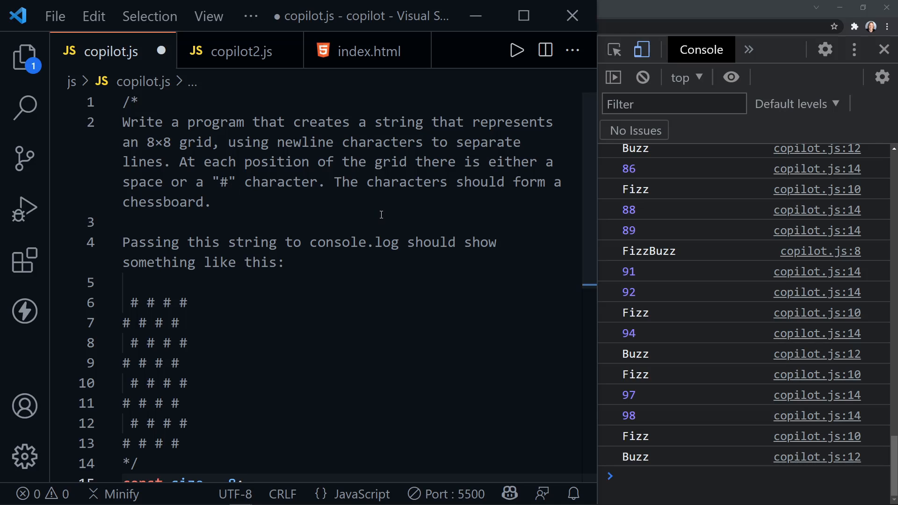
pyautogui.scroll(-3)
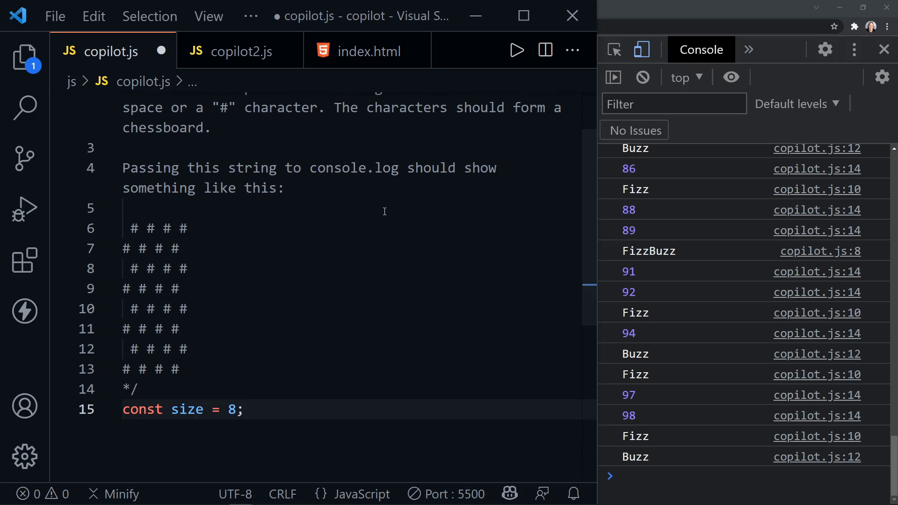
pyautogui.moveTo(178, 257)
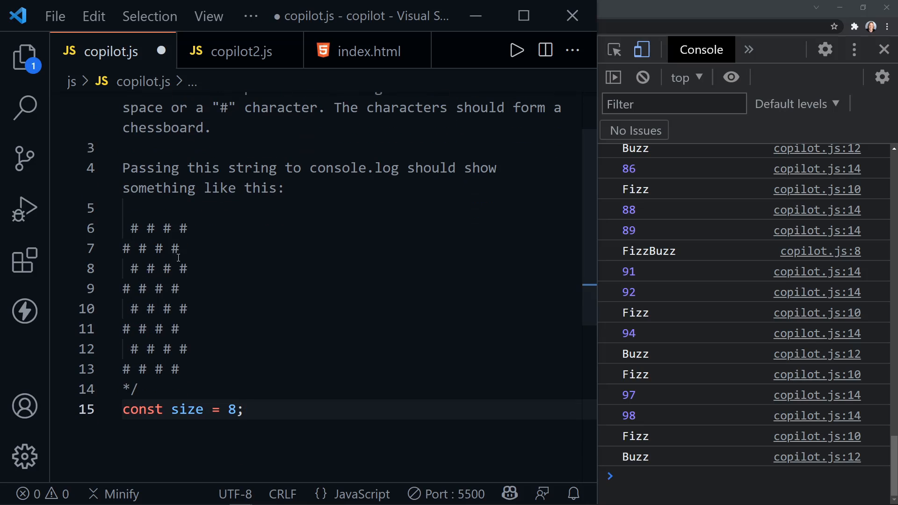
pyautogui.moveTo(328, 291)
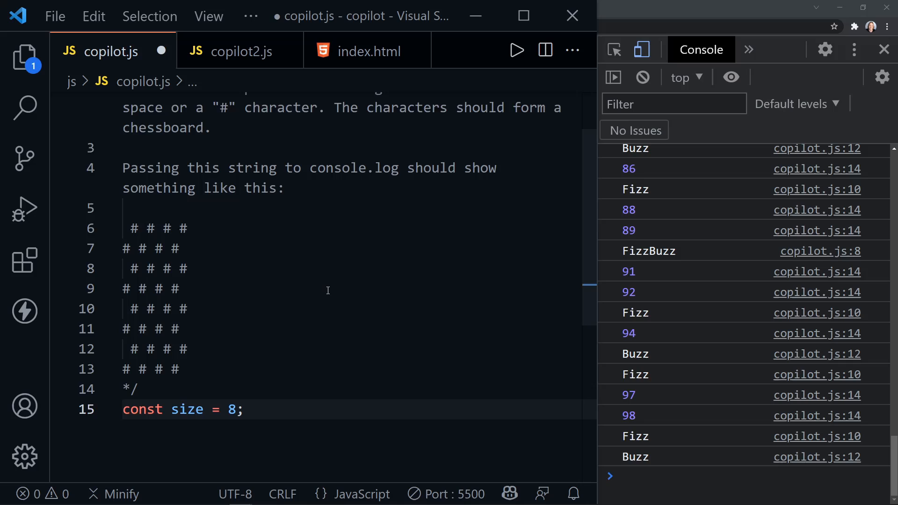
pyautogui.scroll(-3)
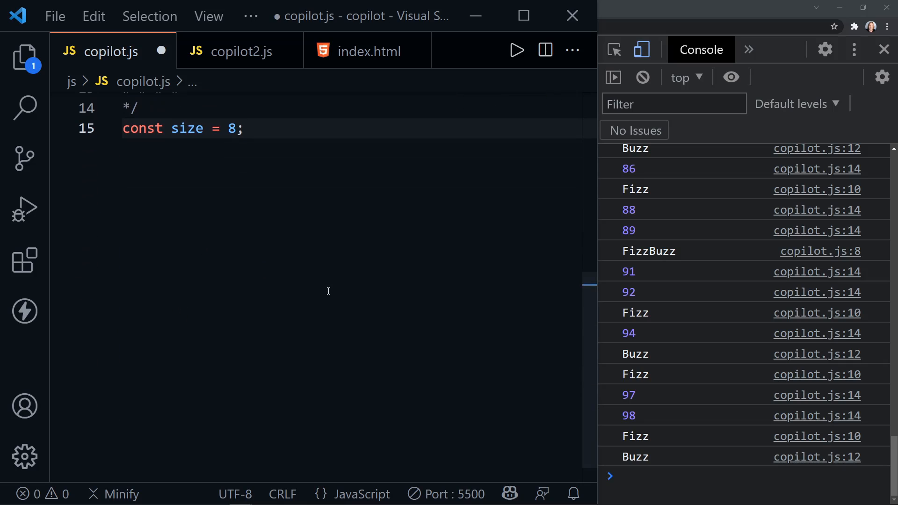
# Declare let board = ""; and start a for loop for the chessboard rows.
pyautogui.write('let board = "";')
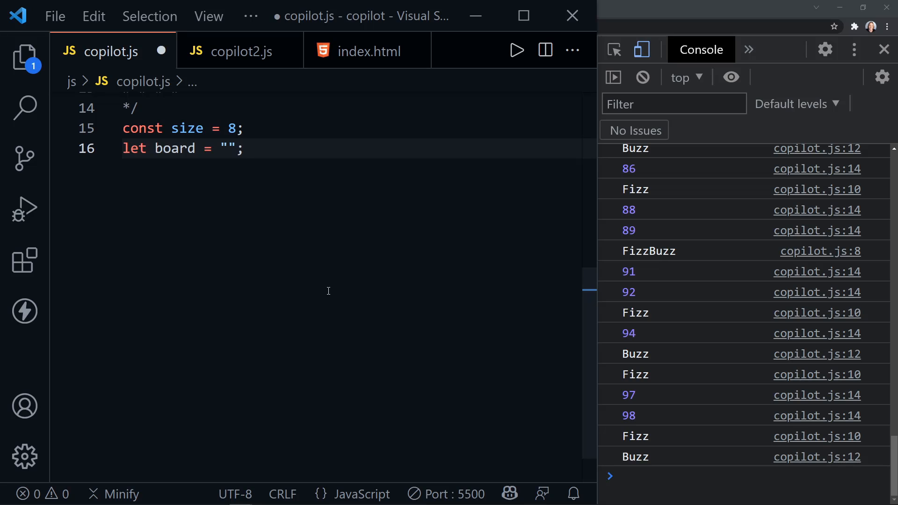
pyautogui.press('Enter')
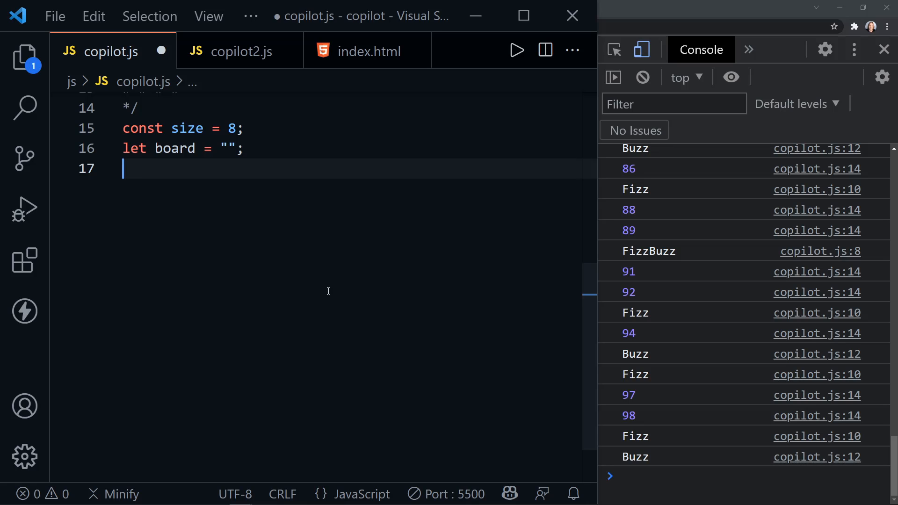
pyautogui.write('for (let y = 0; y < size; y++) {')
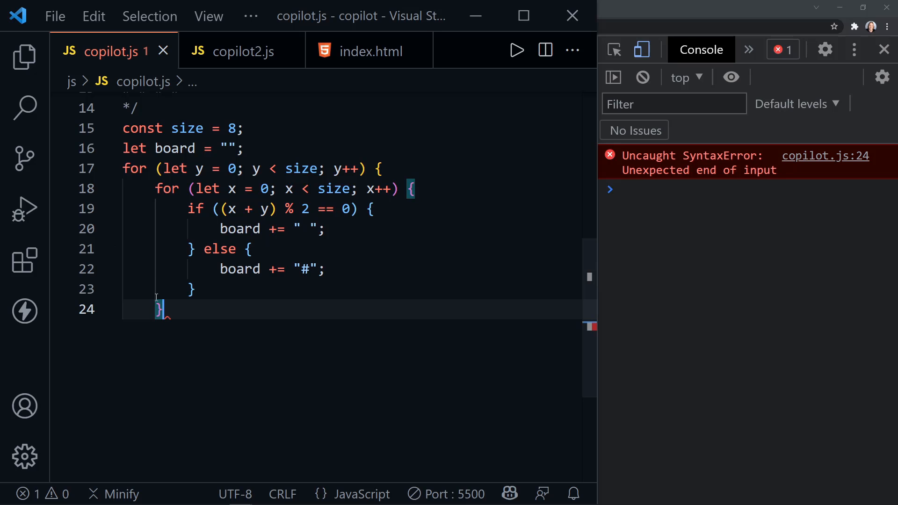
pyautogui.moveTo(252, 270)
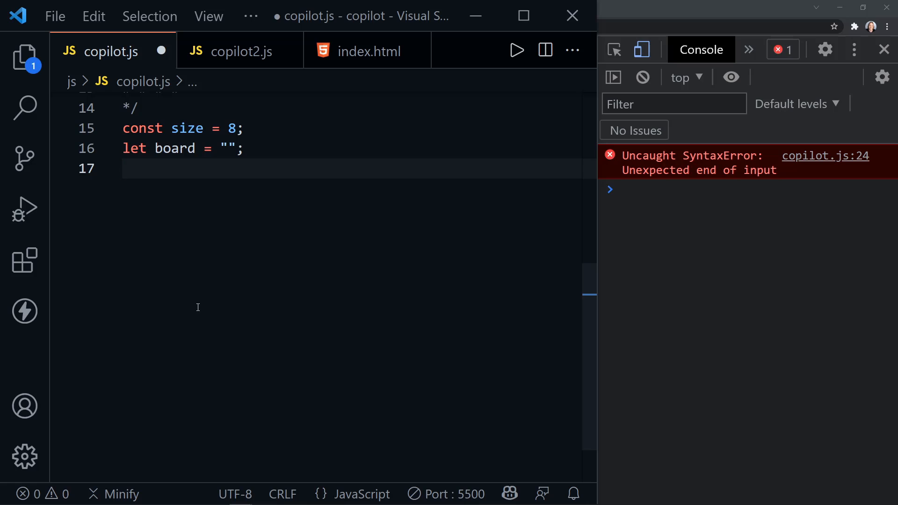
# Accept Copilot's nested for-loop chessboard suggestion with console.log(board), and save.
pyautogui.write('f')
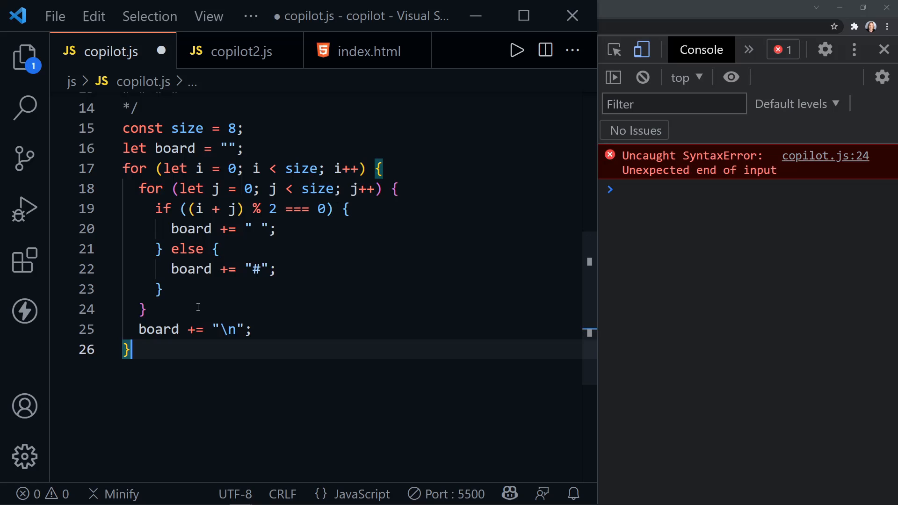
pyautogui.press('ctrl+s')
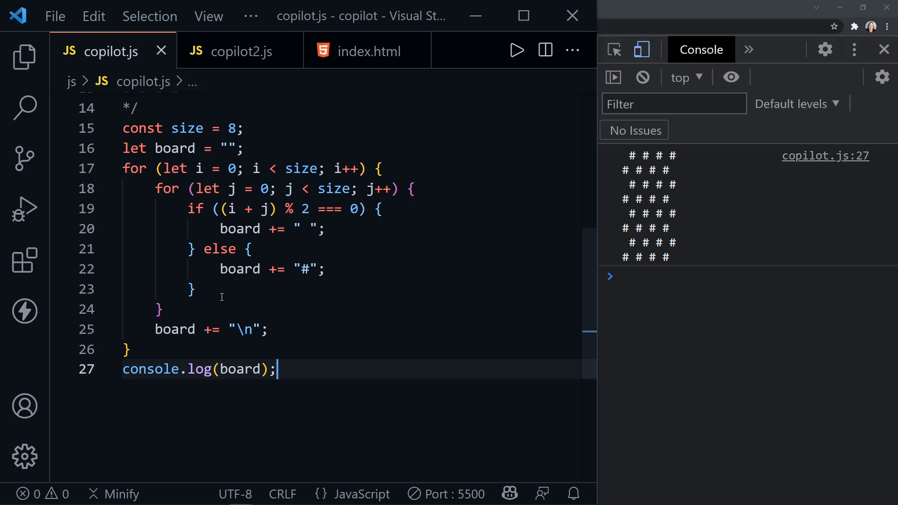
# Replace the inner loop's if/else with a one-line ternary and delete the leftover lines.
pyautogui.moveTo(187, 209); pyautogui.dragTo(212, 249)
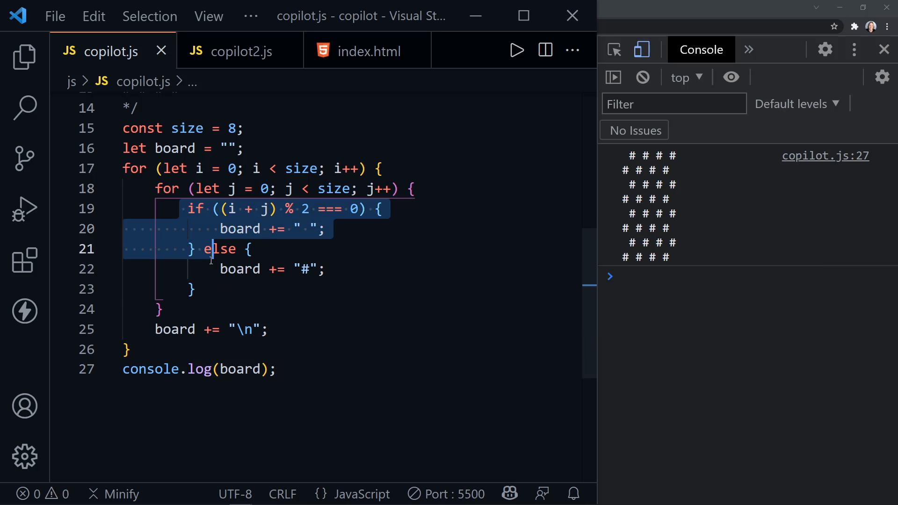
pyautogui.click(199, 290)
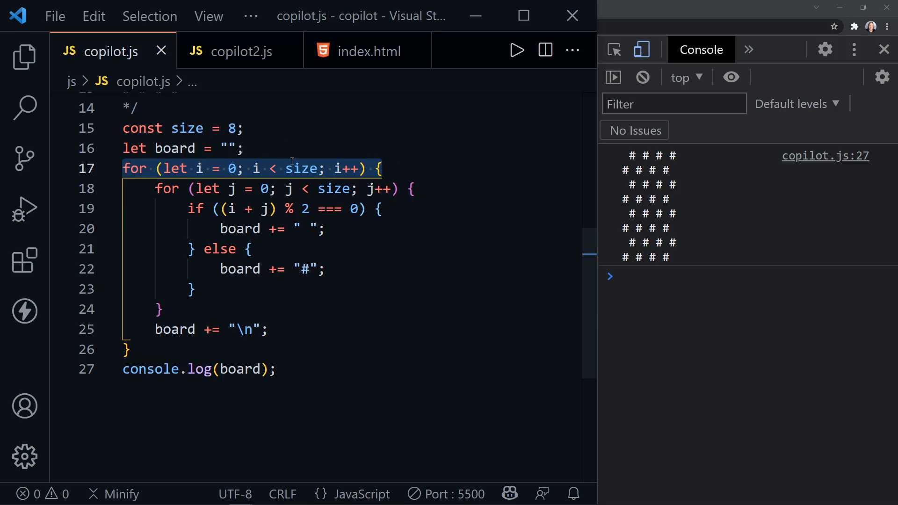
pyautogui.moveTo(161, 189)
pyautogui.write('? board += " " : board += "#";')
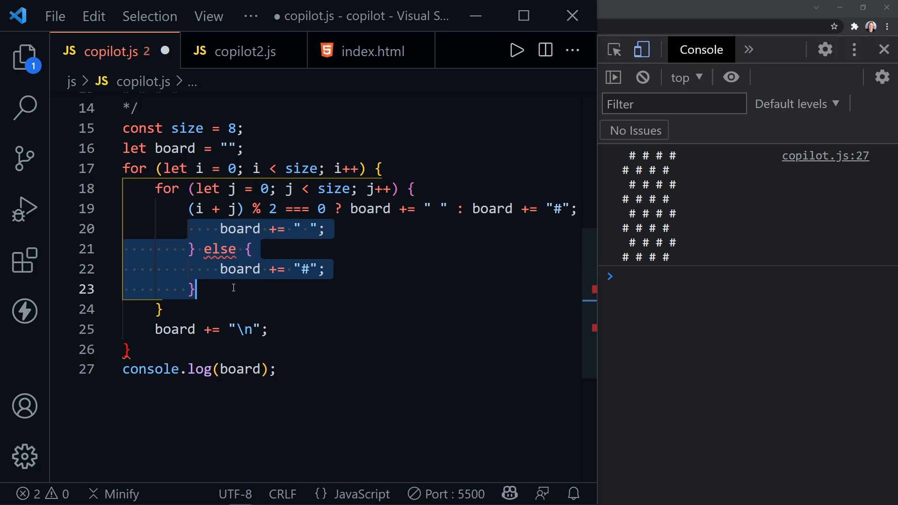
pyautogui.press('Delete')
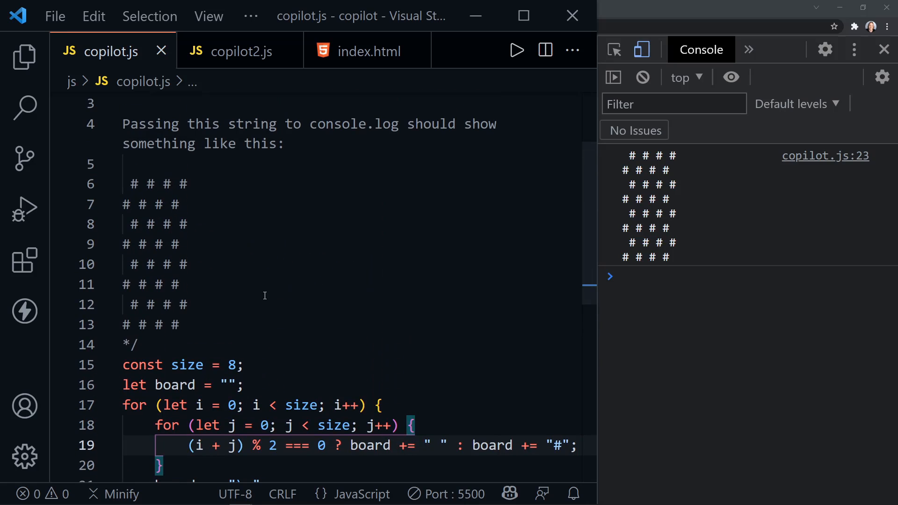
pyautogui.moveTo(243, 295)
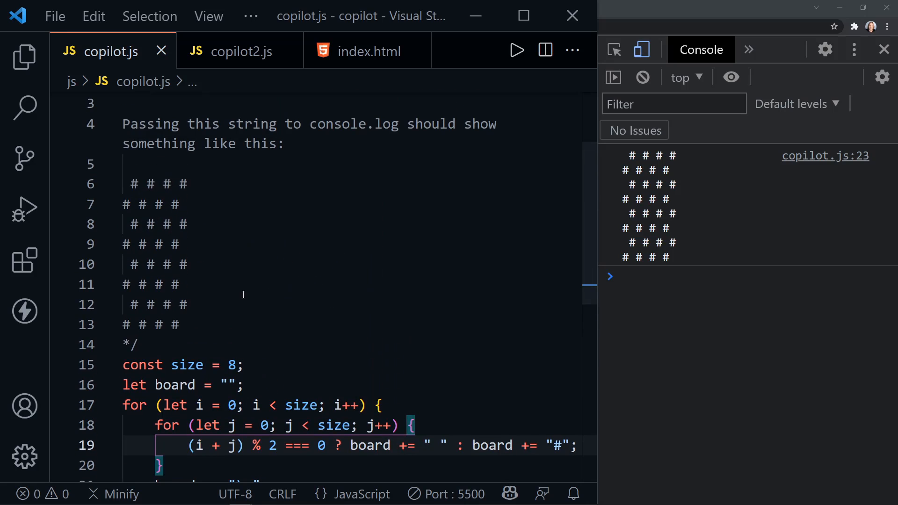
pyautogui.moveTo(218, 290)
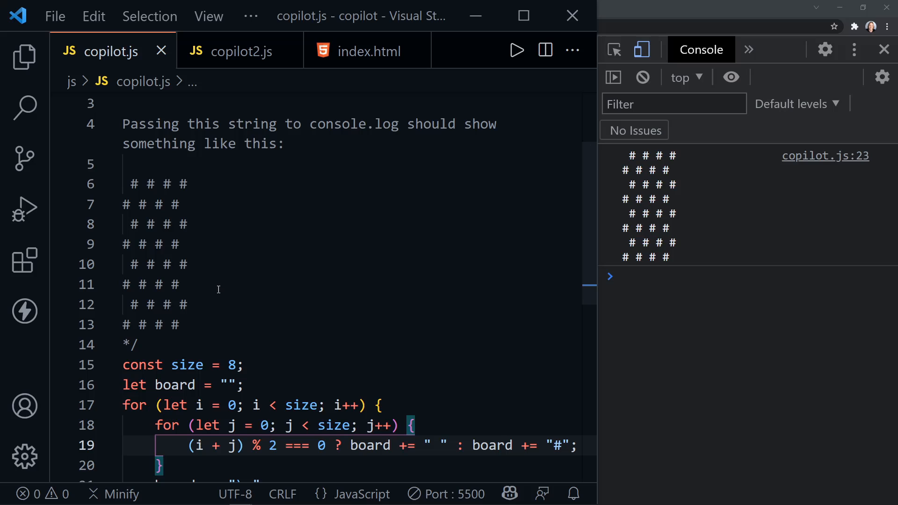
pyautogui.moveTo(223, 286)
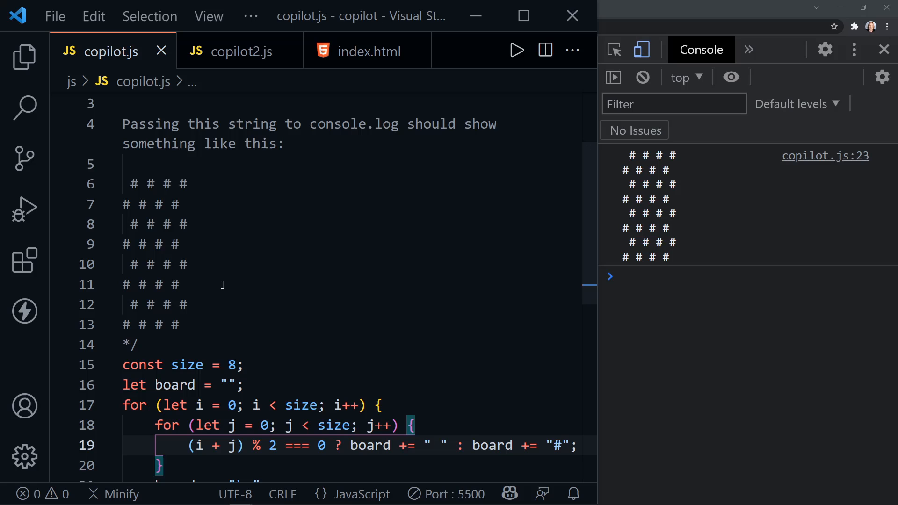
pyautogui.scroll(-3)
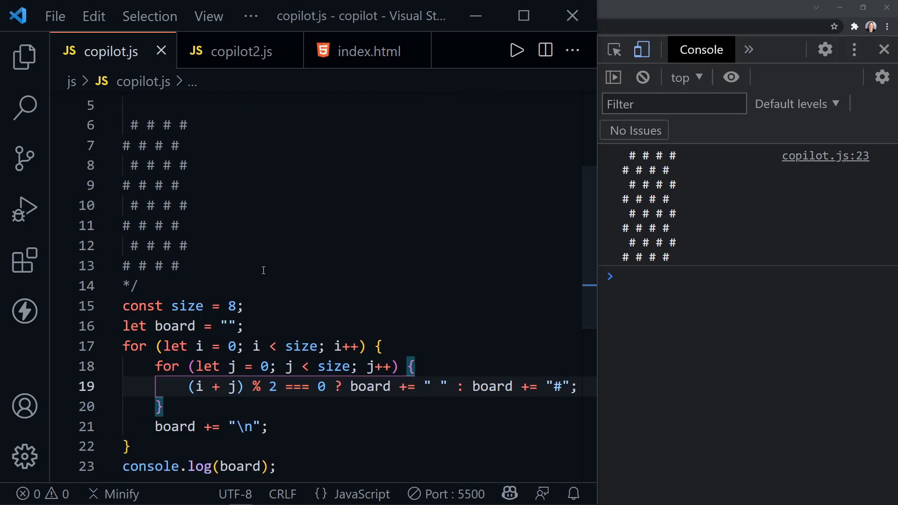
pyautogui.scroll(-3)
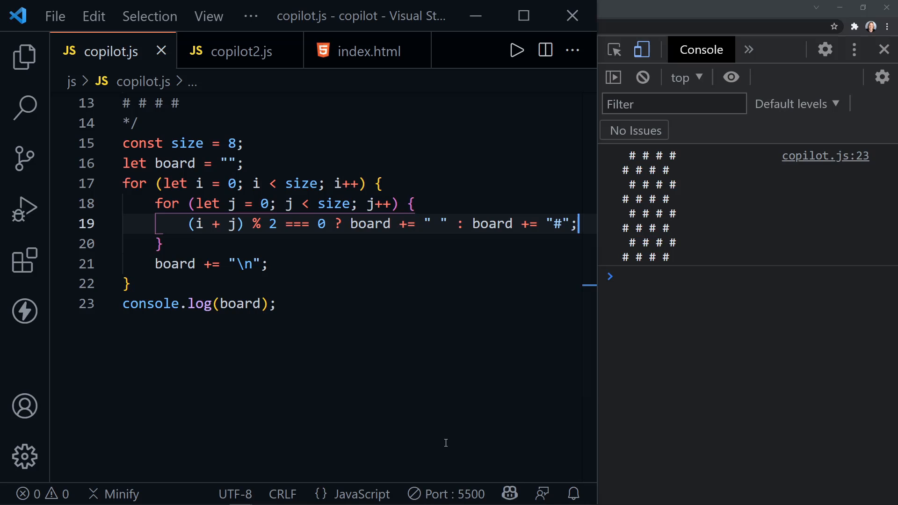
pyautogui.moveTo(509, 495)
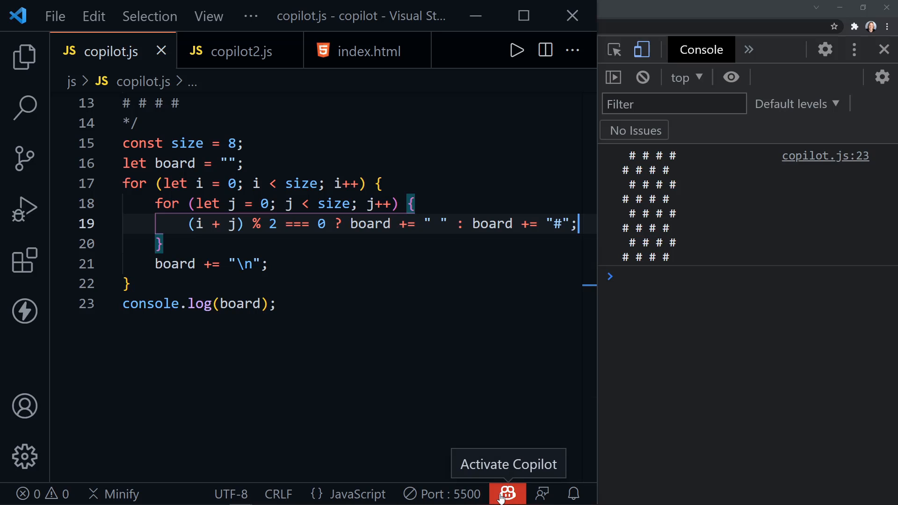
pyautogui.moveTo(468, 450)
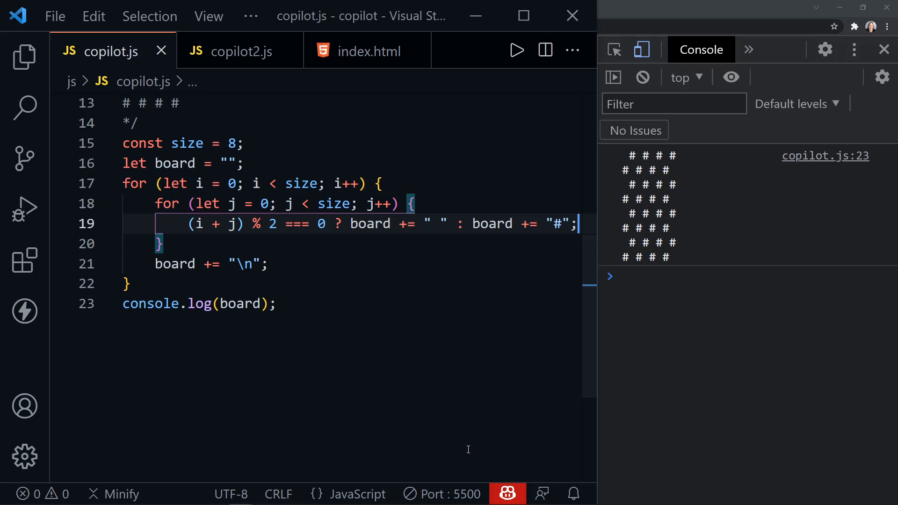
pyautogui.moveTo(418, 412)
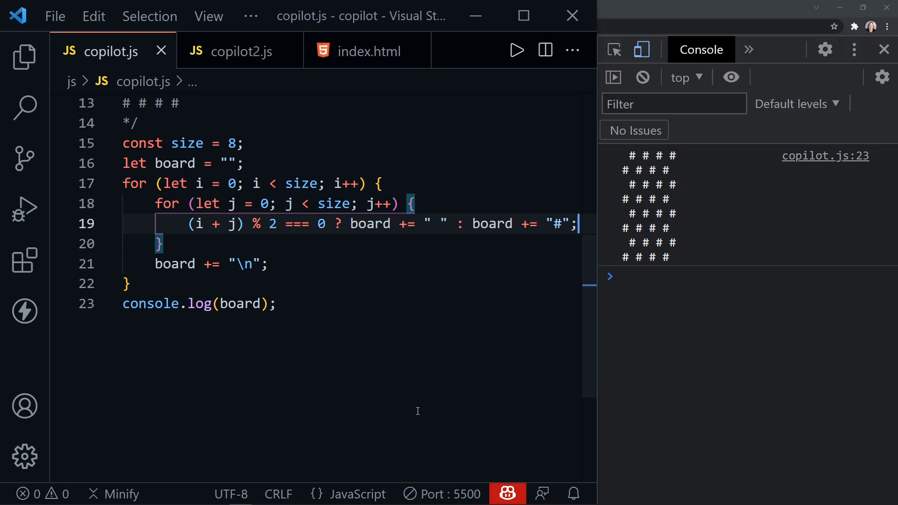
pyautogui.moveTo(456, 441)
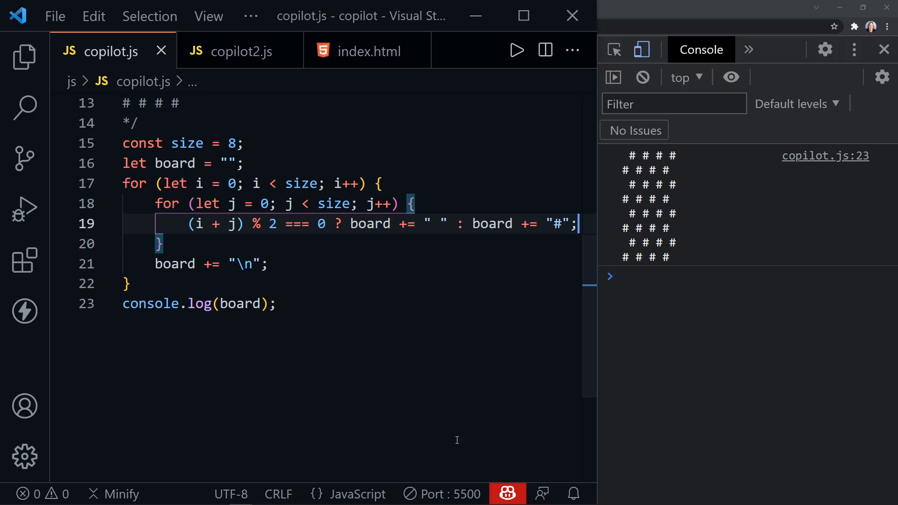
pyautogui.moveTo(450, 432)
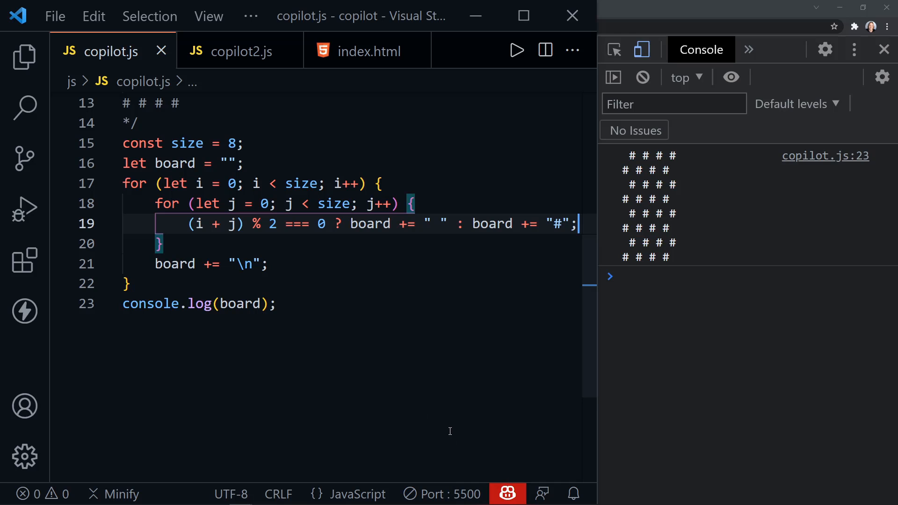